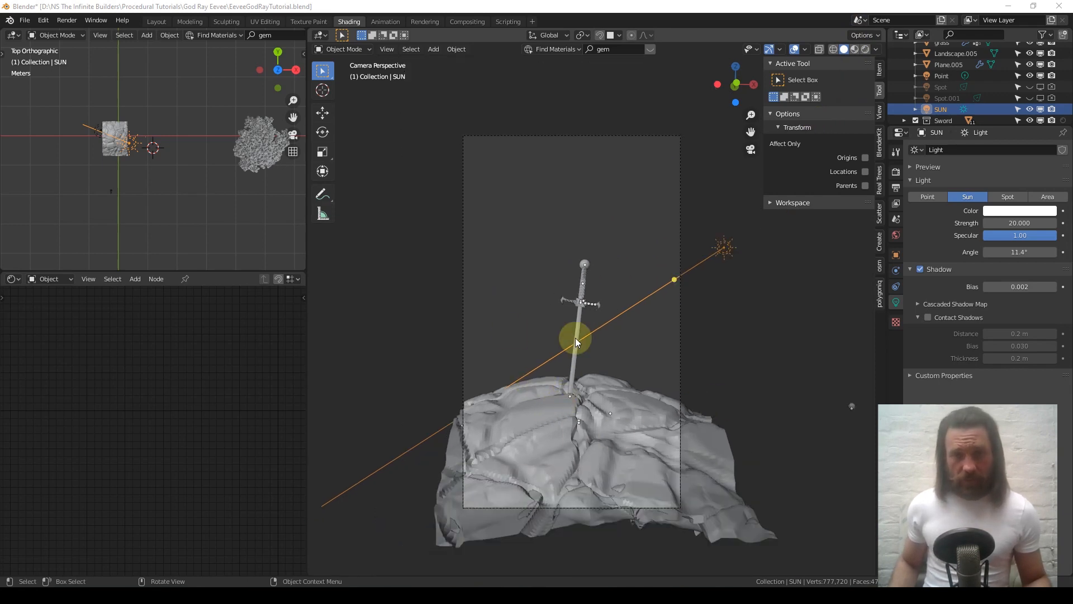
mouse_move(583, 343)
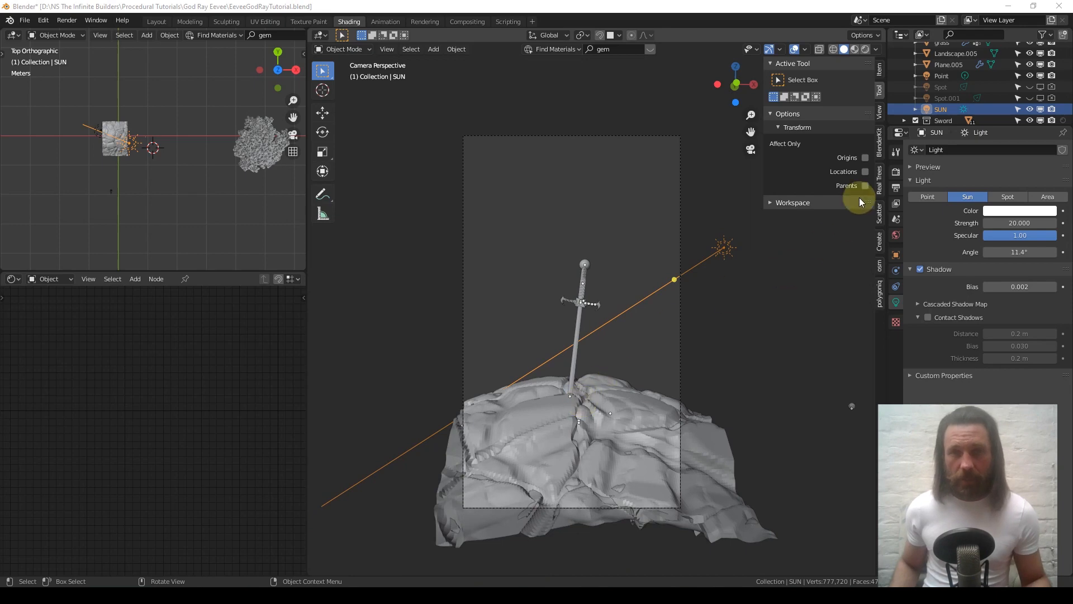
Step: Open Render Properties and keep Eevee as the render engine
click(871, 48)
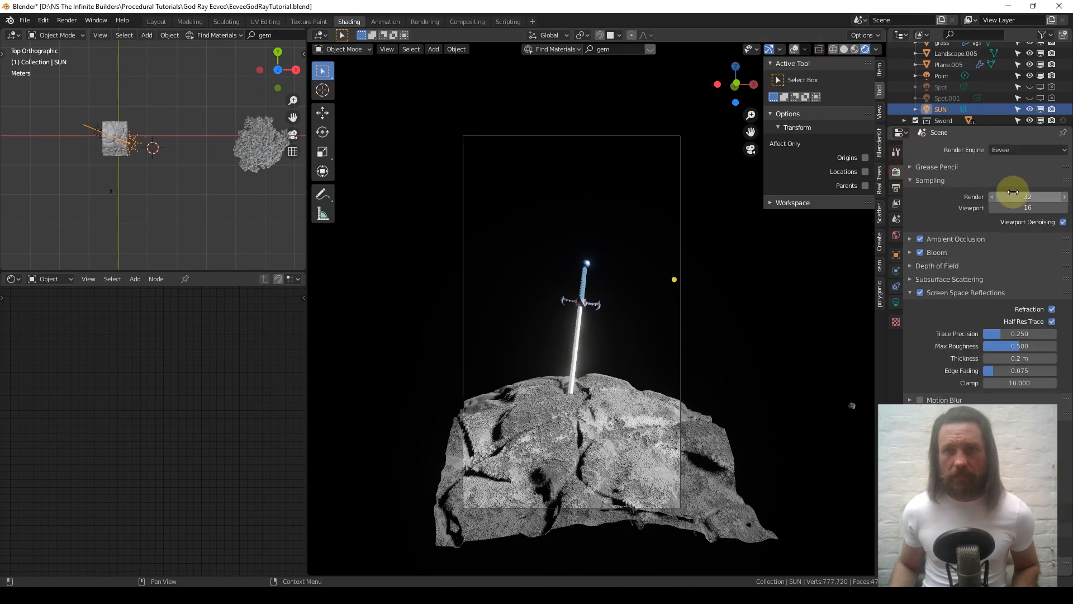
click(1027, 150)
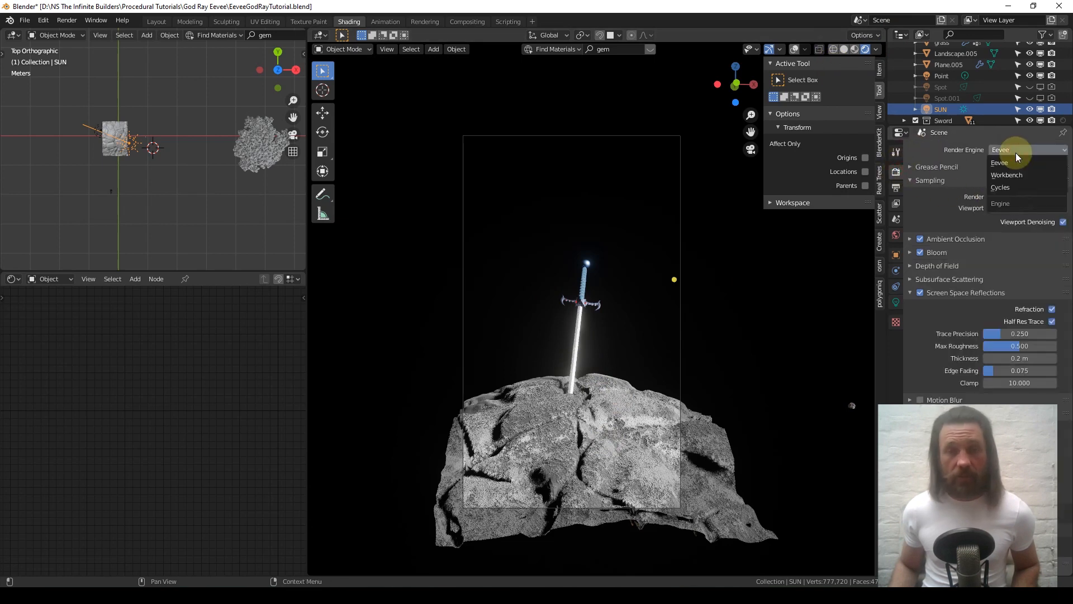
click(1000, 162)
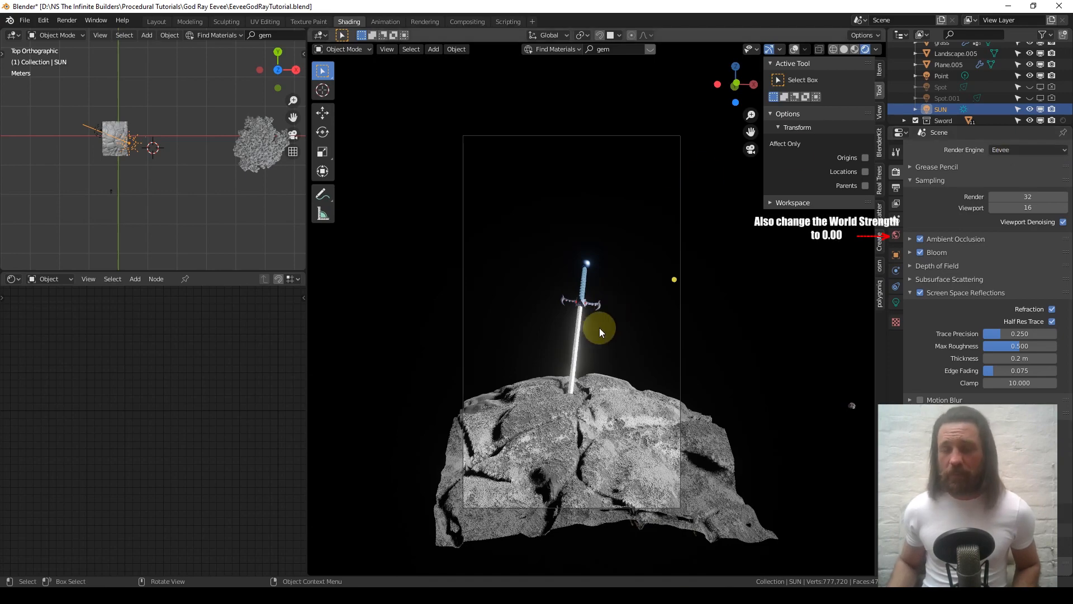
scroll(down, 3)
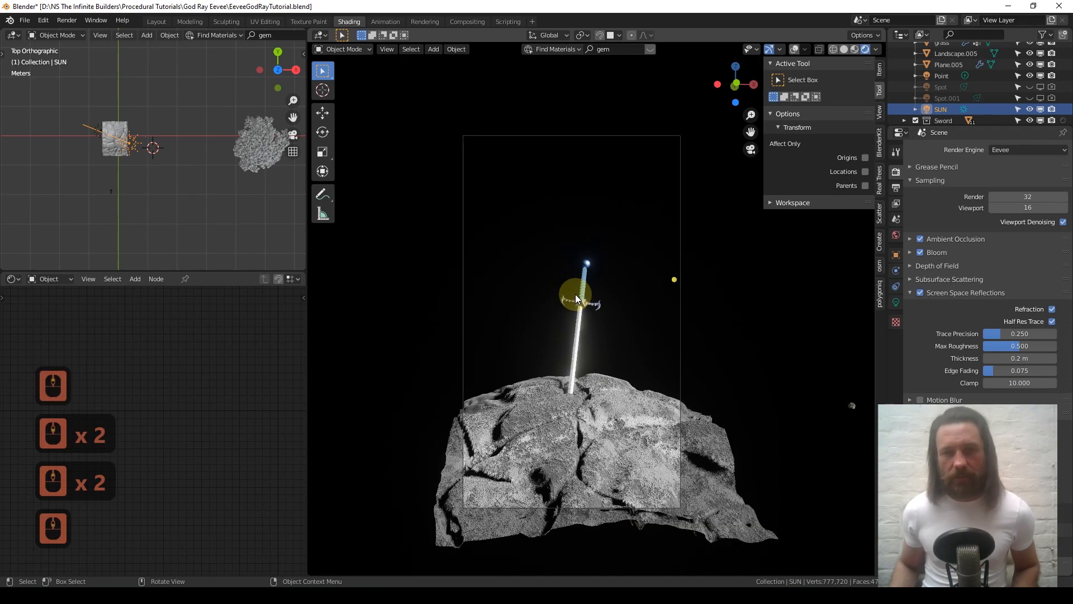
scroll(down, 3)
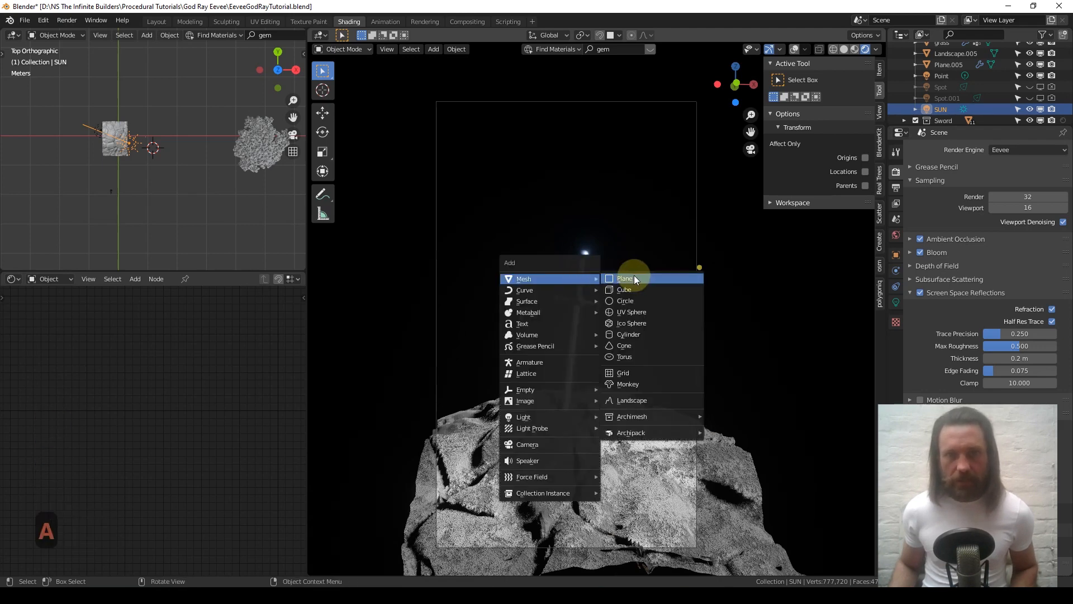
Step: Add a cube, move it onto the sword and scale it up about 6.7 times
click(624, 289)
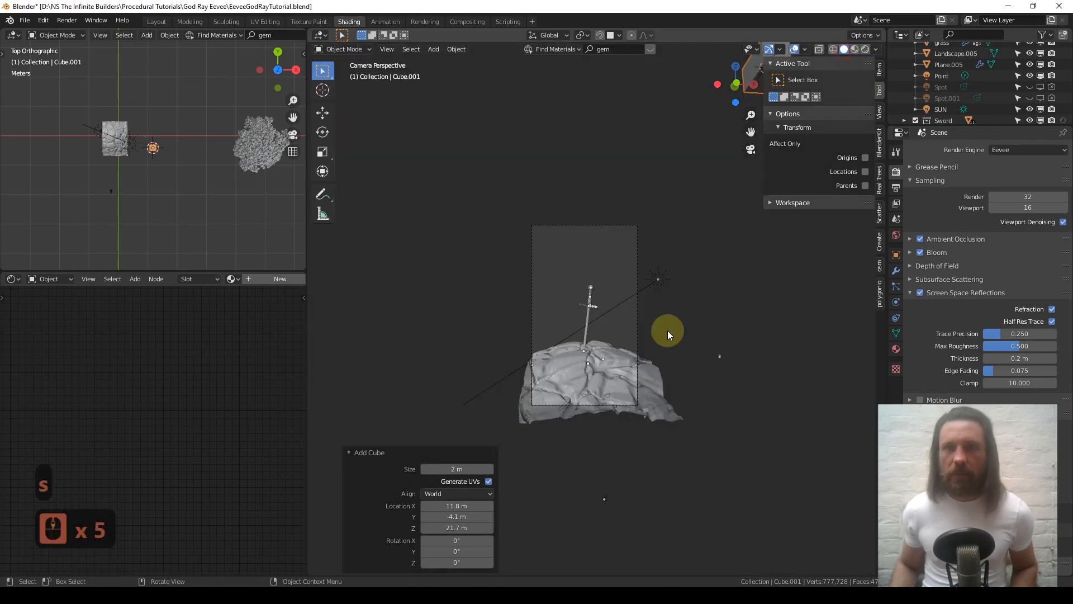
key(s)
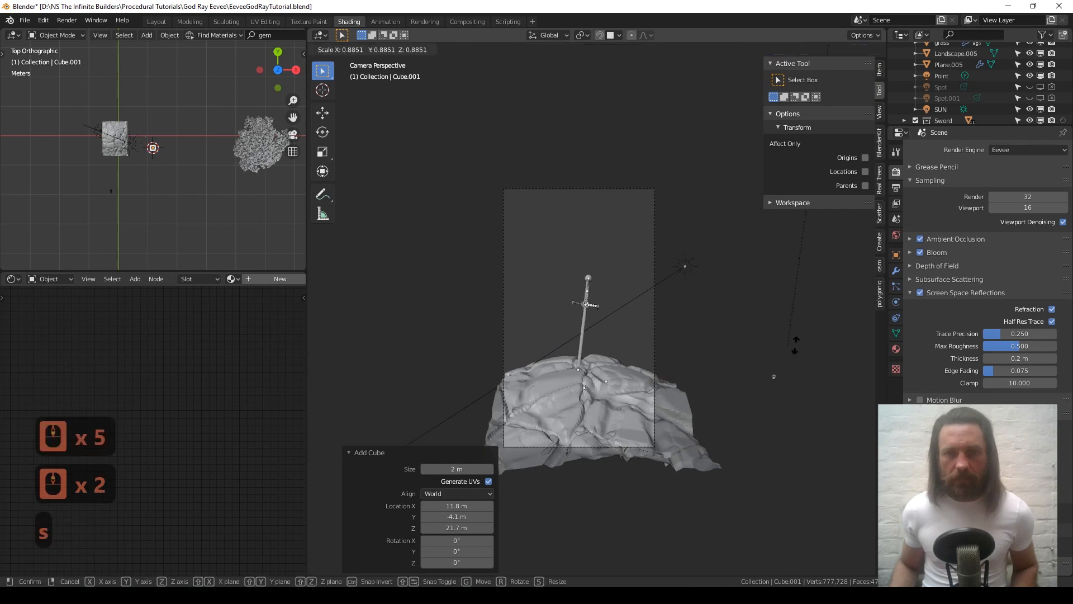
click(696, 326)
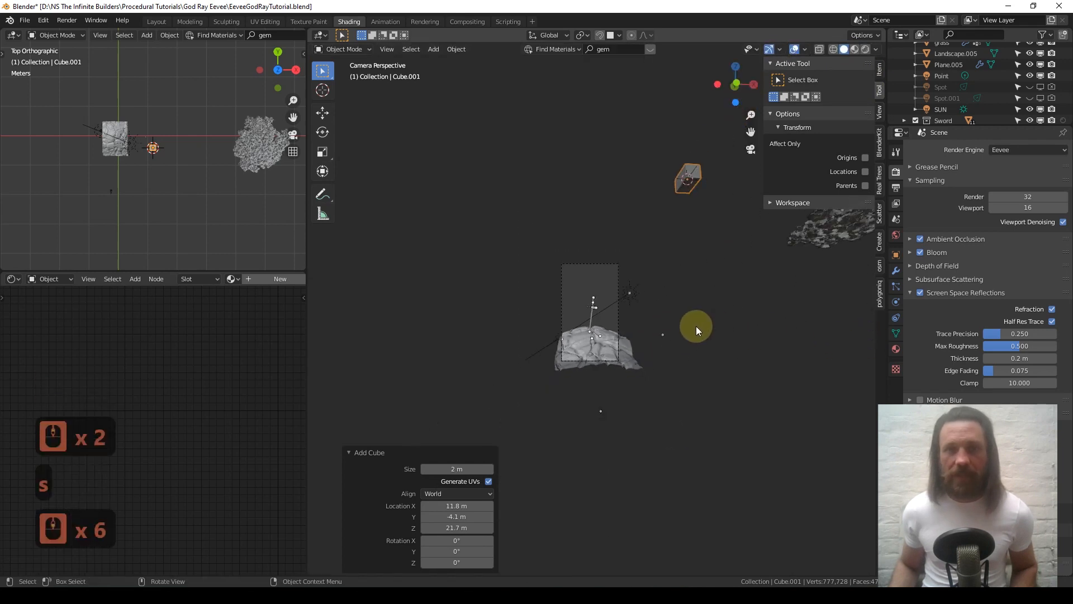
key(g)
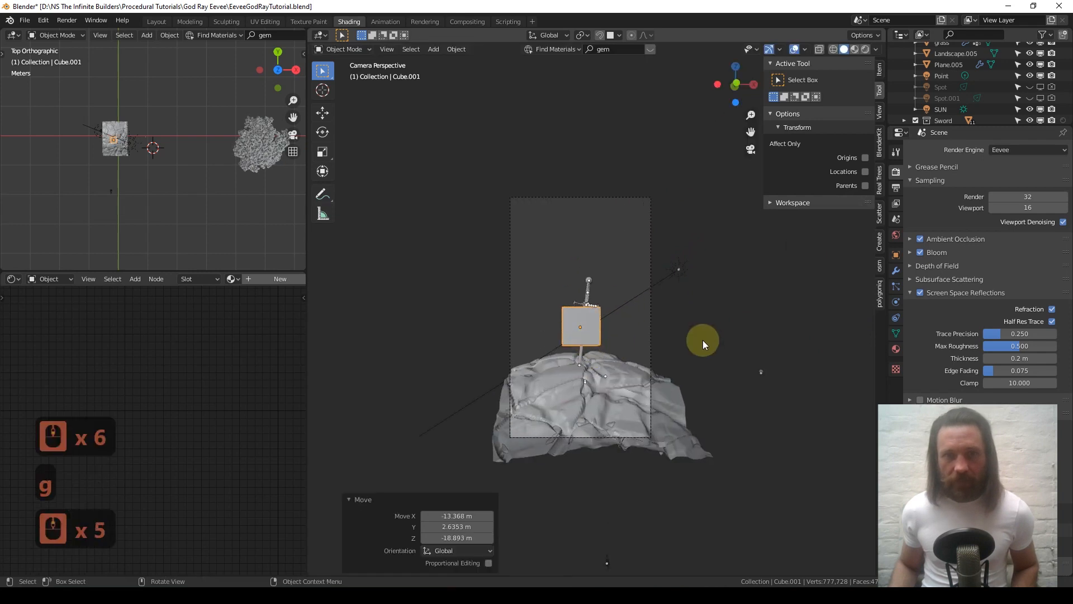
key(s)
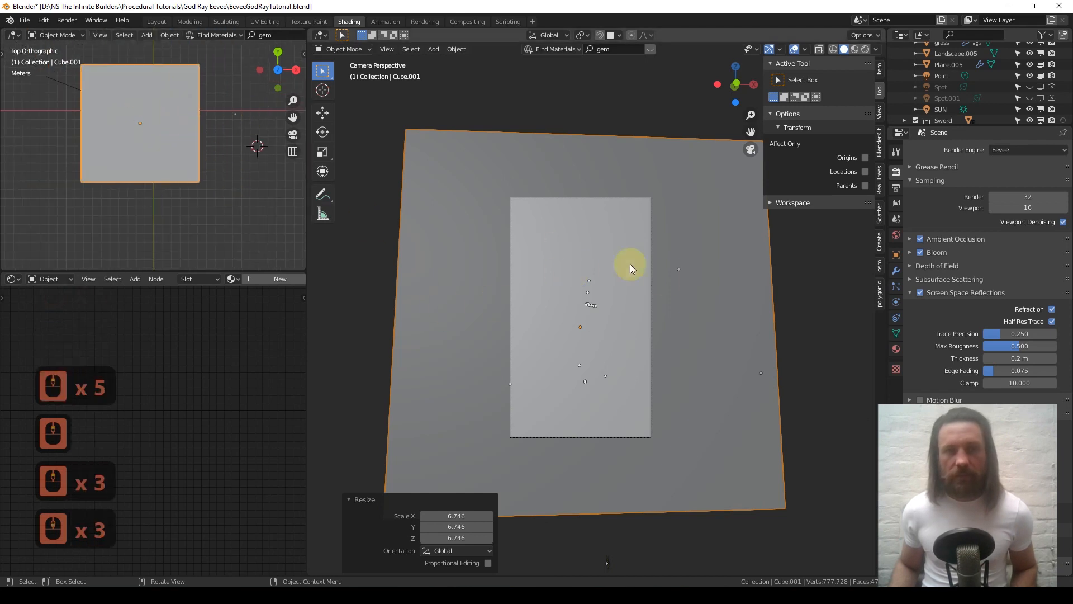
mouse_move(177, 266)
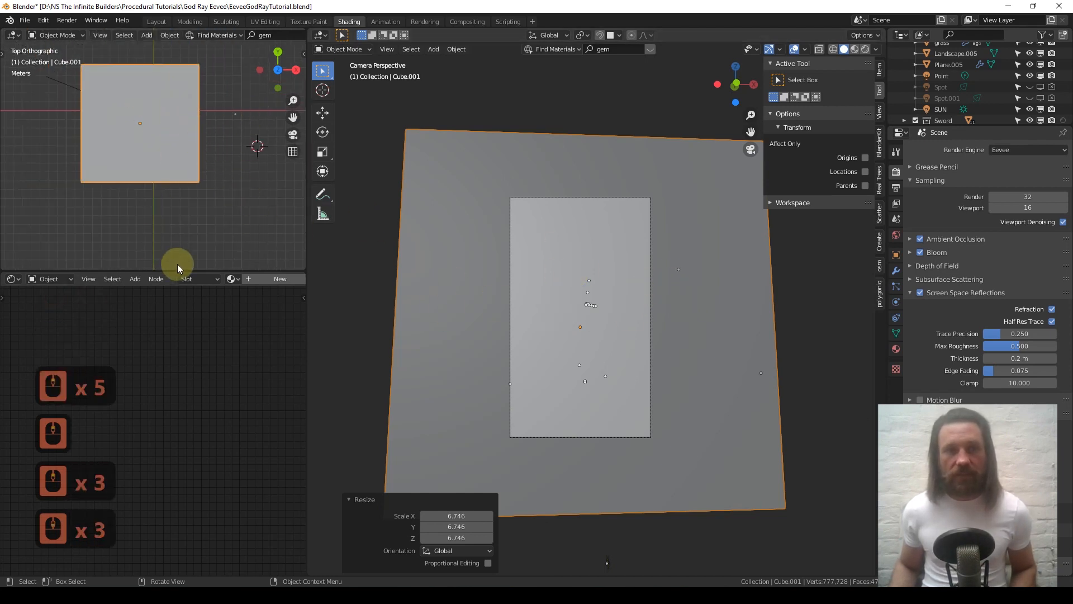
mouse_move(181, 151)
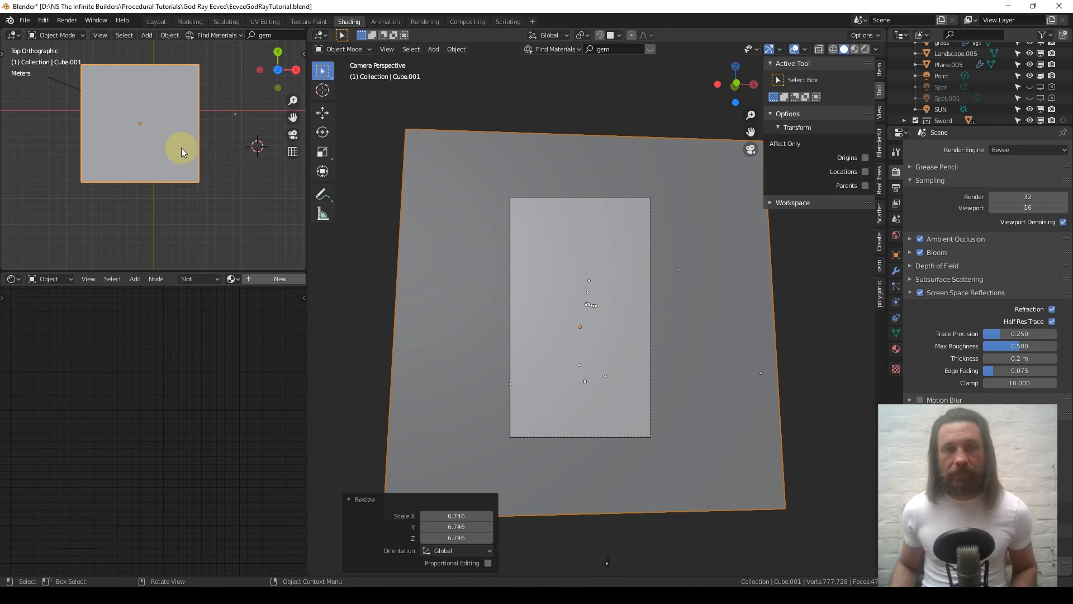
scroll(down, 3)
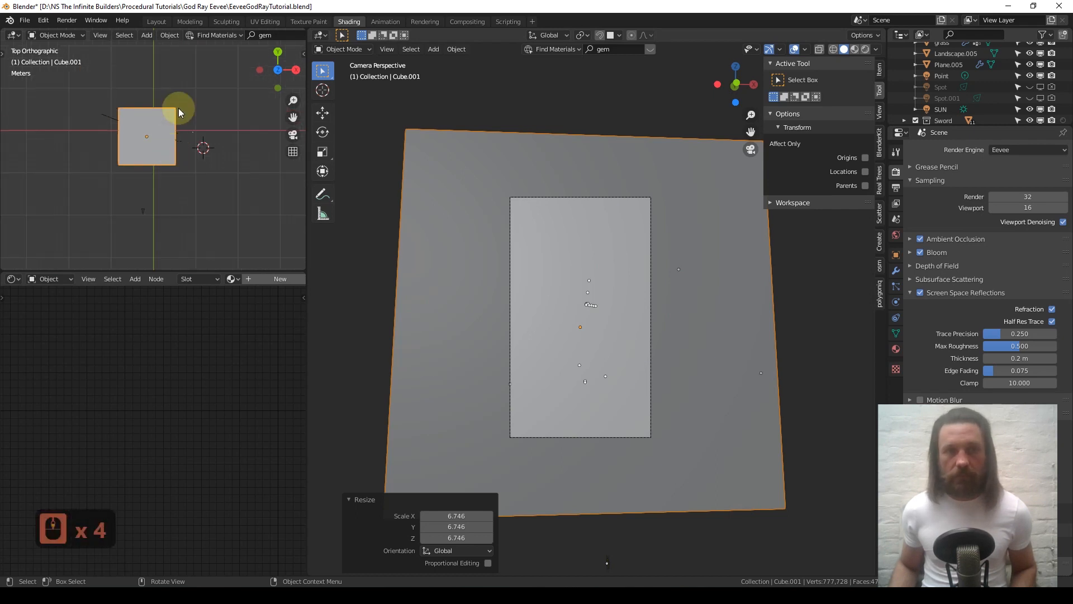
mouse_move(144, 141)
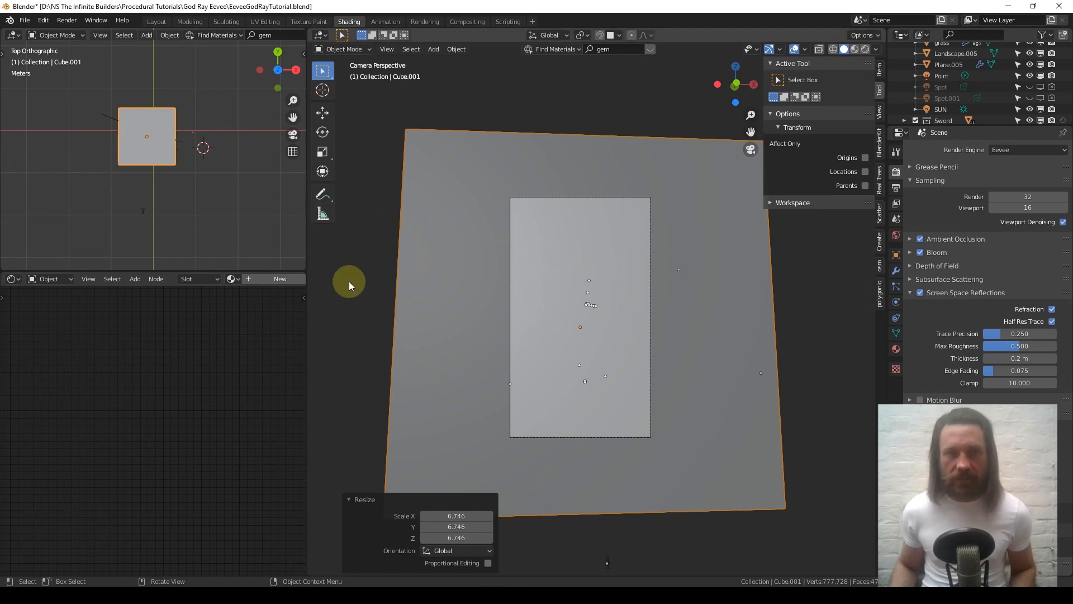
mouse_move(193, 278)
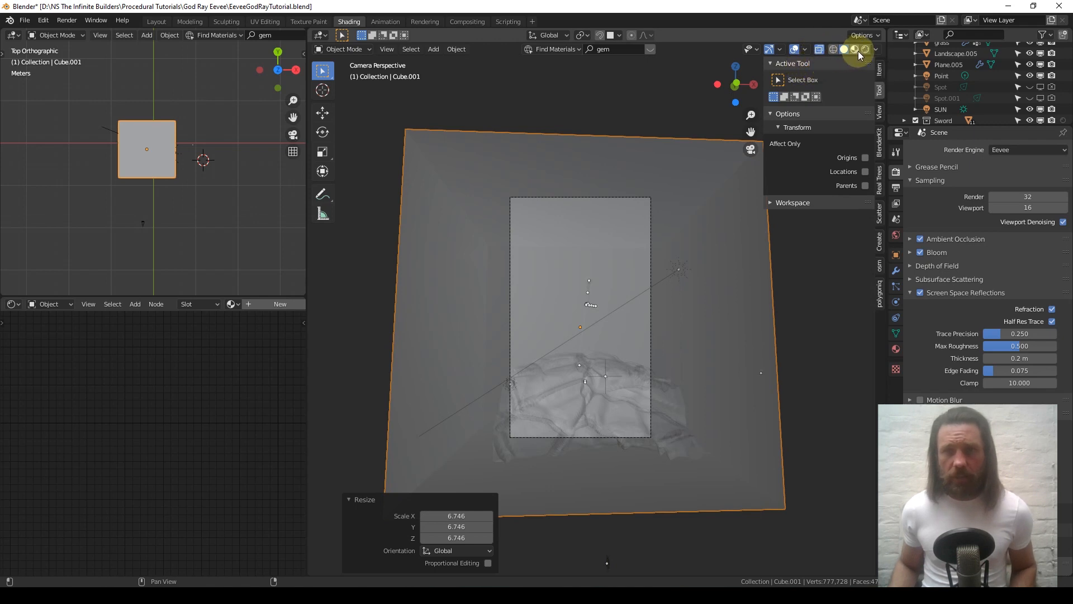
Step: Preview in Rendered shading and give the cube a Volume Scatter shader material
click(860, 49)
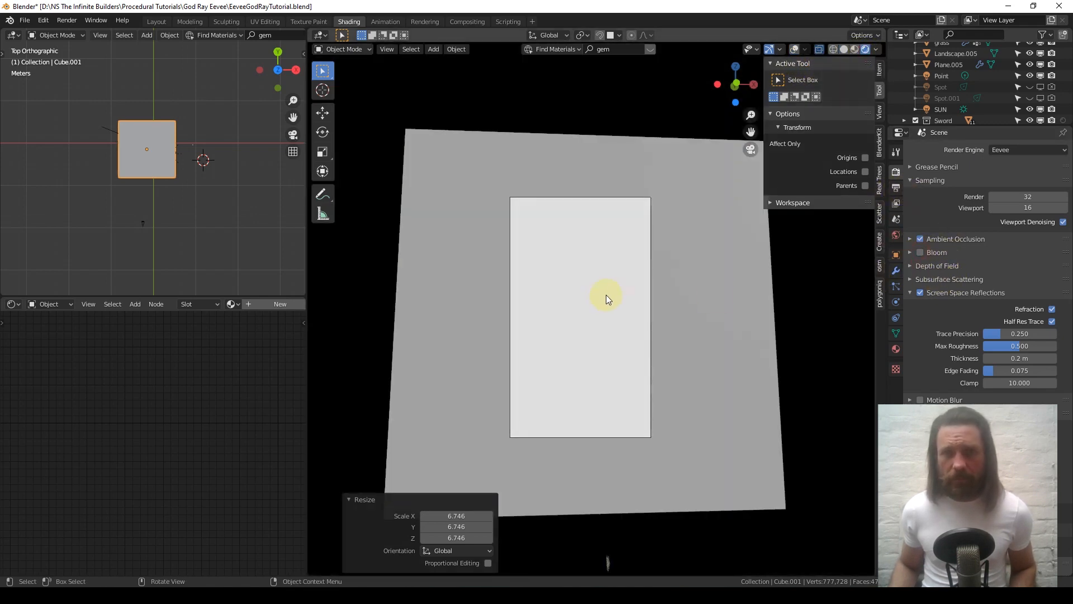
mouse_move(580, 390)
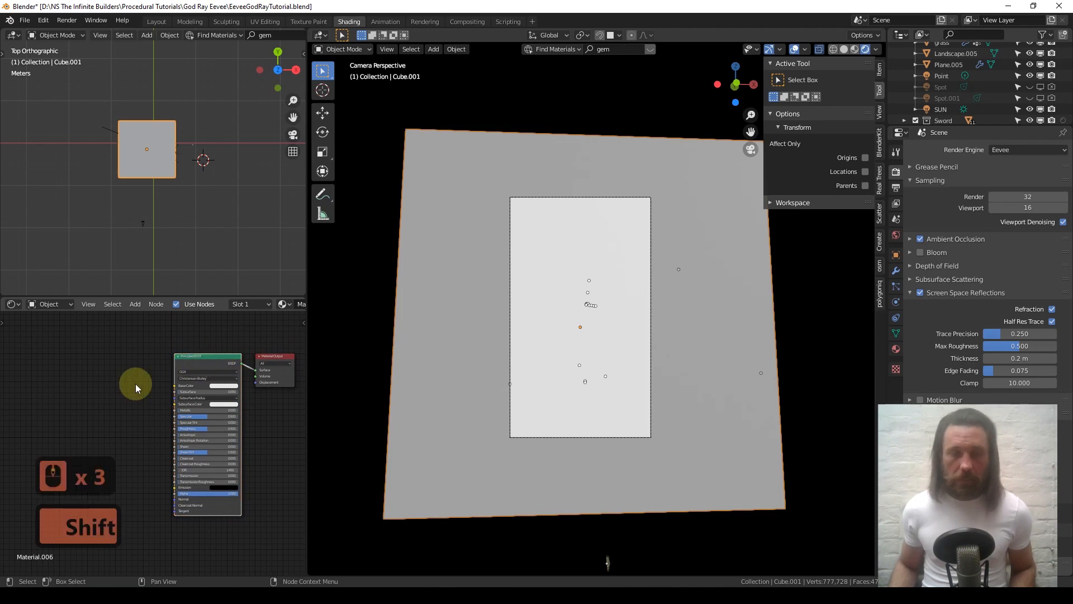
mouse_move(210, 363)
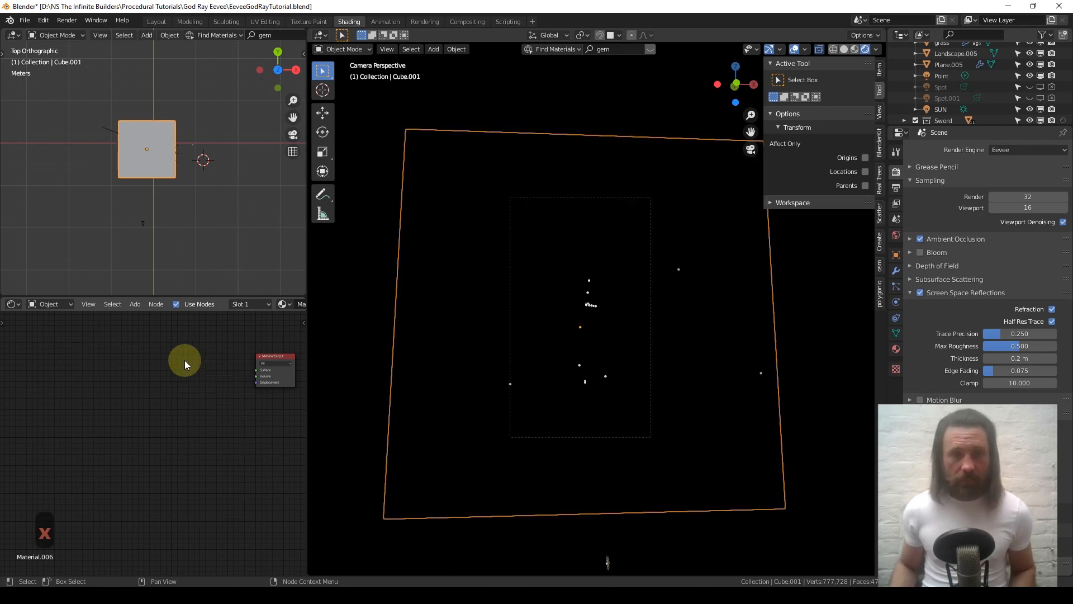
click(135, 303)
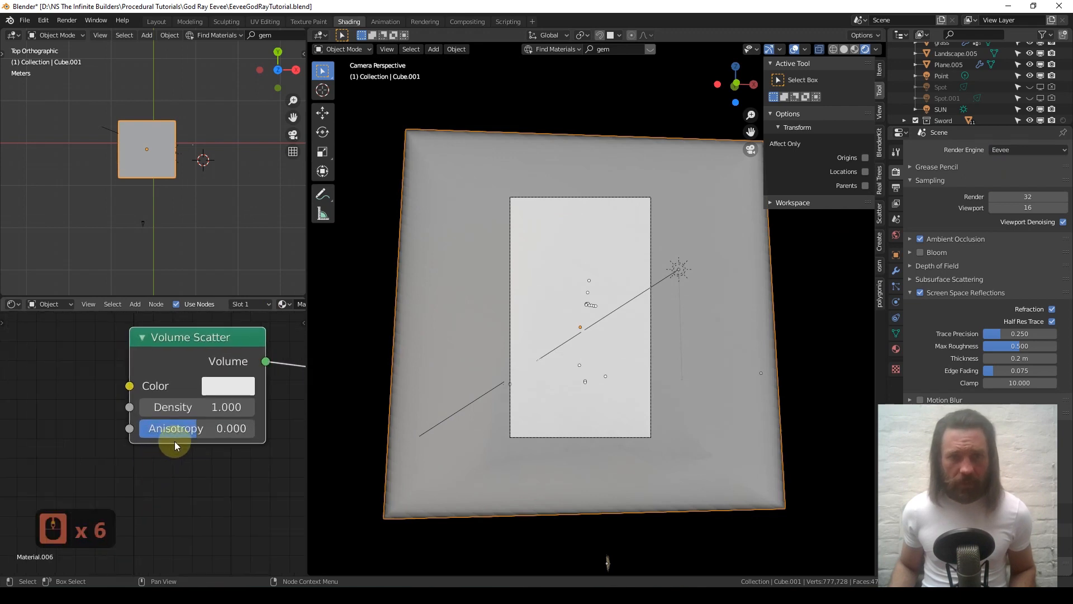
Step: Set Volume Scatter density to 0.010 and hide the SUN and Point lights
double_click(226, 406)
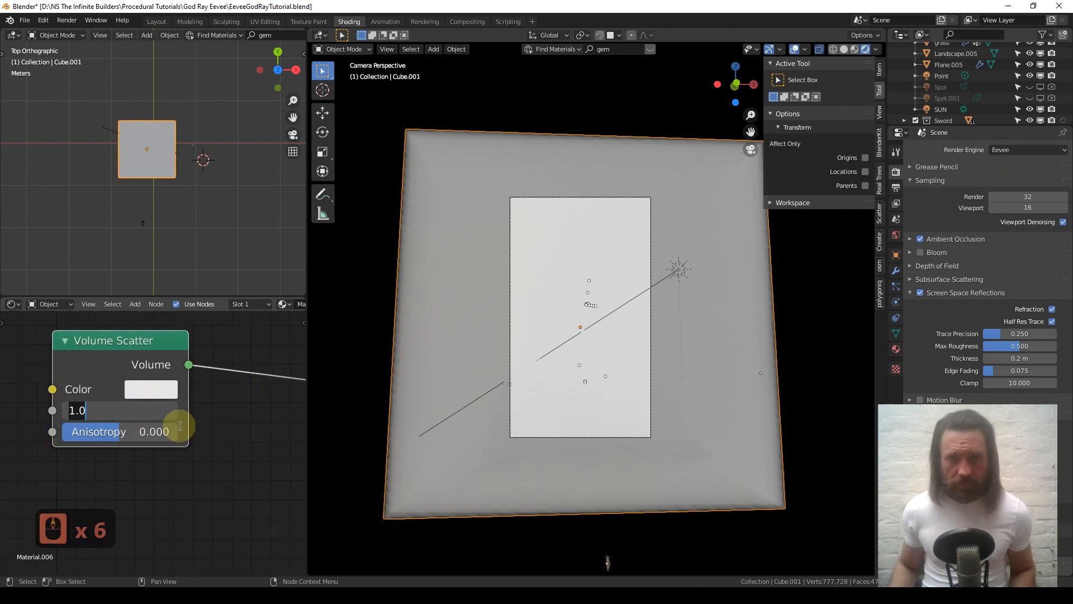
text(0.010)
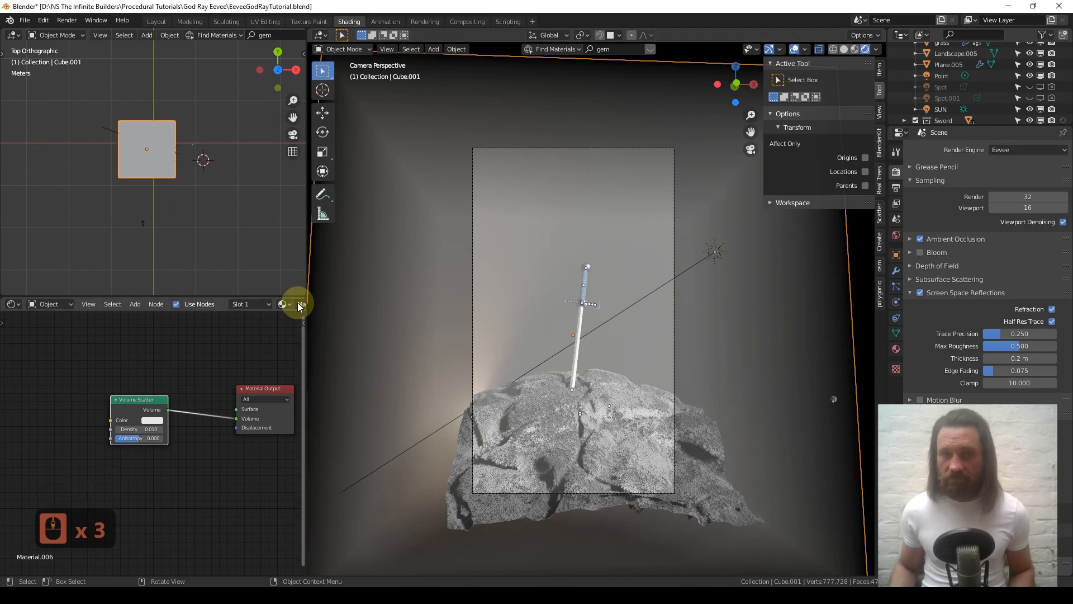
click(940, 109)
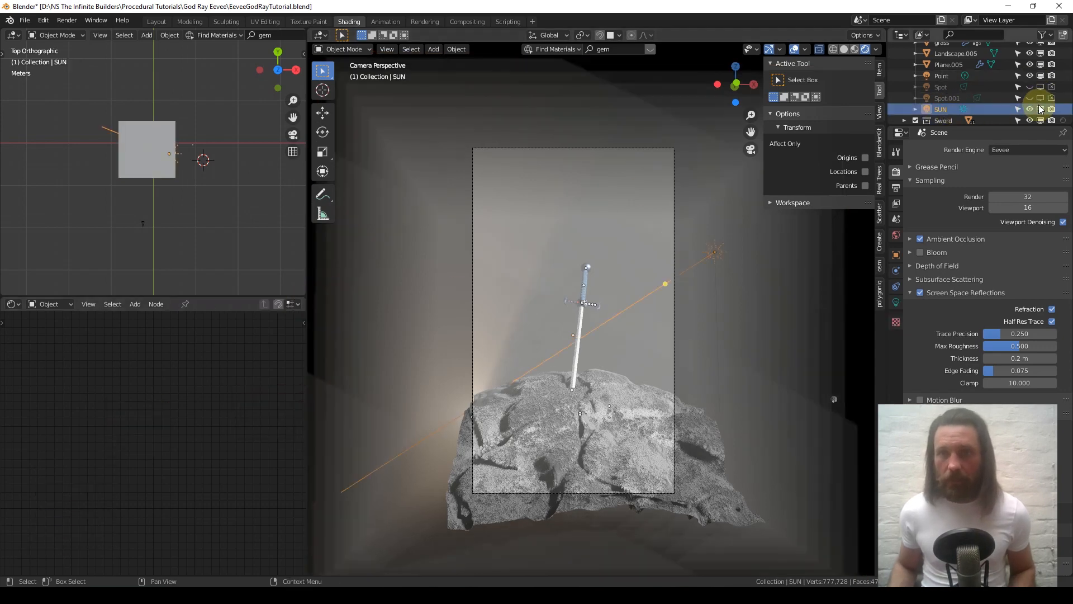
mouse_move(1029, 110)
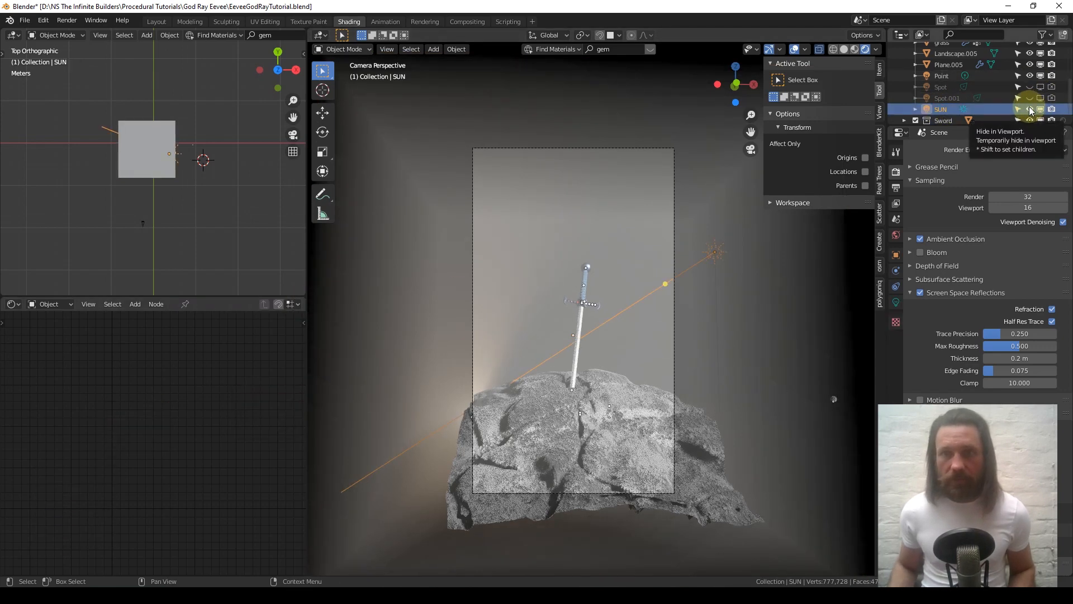
click(1028, 109)
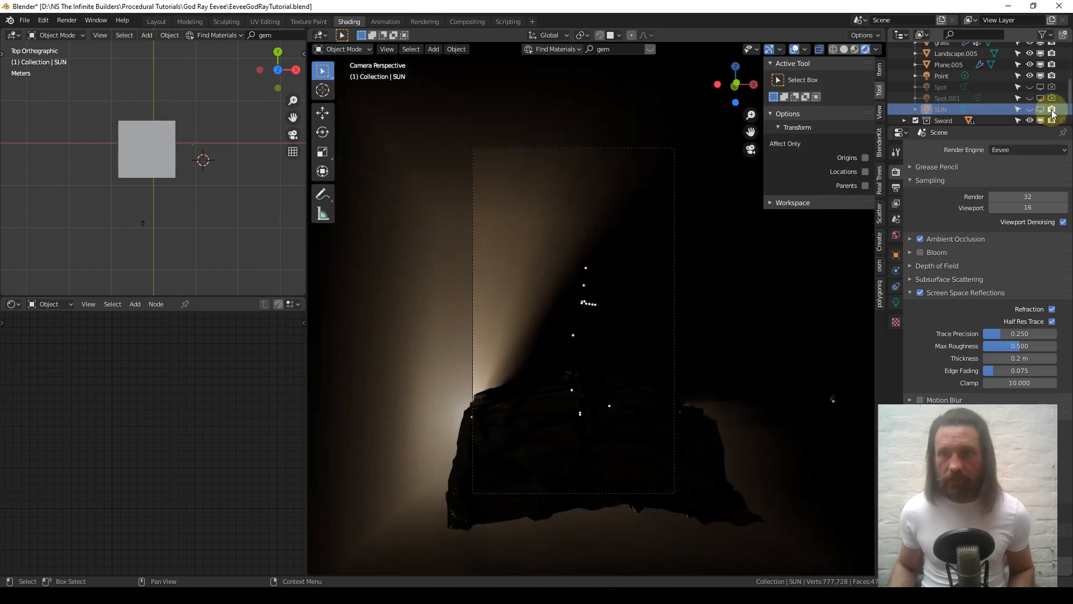
click(1028, 76)
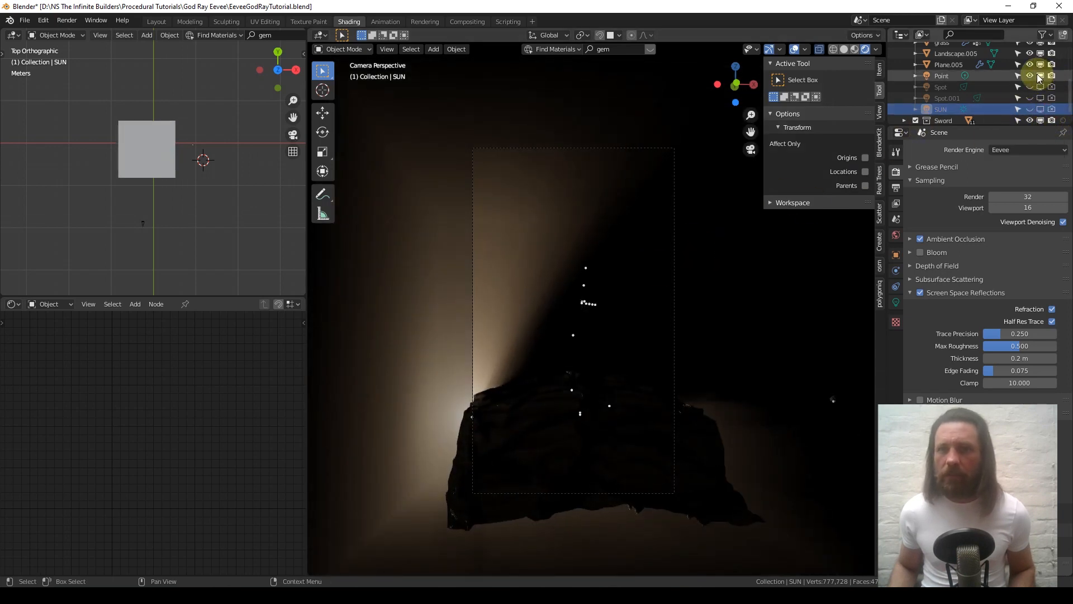
click(1029, 75)
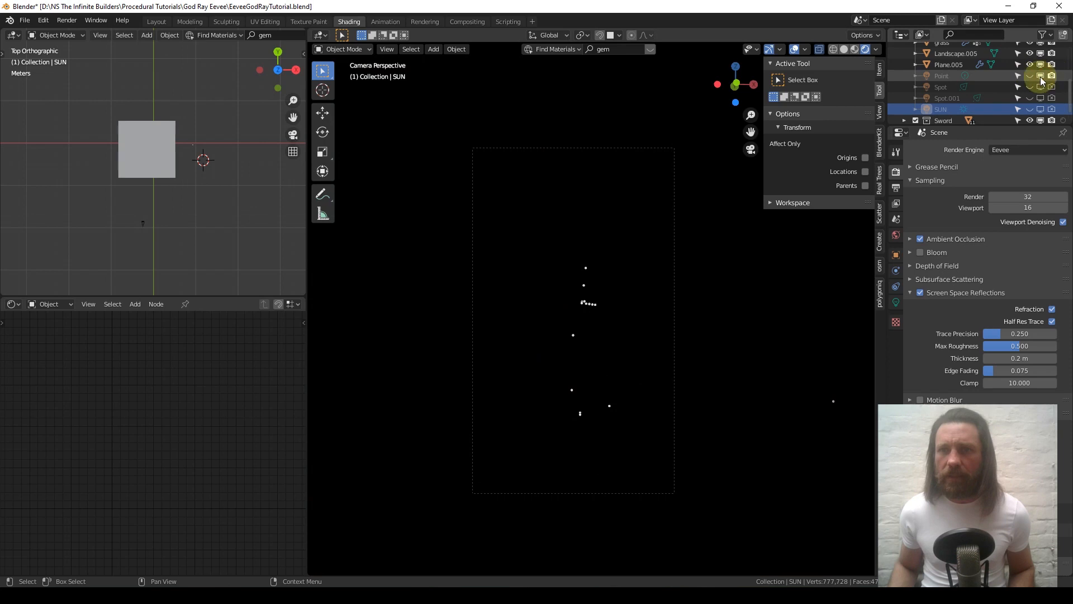
click(863, 49)
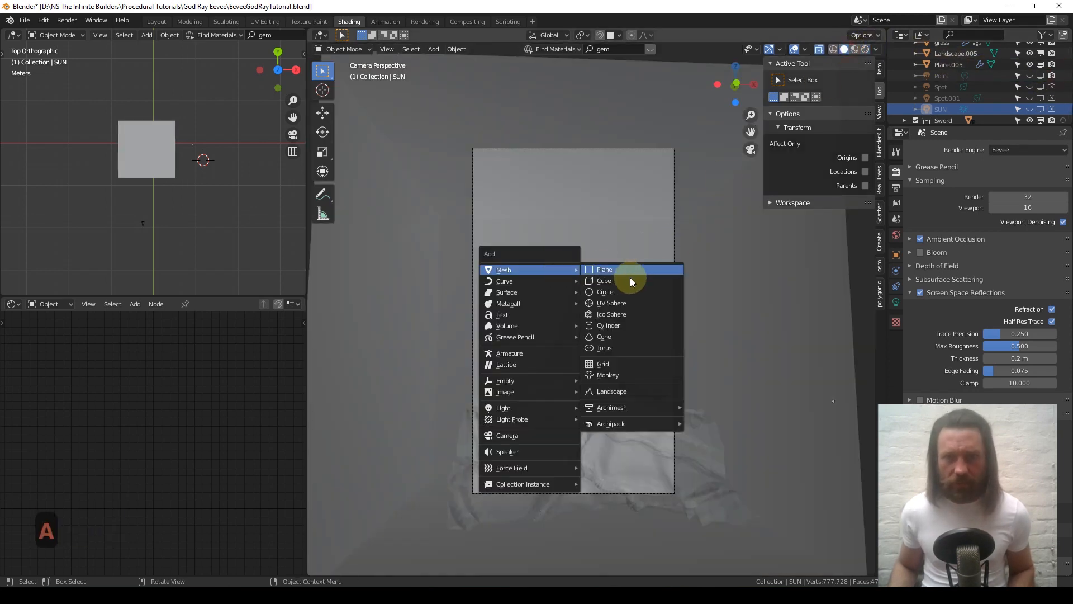
mouse_move(506, 326)
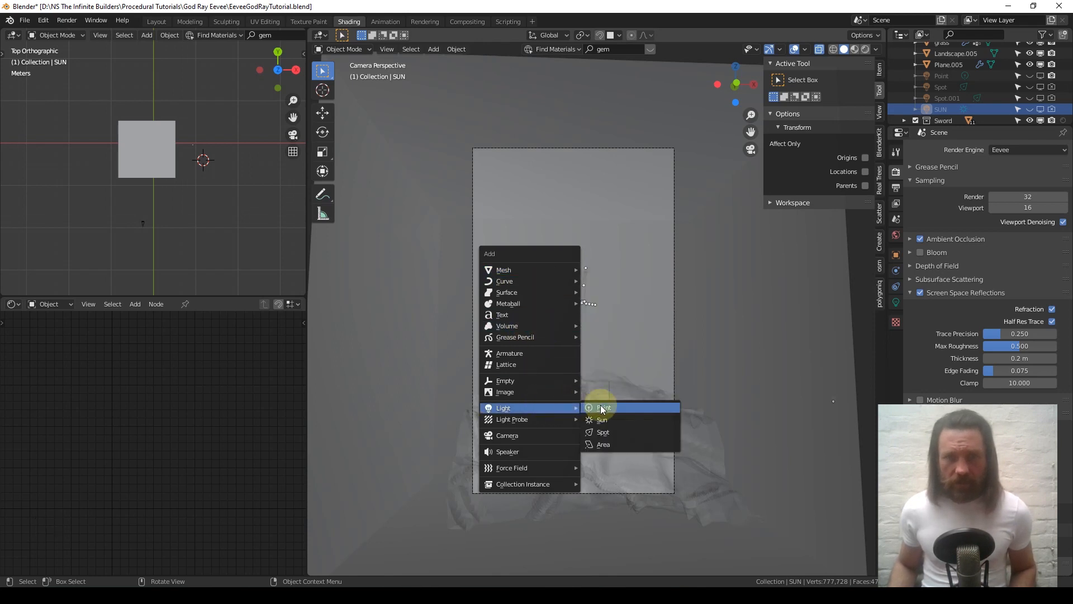
Step: Add a spot light, raise it above the rock in front view, and tilt it downward
click(603, 432)
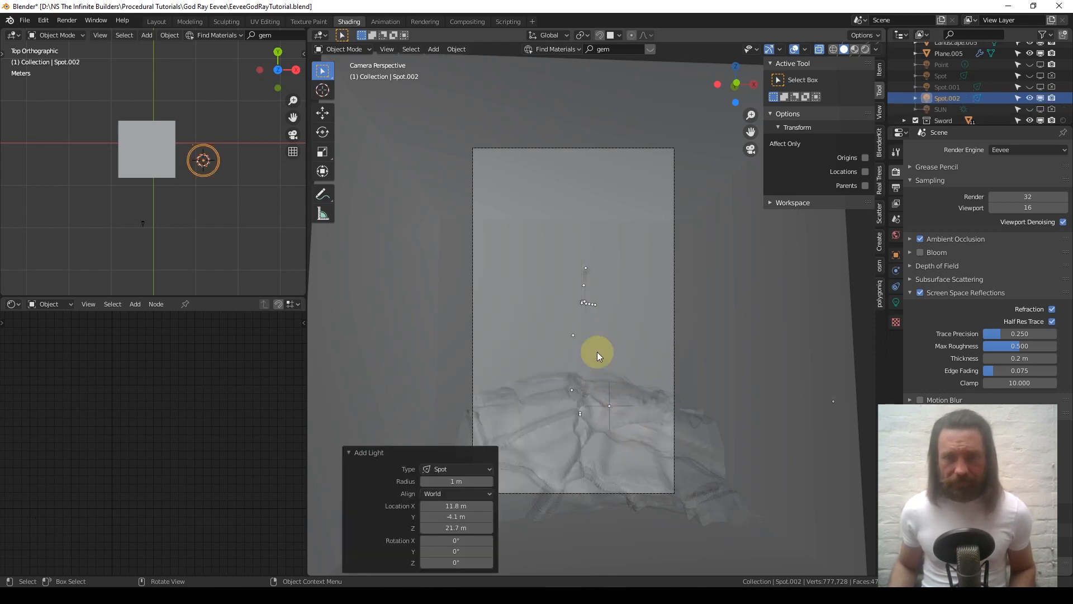
key(1)
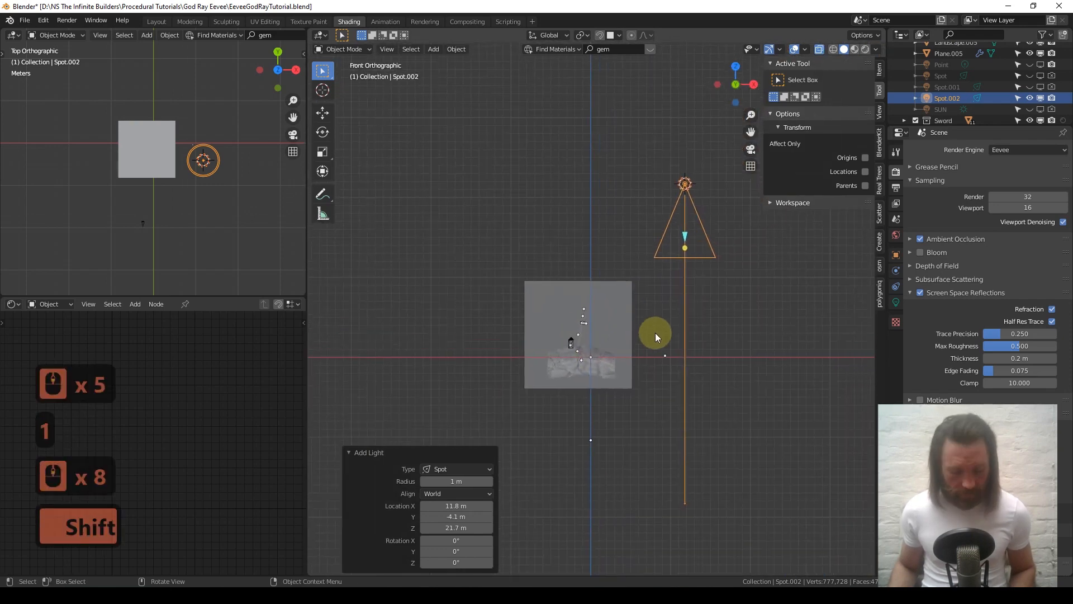
key(g)
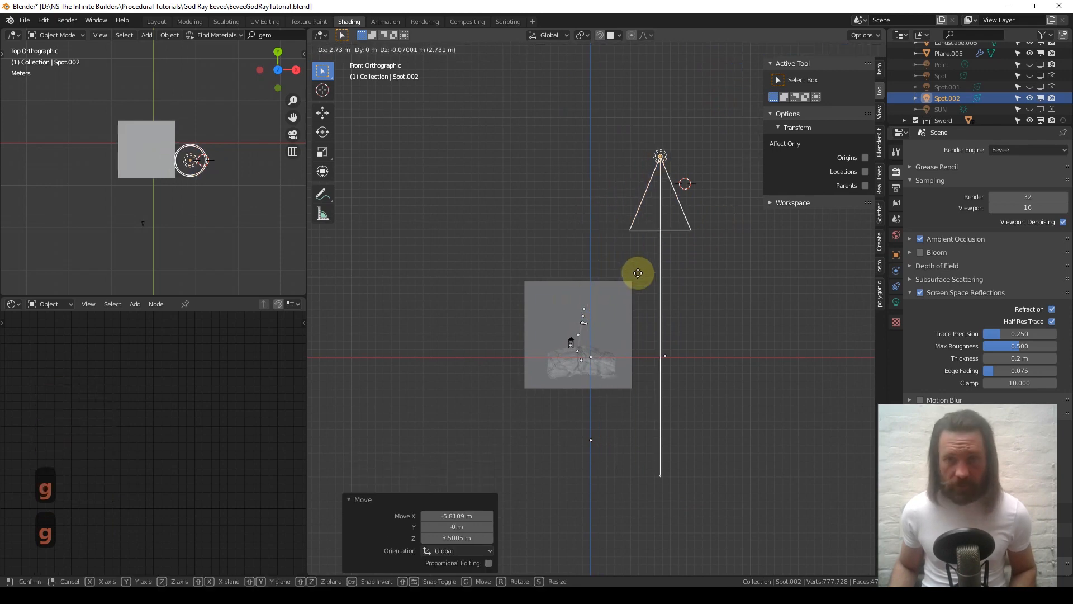
key(r)
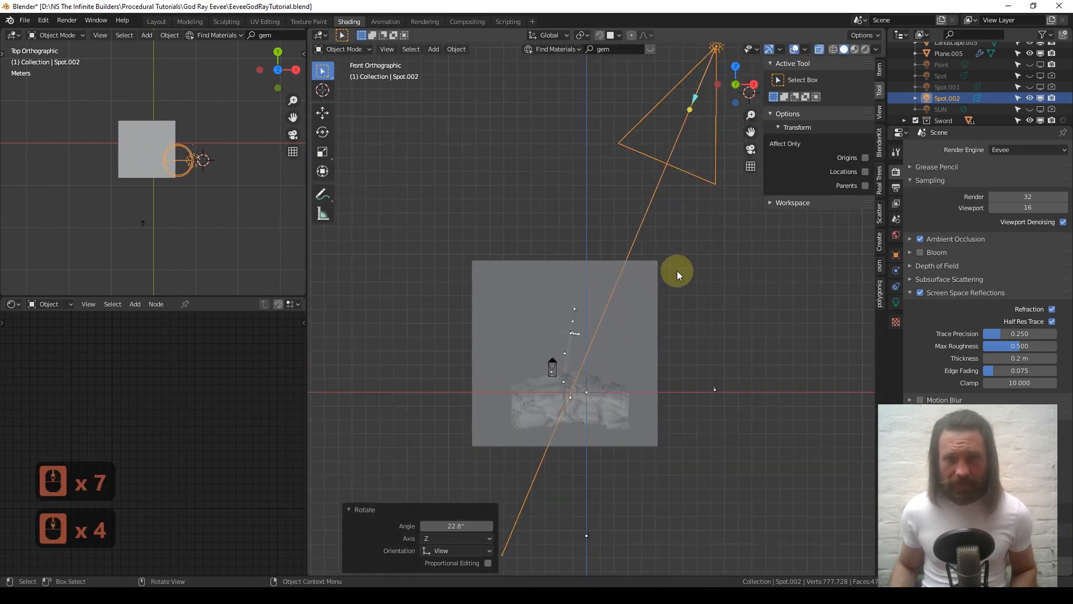
key(r)
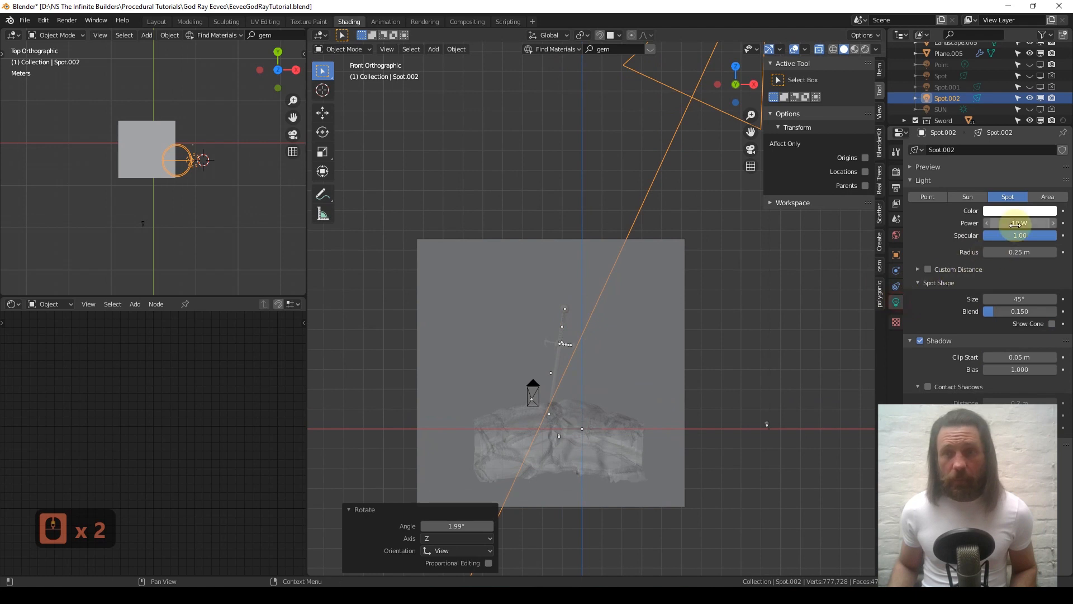
Step: Set Spot.002's light power to 1 MW
click(1020, 223)
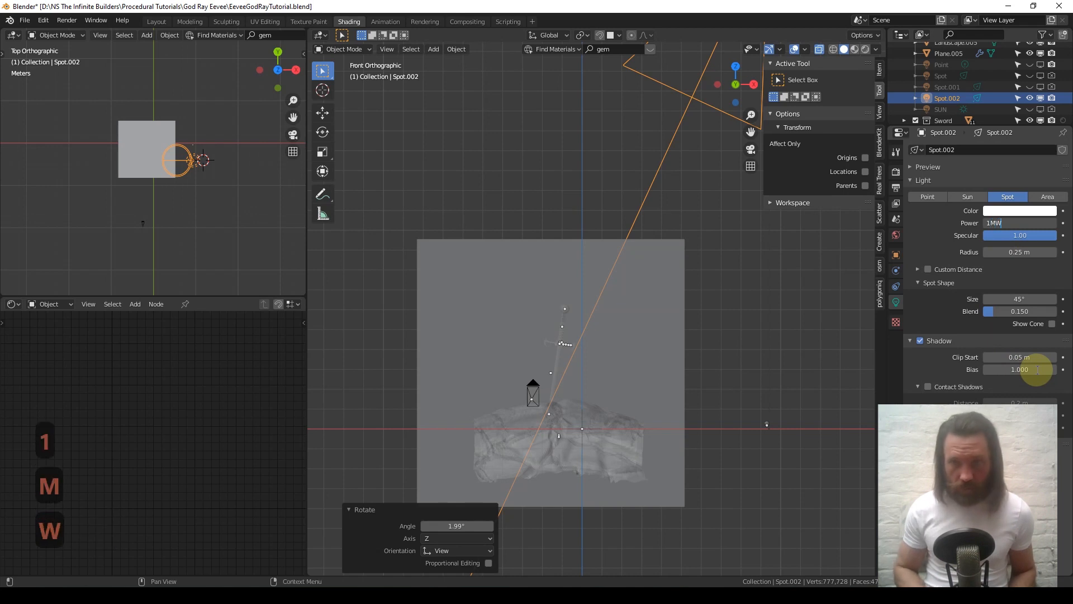
key(Return)
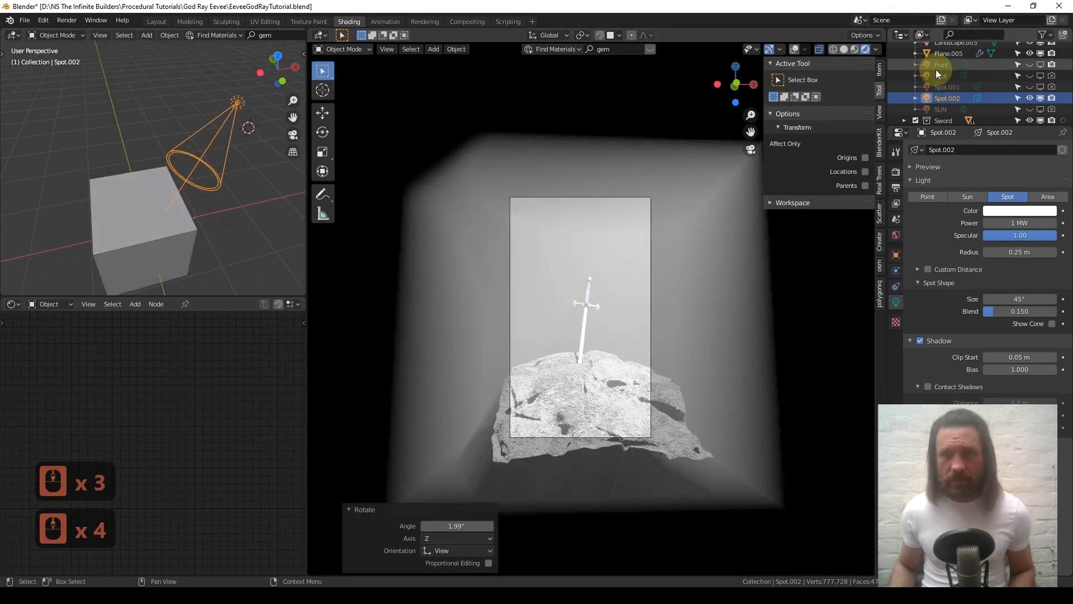
scroll(up, 3)
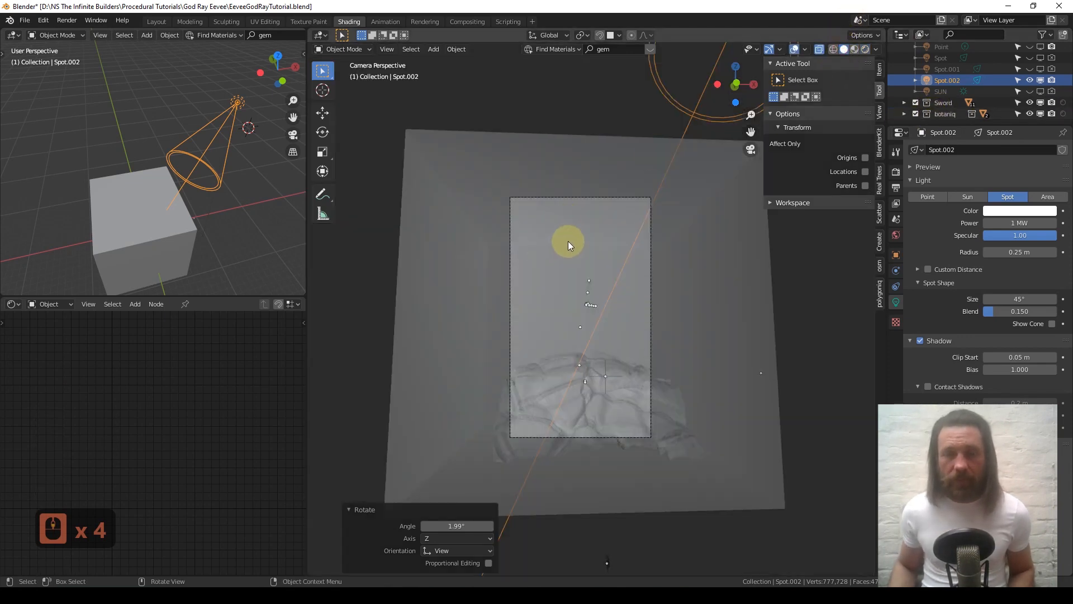
Step: In the Append browser, open Tree Meshes > Tree Meshes 0-50 > Umbrella Pine
key(q)
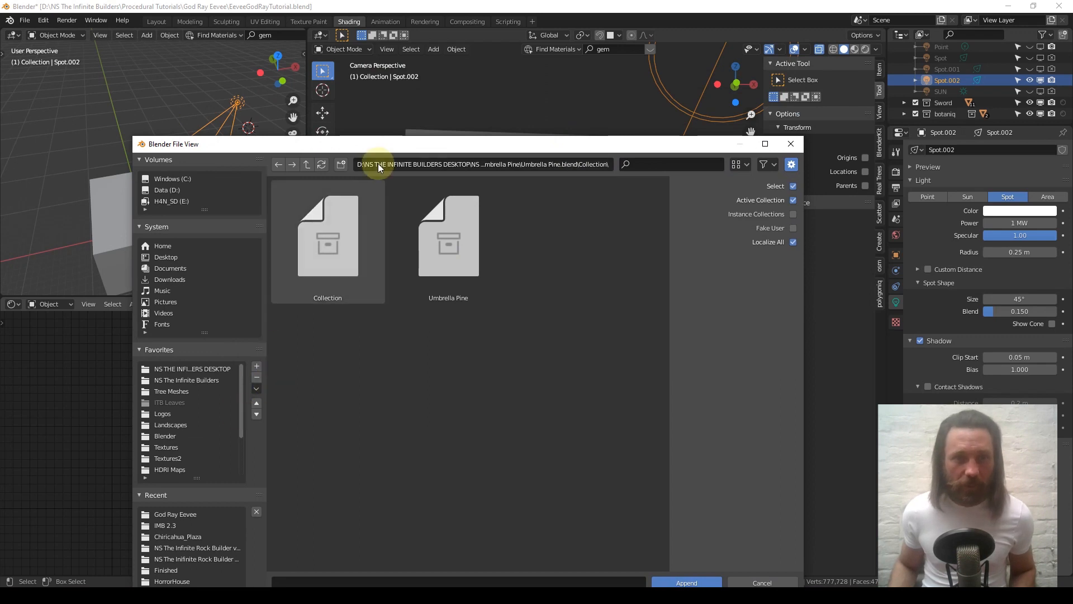
click(194, 368)
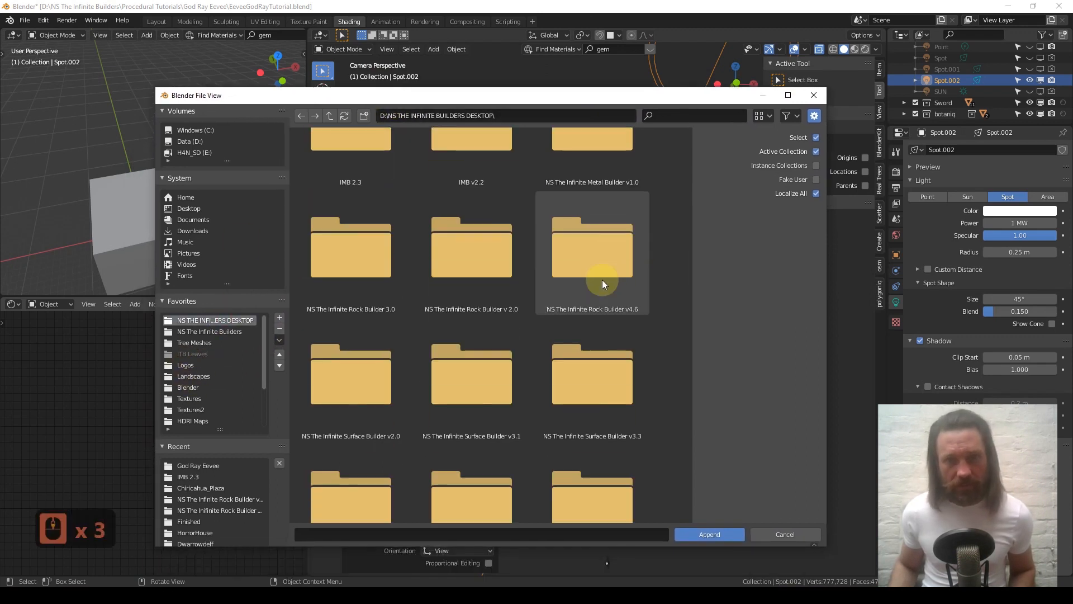
scroll(down, 3)
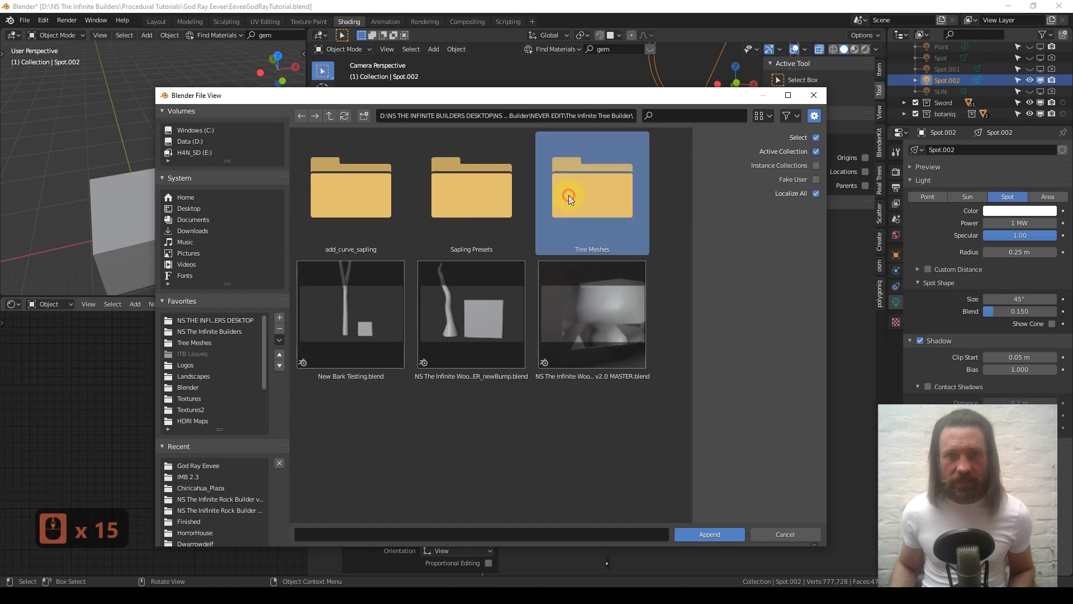
double_click(592, 181)
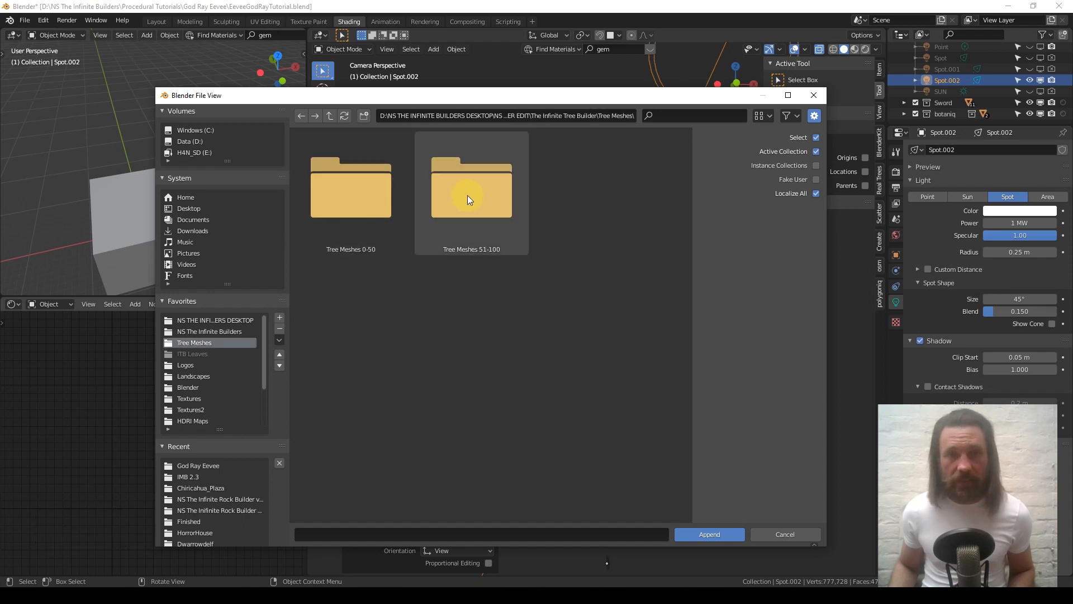
double_click(351, 188)
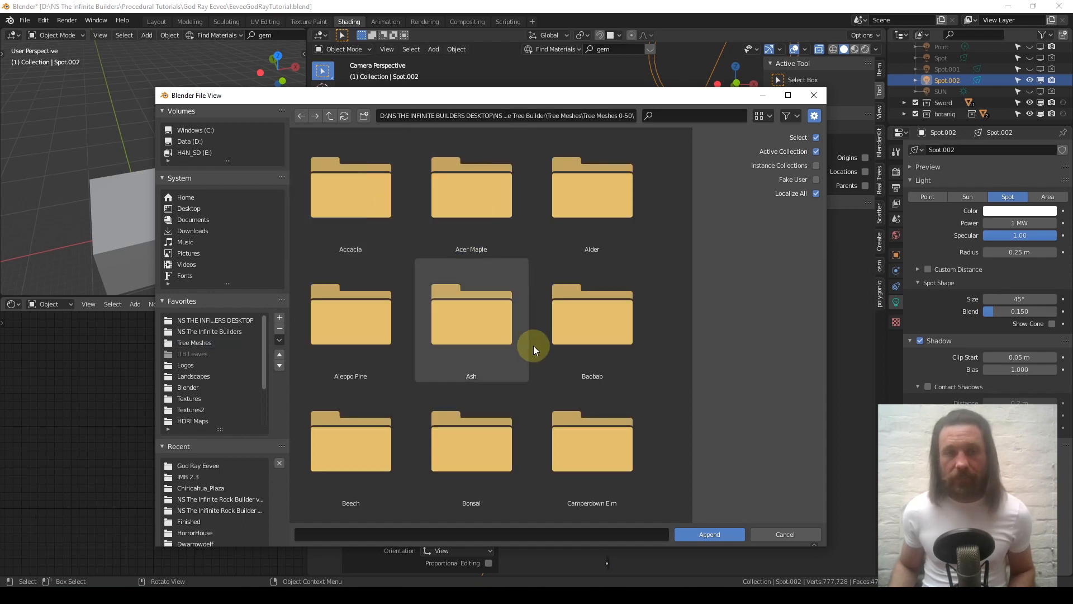
scroll(down, 3)
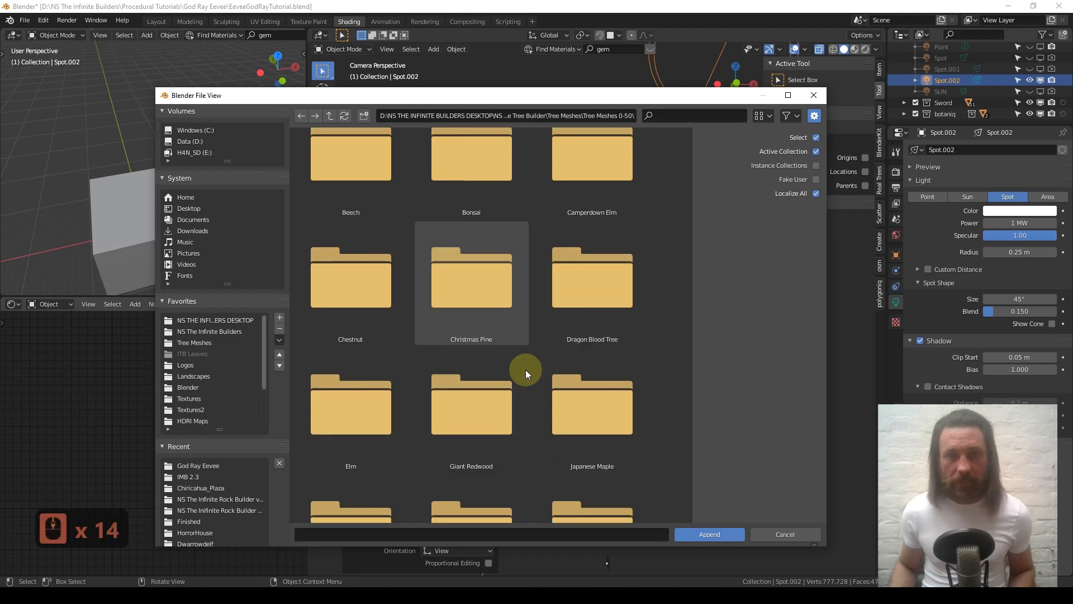
scroll(down, 3)
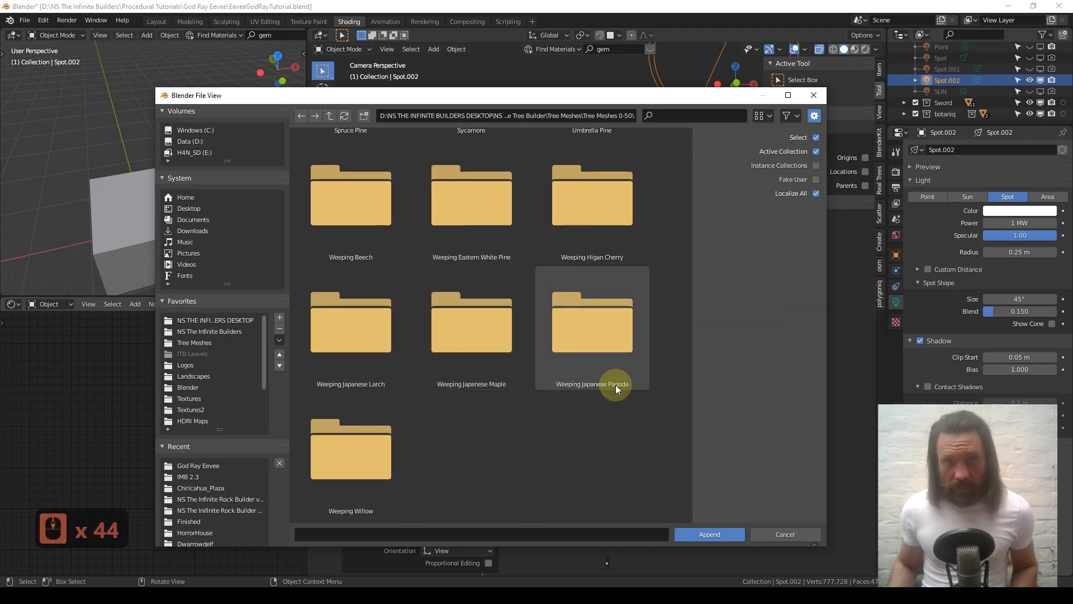
scroll(up, 3)
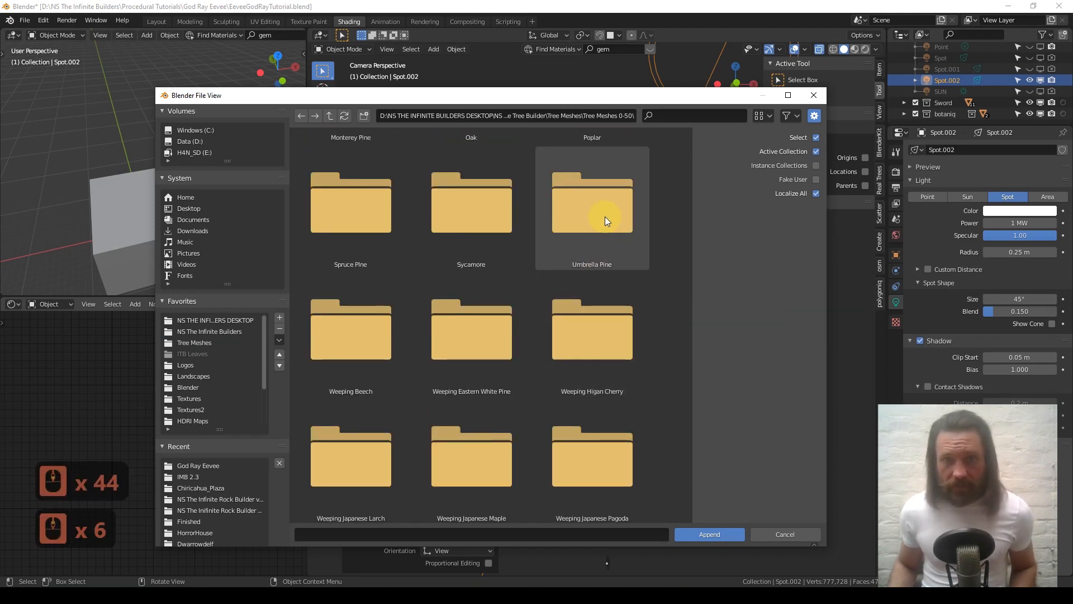
double_click(592, 202)
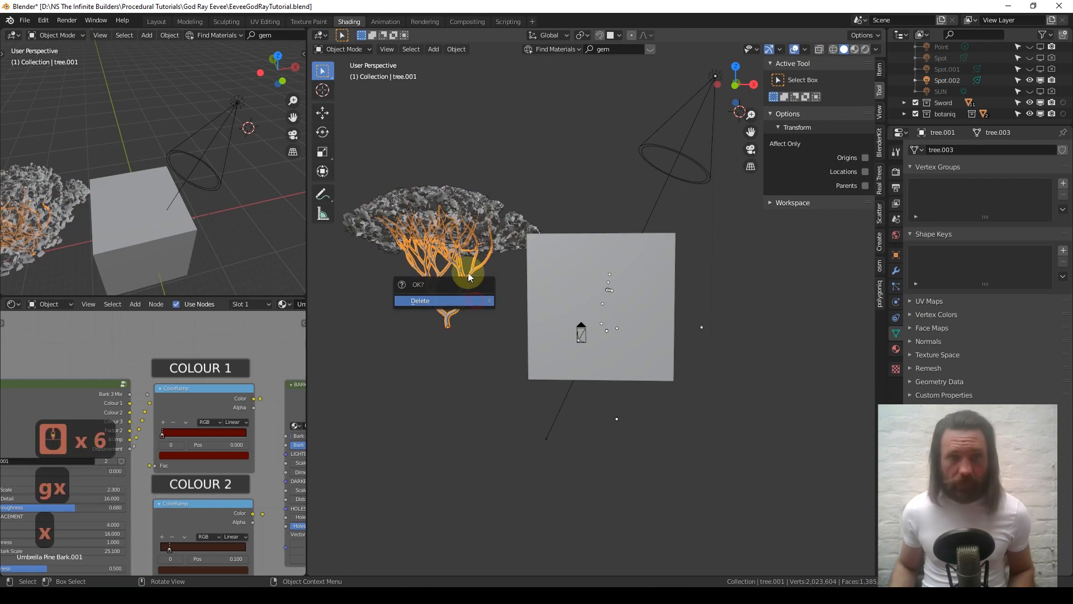
Step: Delete the pine's branch and trunk meshes and move the leaves above the rock
click(420, 300)
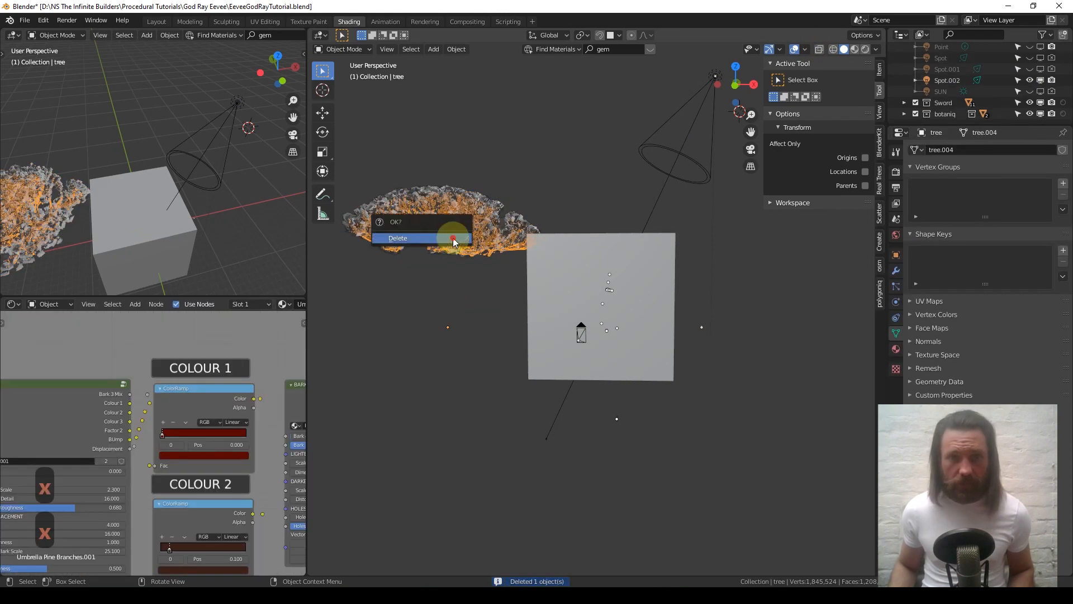
click(397, 238)
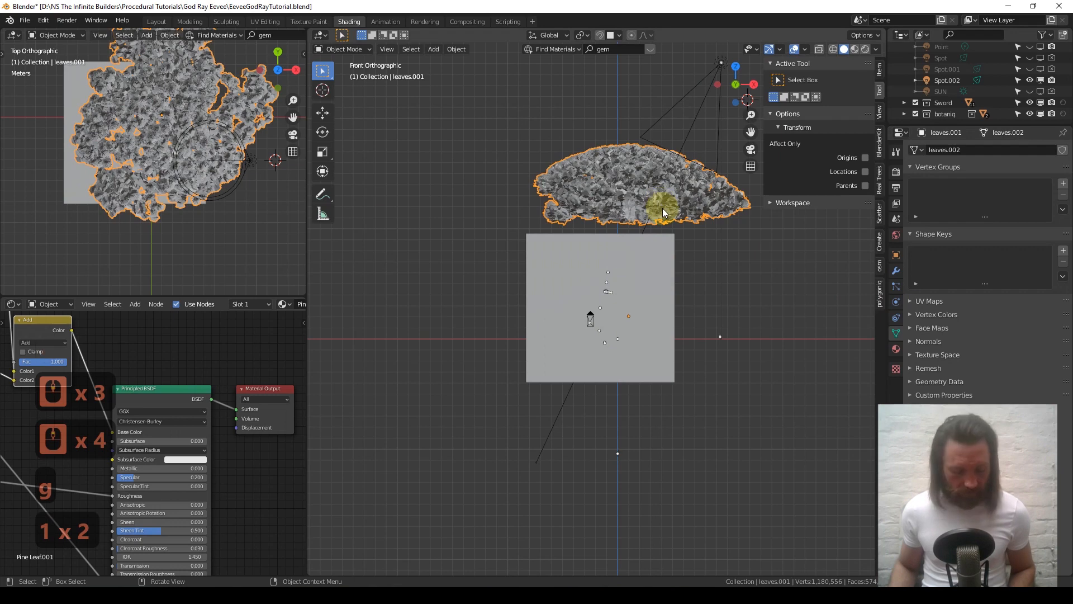
key(g)
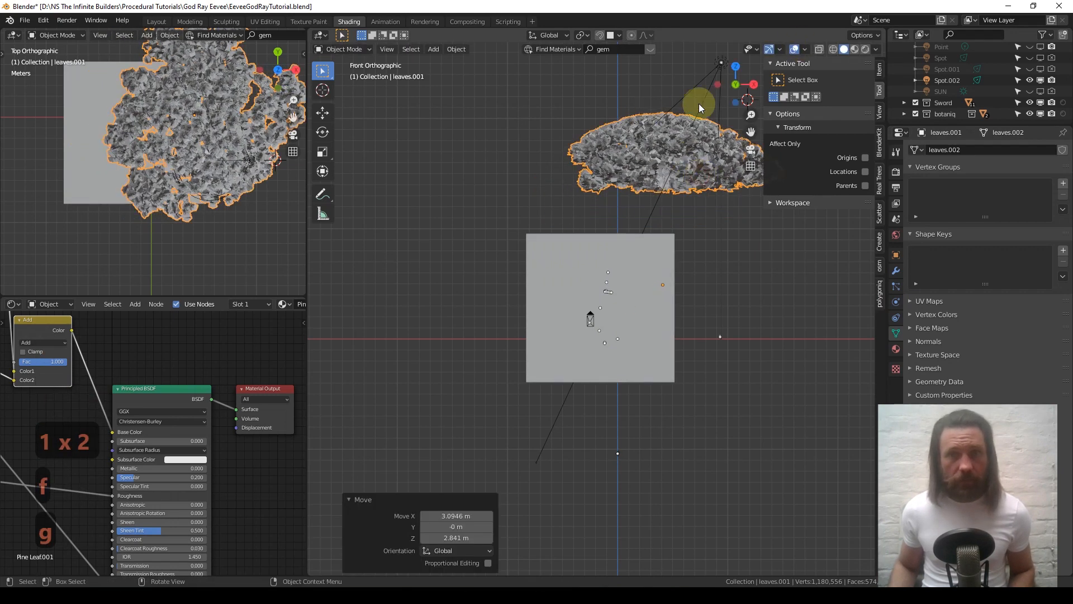
mouse_move(581, 340)
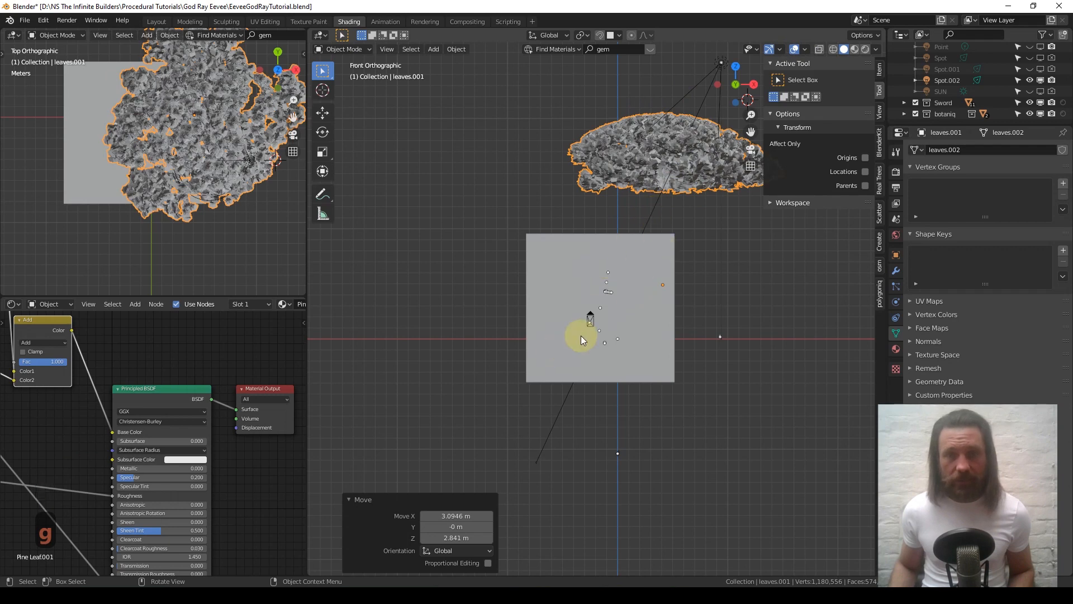
mouse_move(650, 309)
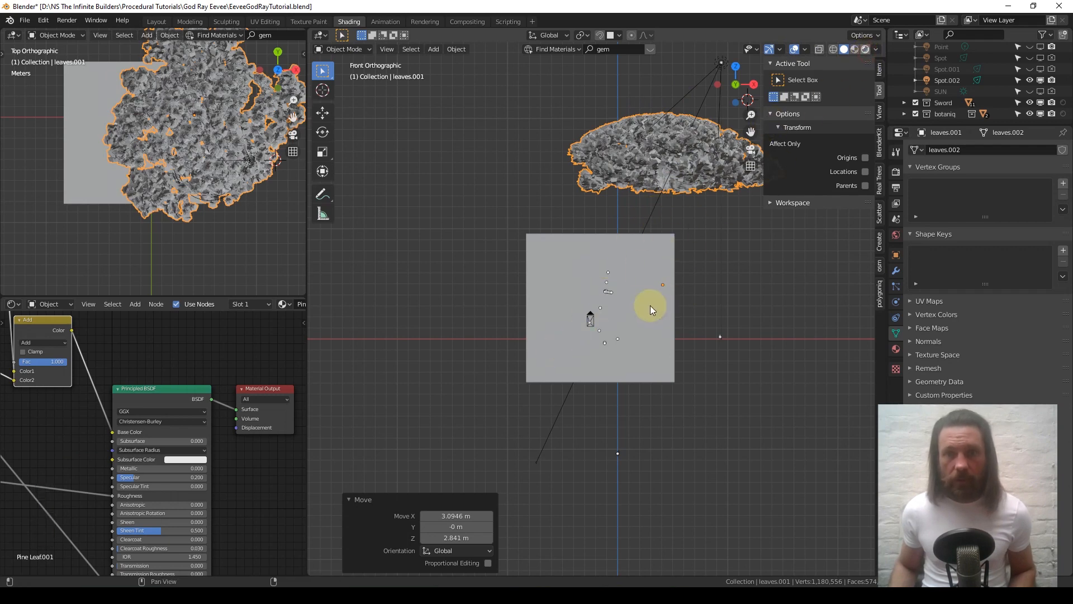
click(853, 48)
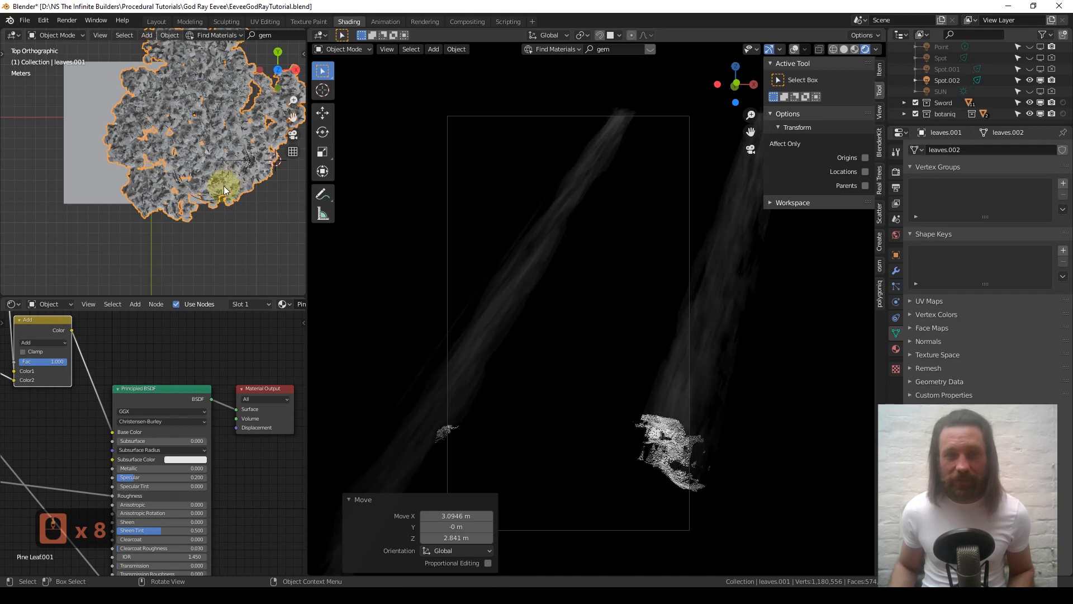
Step: Slide the leaf canopy until the light shafts fall on the sword
key(g)
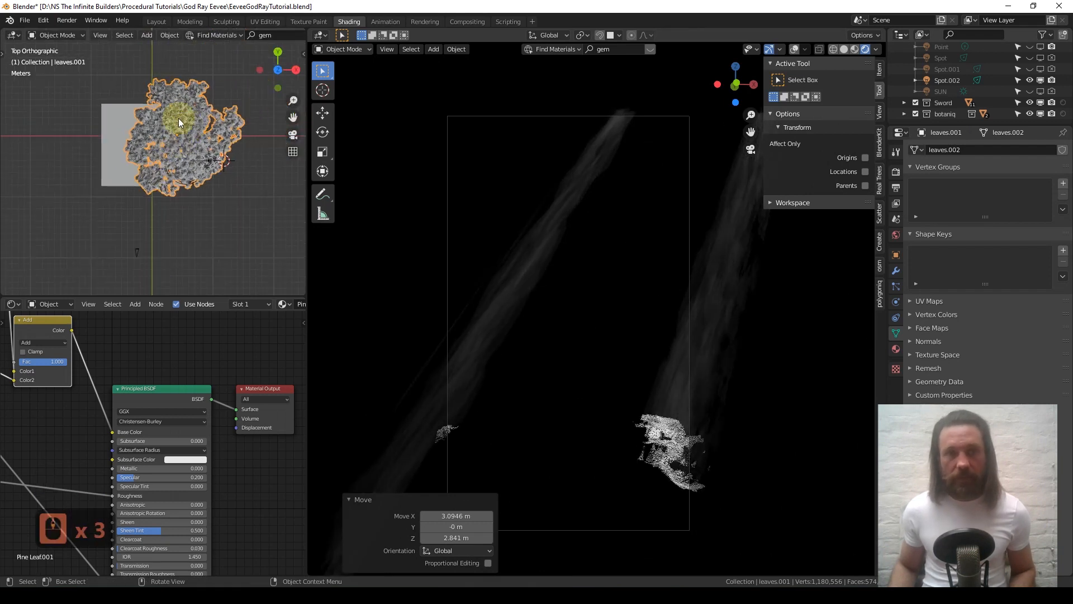
mouse_move(202, 178)
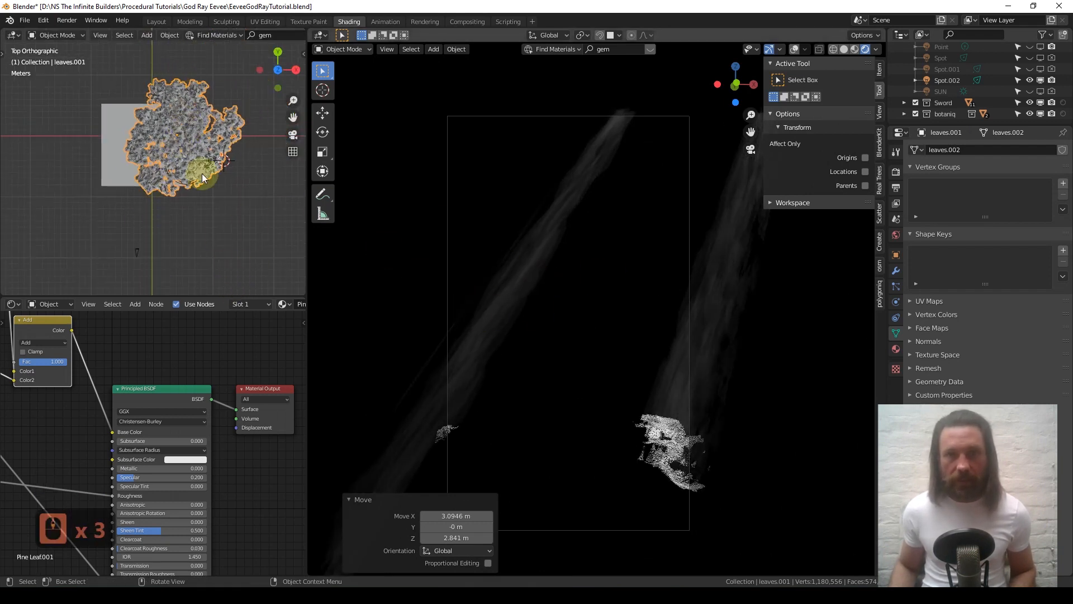
key(g)
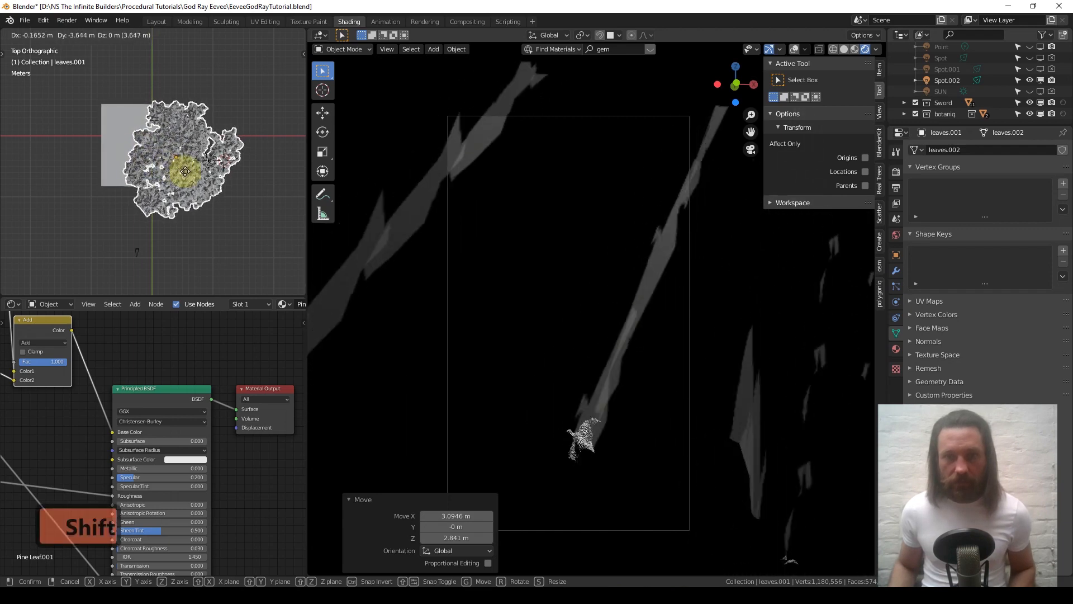
mouse_move(78, 187)
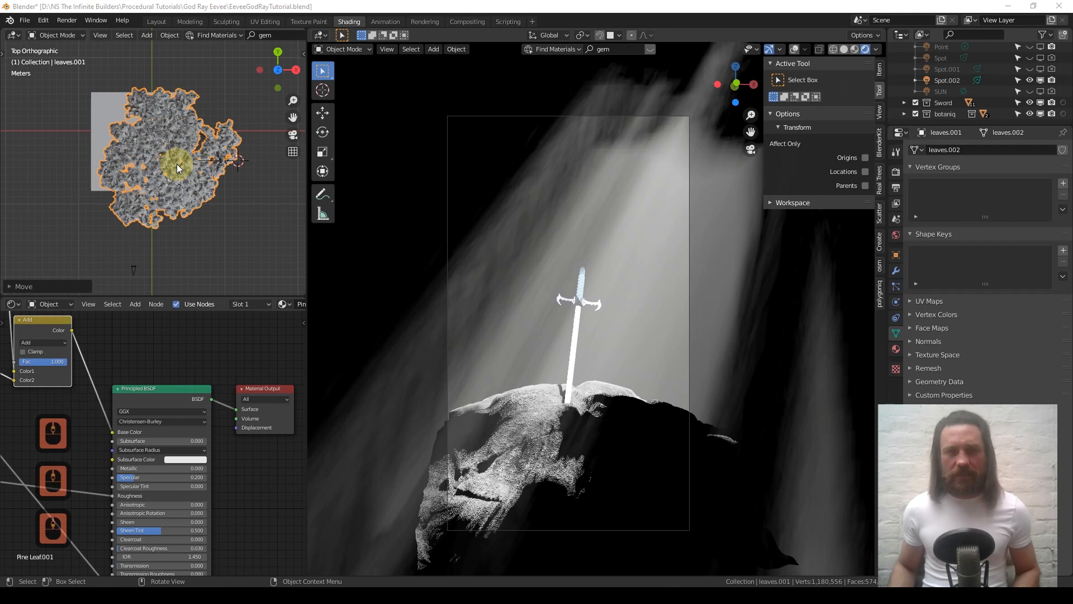
mouse_move(157, 175)
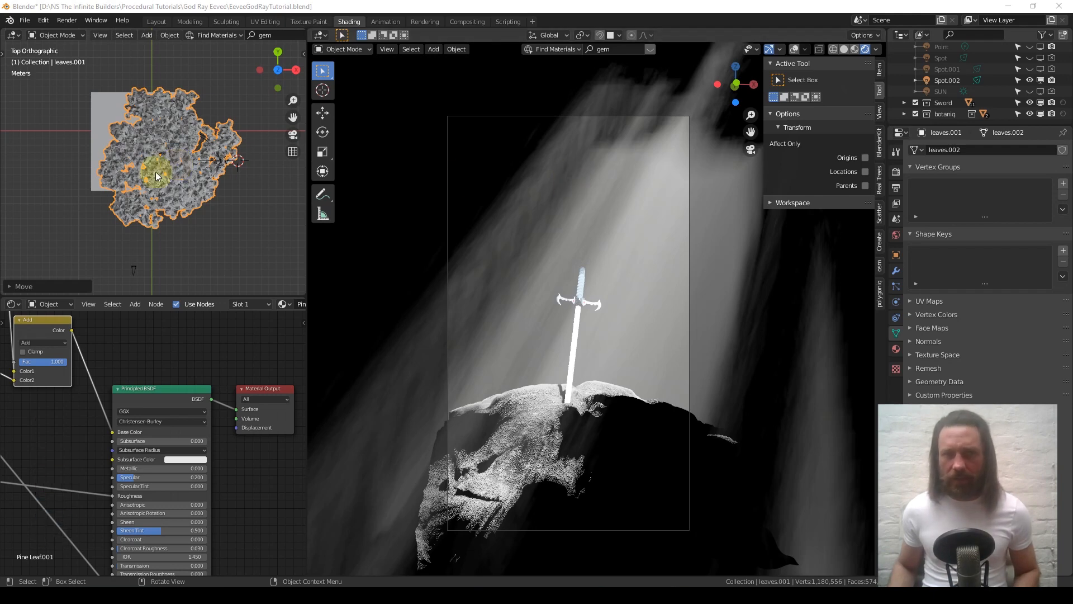
mouse_move(173, 172)
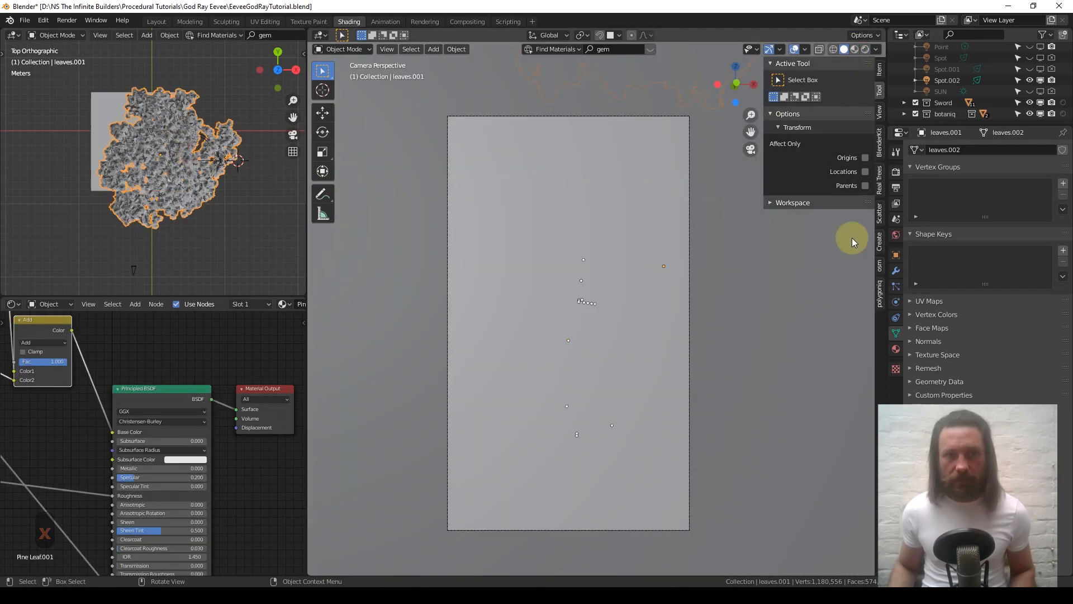
Step: Disable Screen Space Reflections, set volumetric Light Clamping to 0, and enable Volumetric Shadows
click(896, 207)
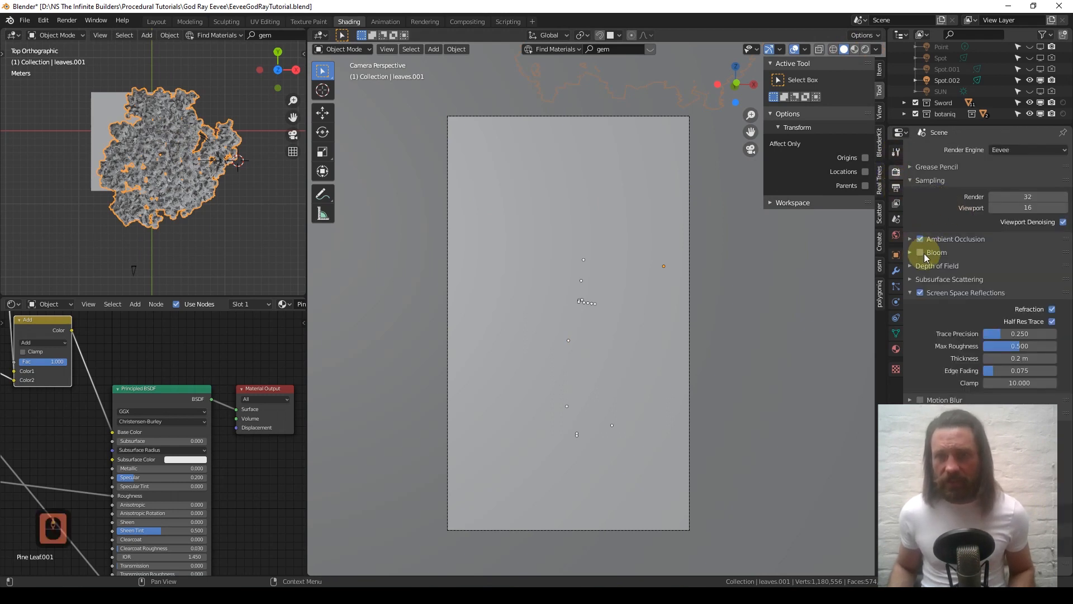
click(911, 252)
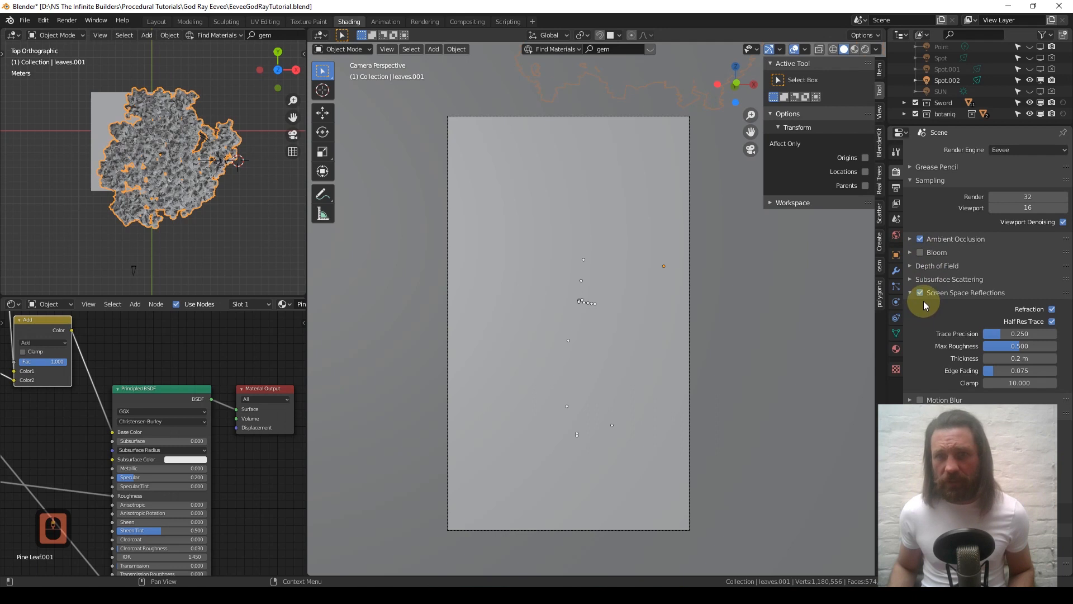
mouse_move(923, 292)
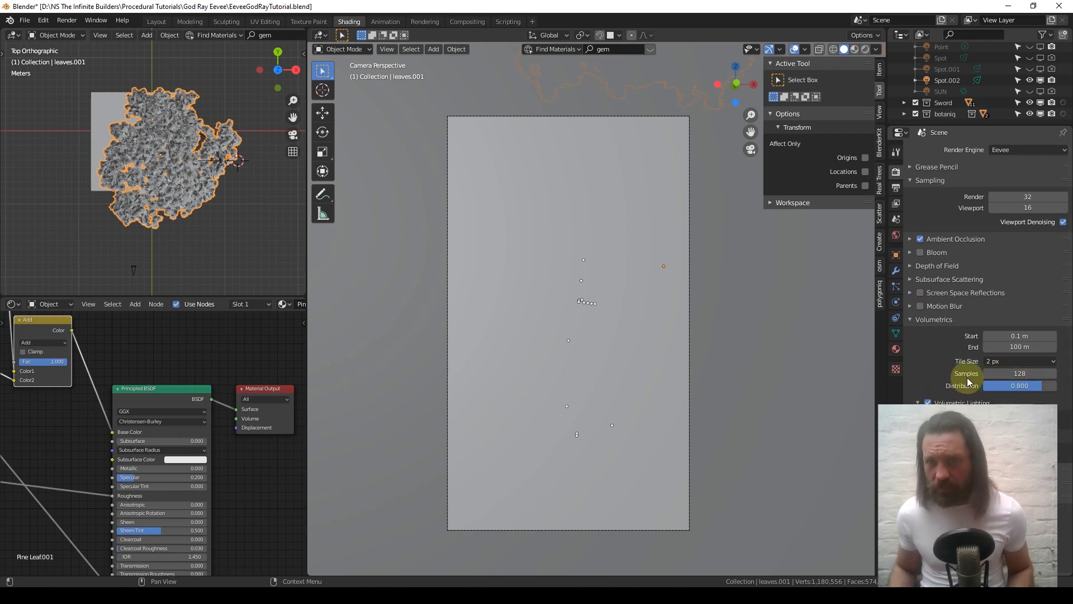
click(1019, 360)
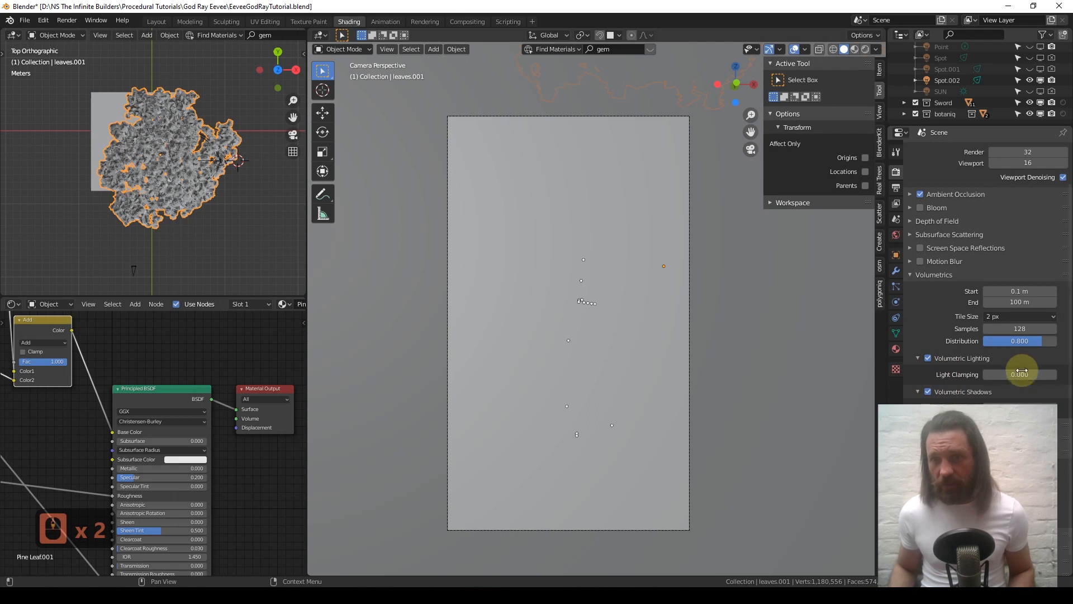
click(927, 390)
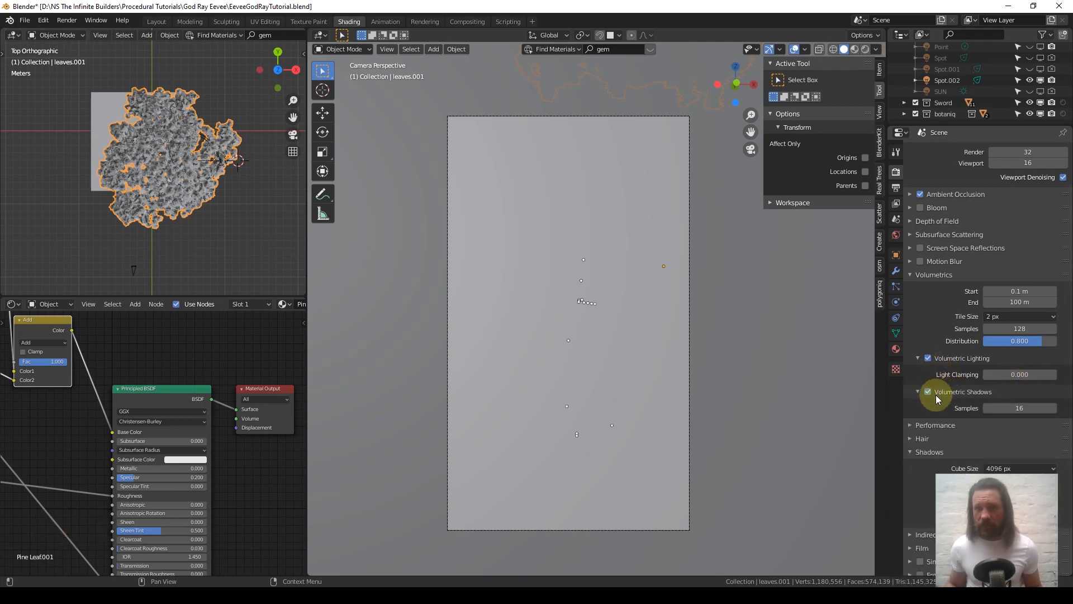
click(928, 433)
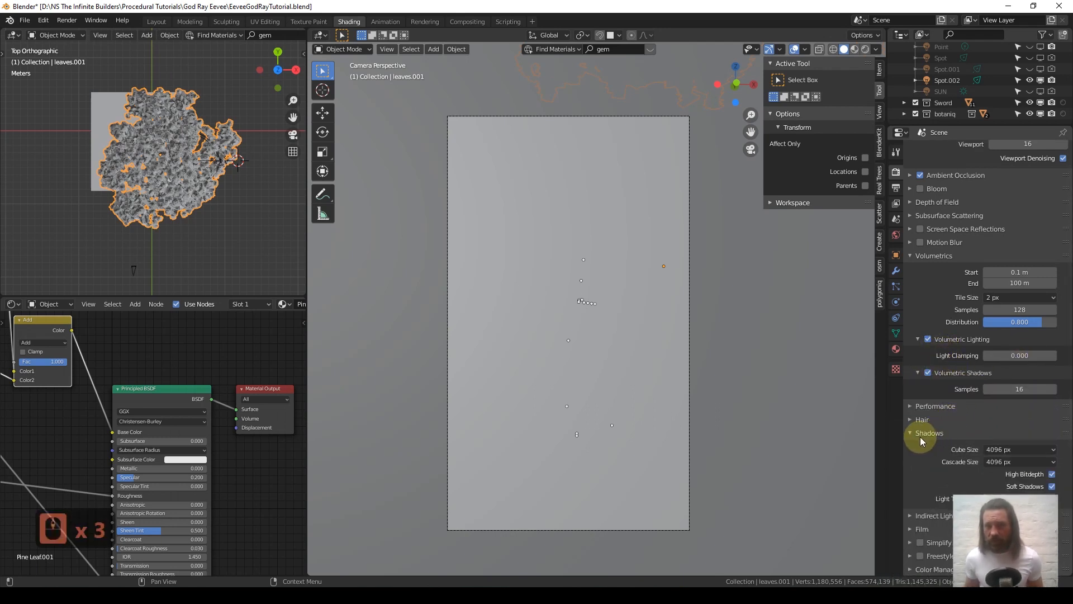
click(1019, 449)
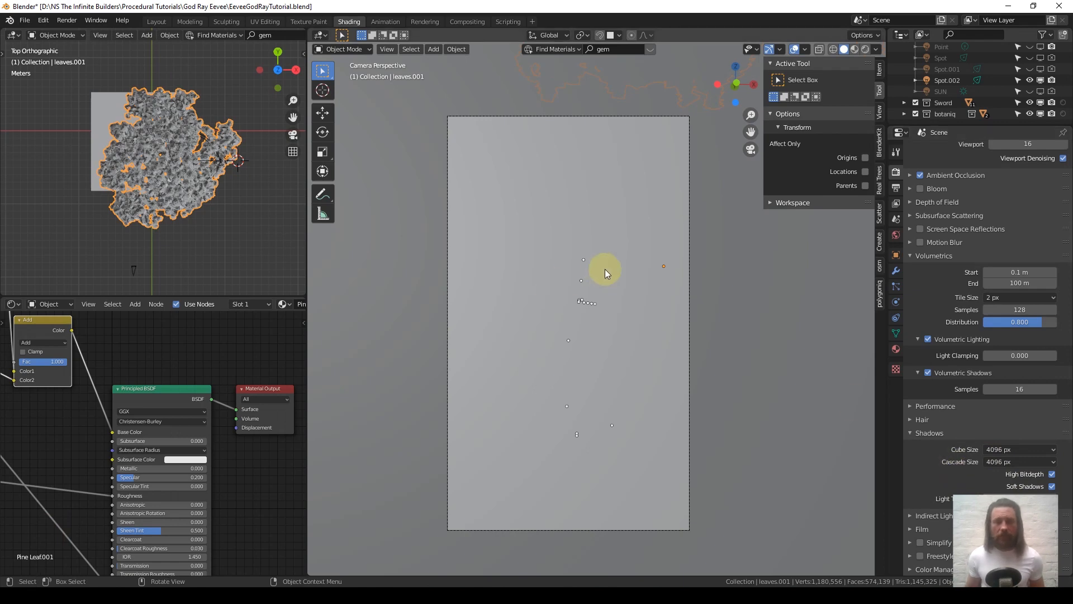
mouse_move(621, 281)
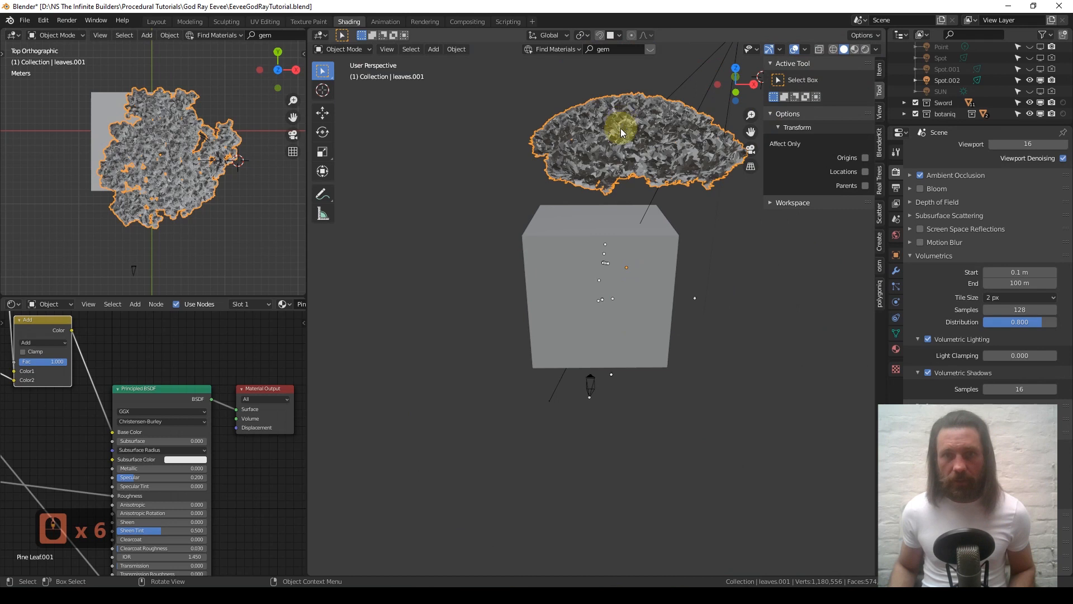
Step: Hide the leafy canopy blocker object in front orthographic view
key(x)
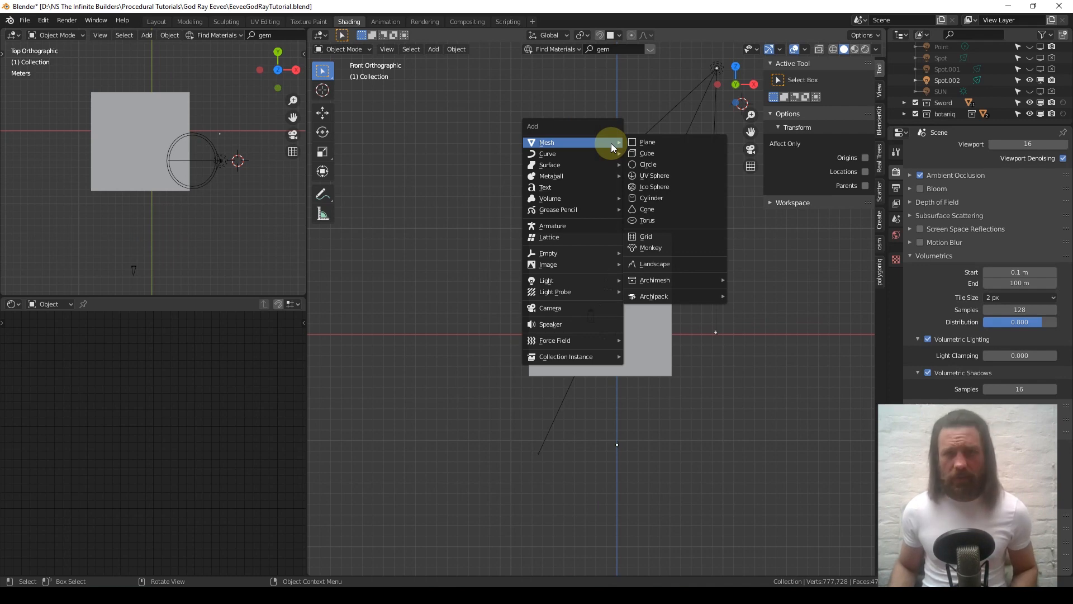
Step: Add a plane, raise it above the scene, and scale it to about 7.35
click(647, 142)
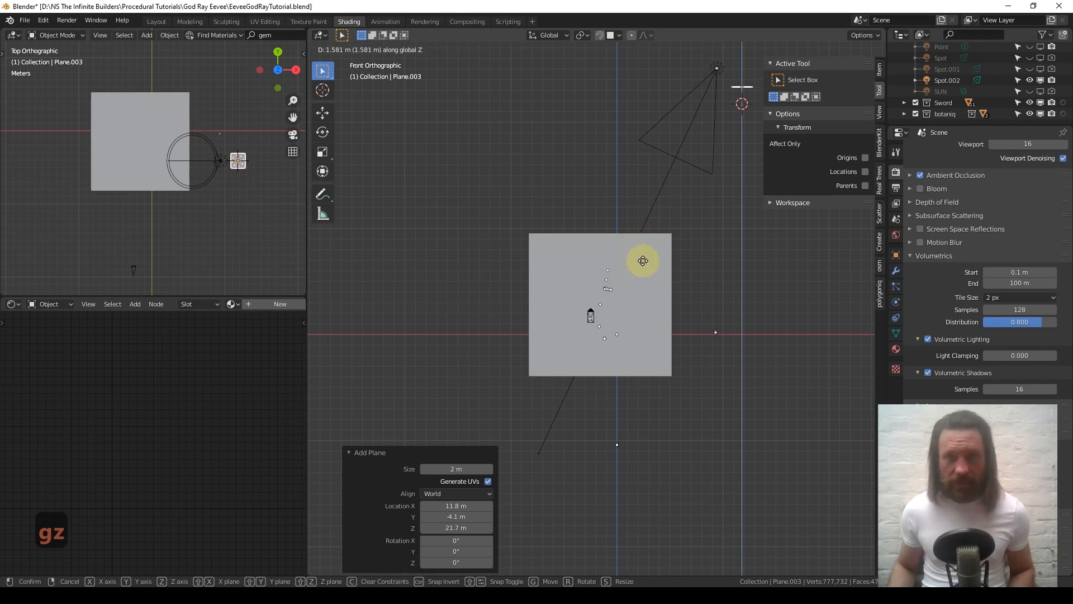
key(g)
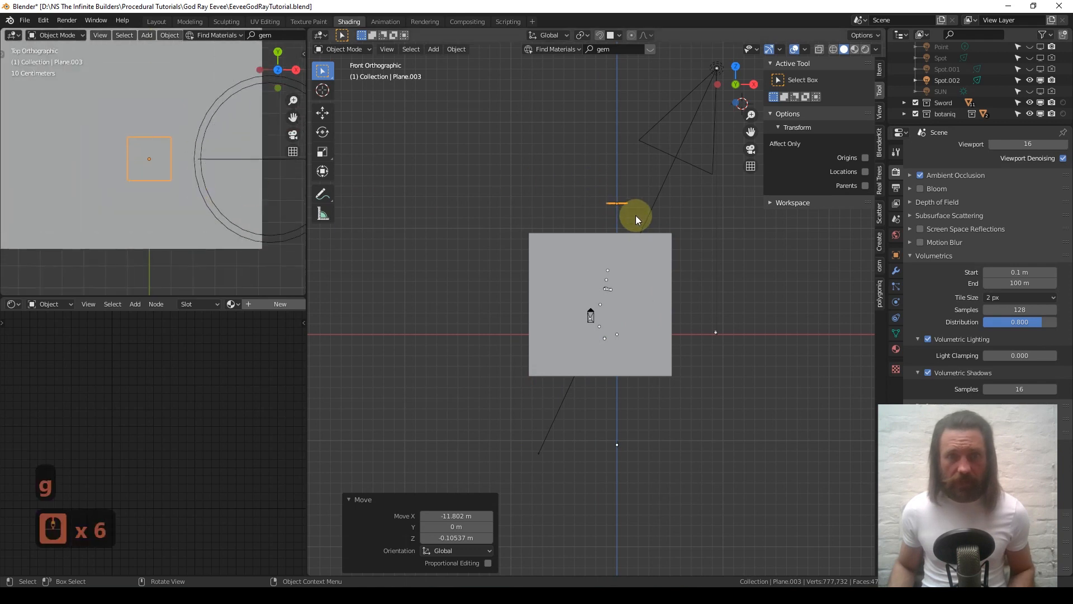
key(s)
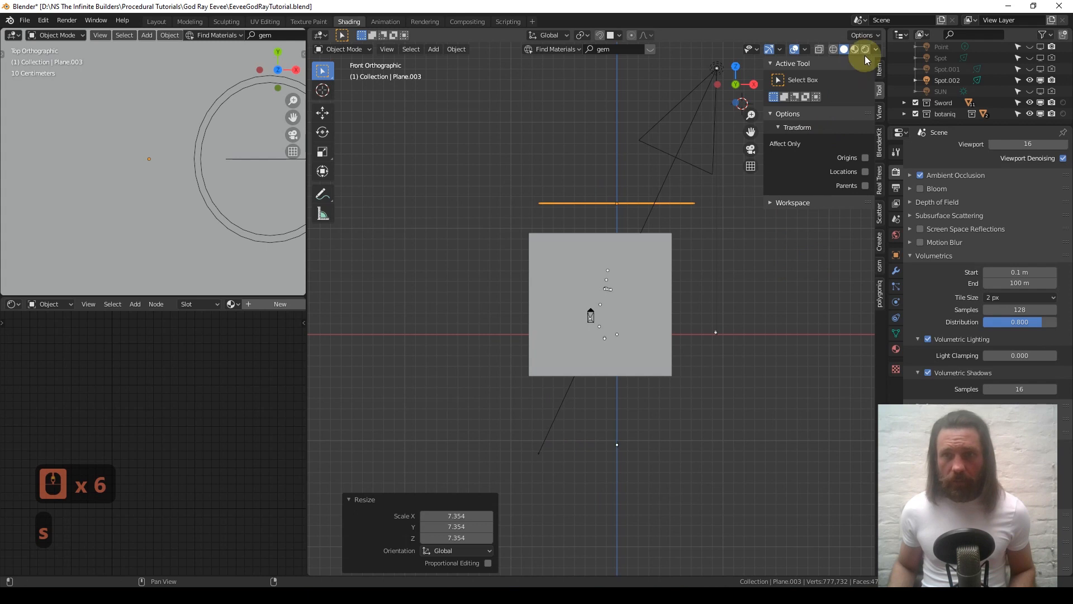
click(865, 49)
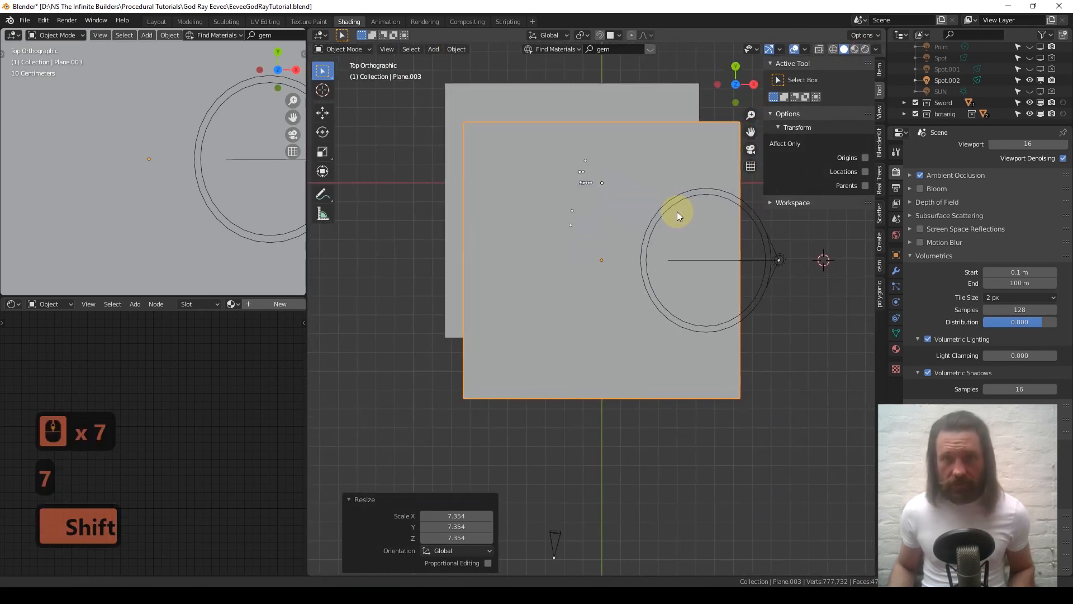
Step: Add loop cuts across the raised plane in Edit Mode
key(Tab)
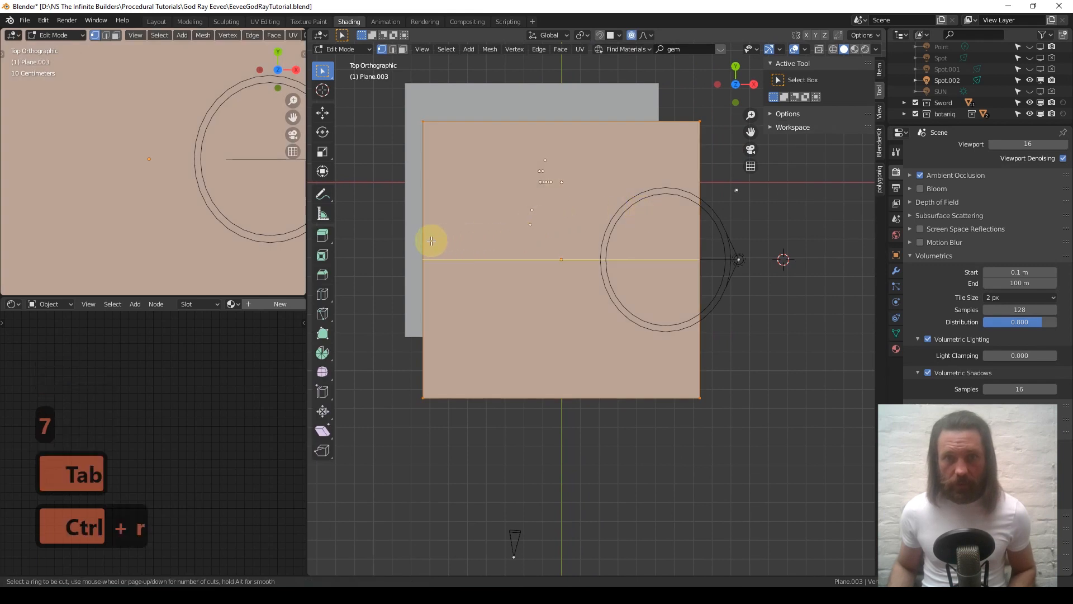
click(411, 168)
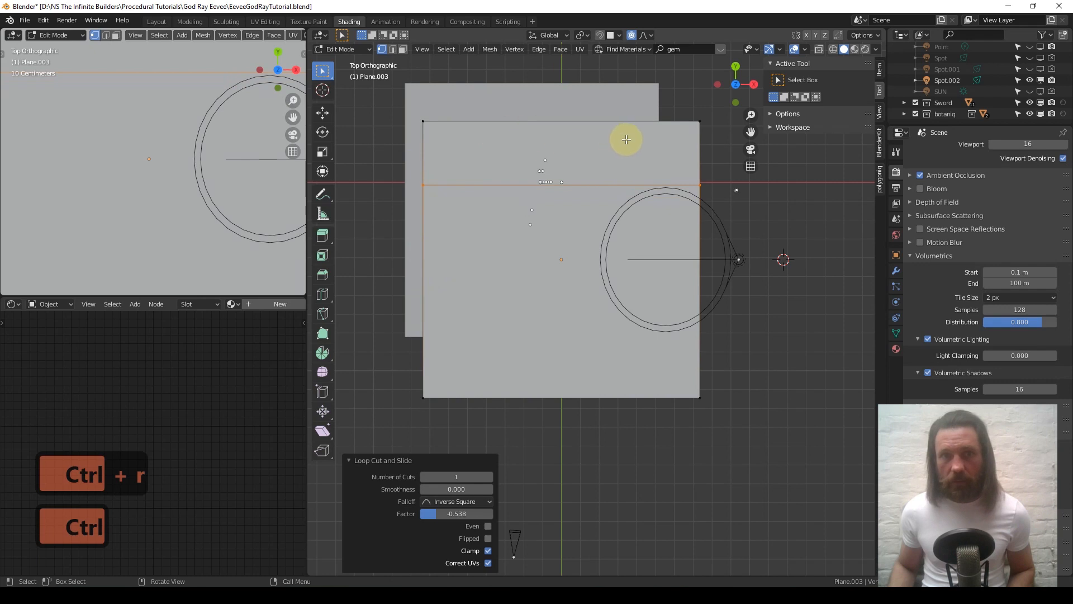
mouse_move(446, 303)
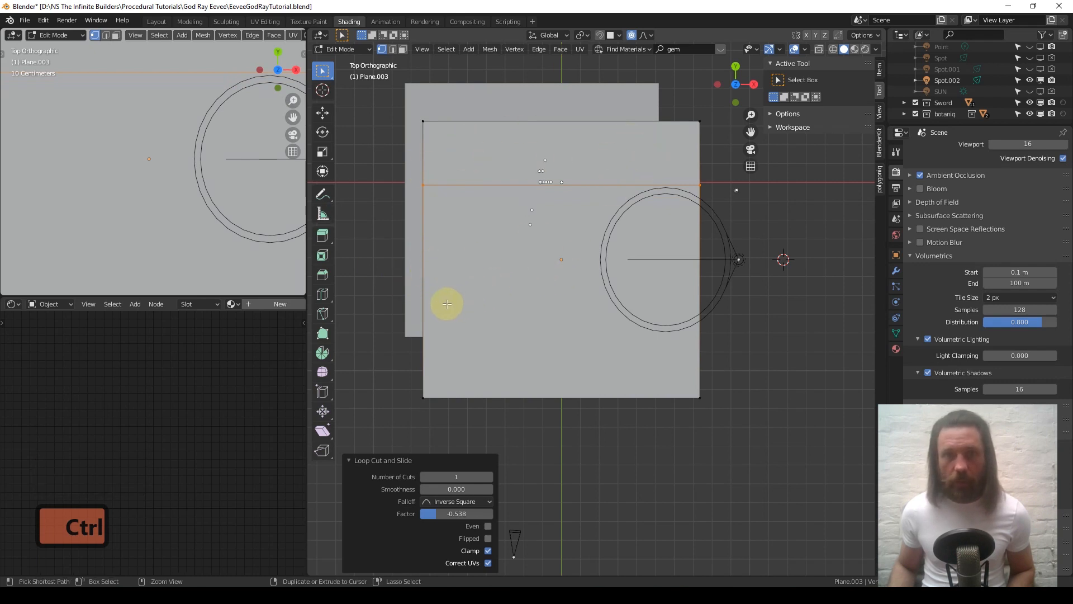
key(ctrl+r)
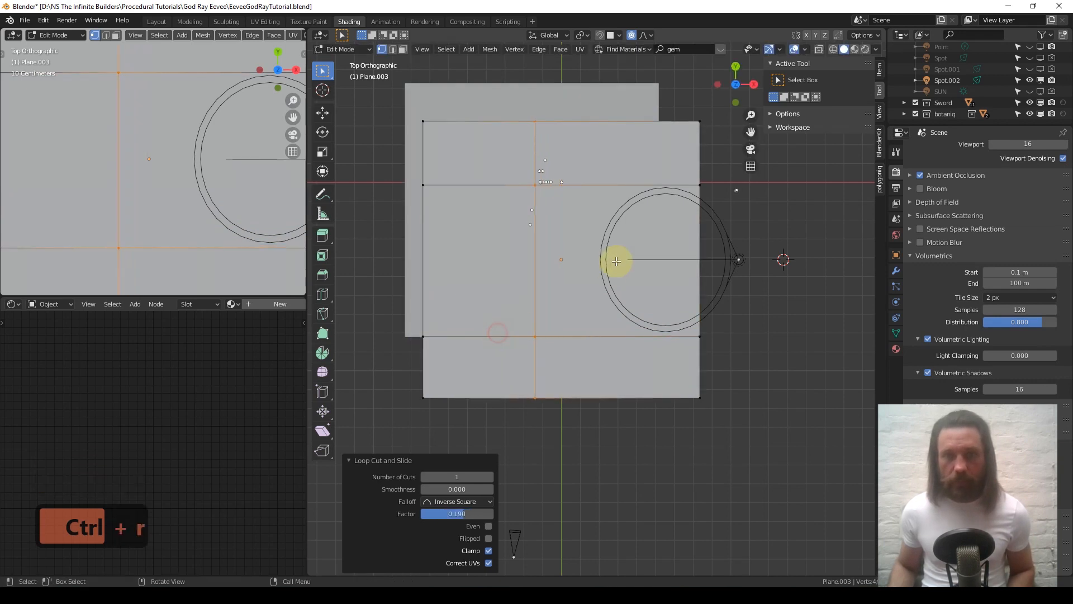
mouse_move(544, 229)
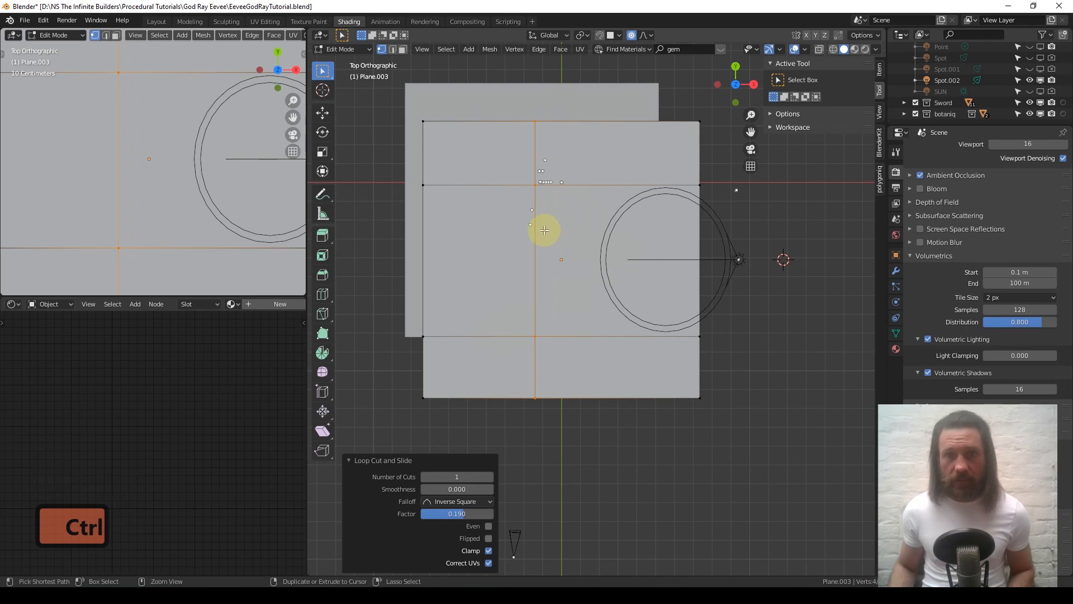
Step: Subdivide the selected face section twice into a dense grid of about 4,225 vertices
key(ctrl+r)
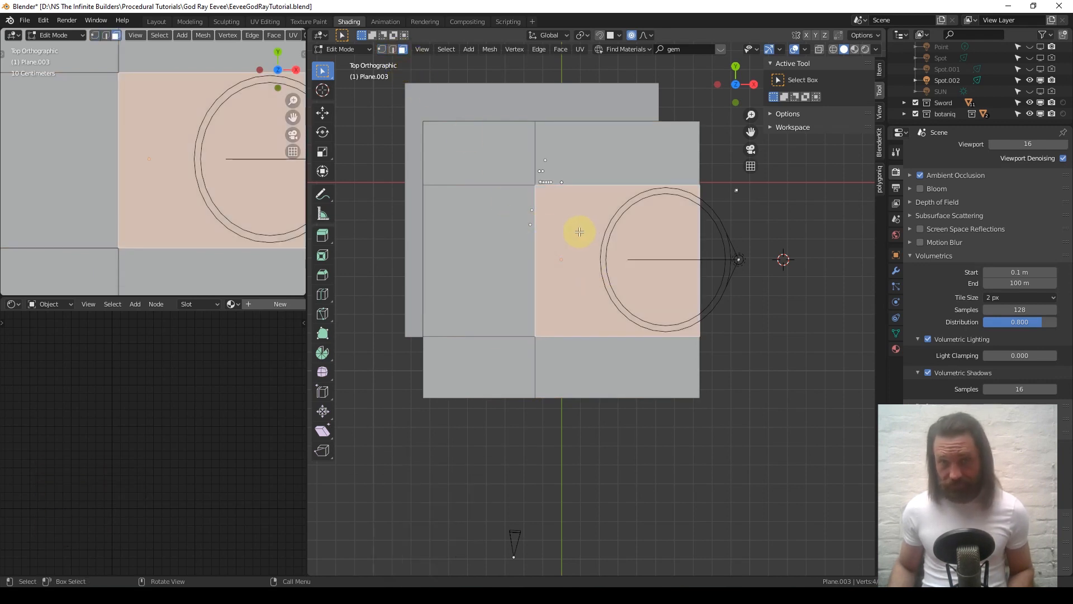
mouse_move(530, 204)
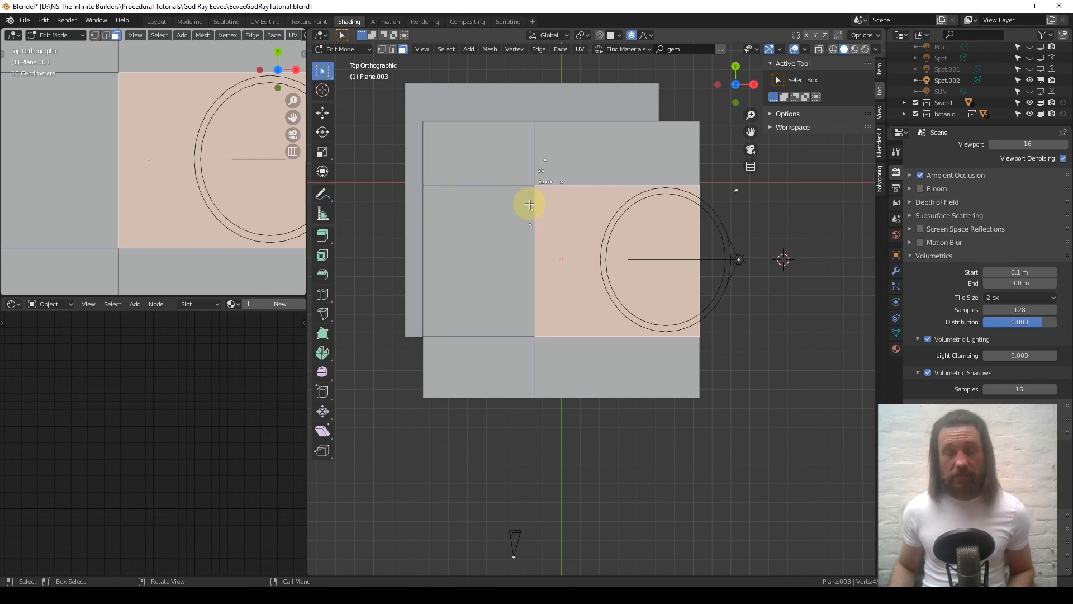
mouse_move(573, 245)
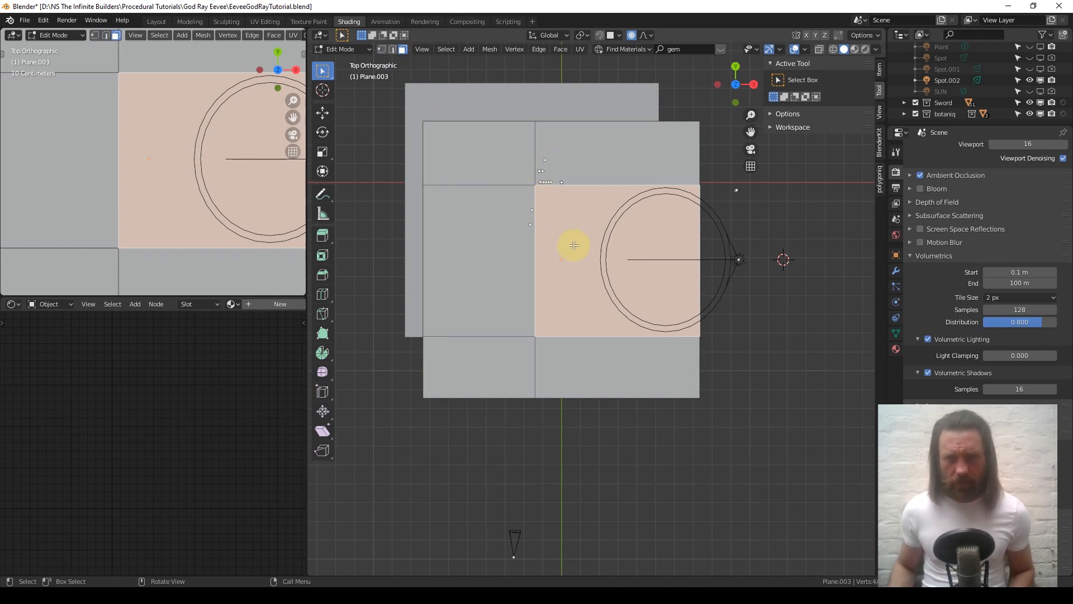
mouse_move(559, 225)
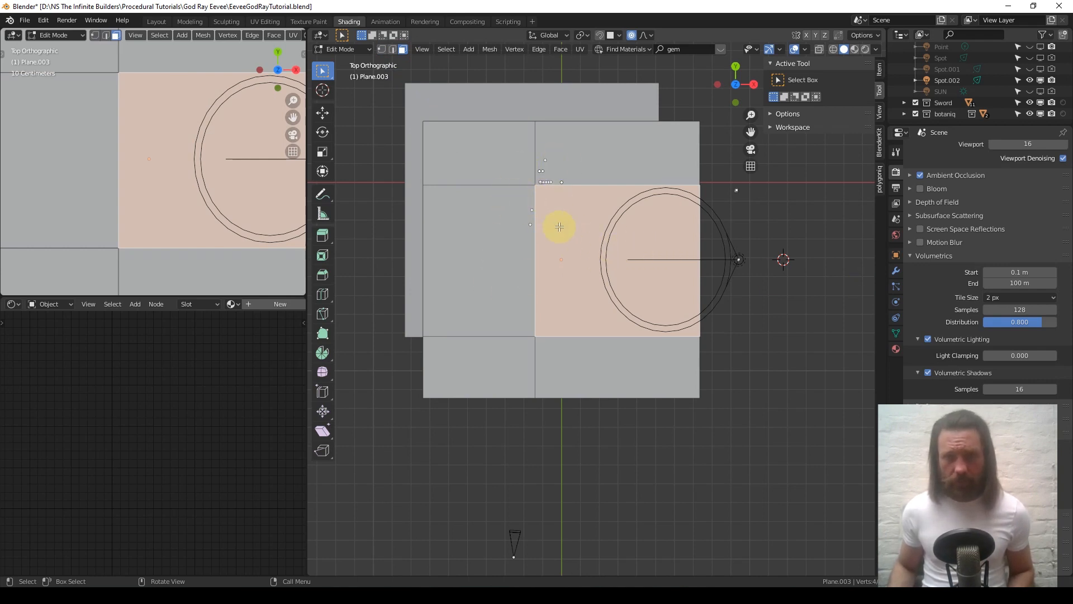
right_click(559, 225)
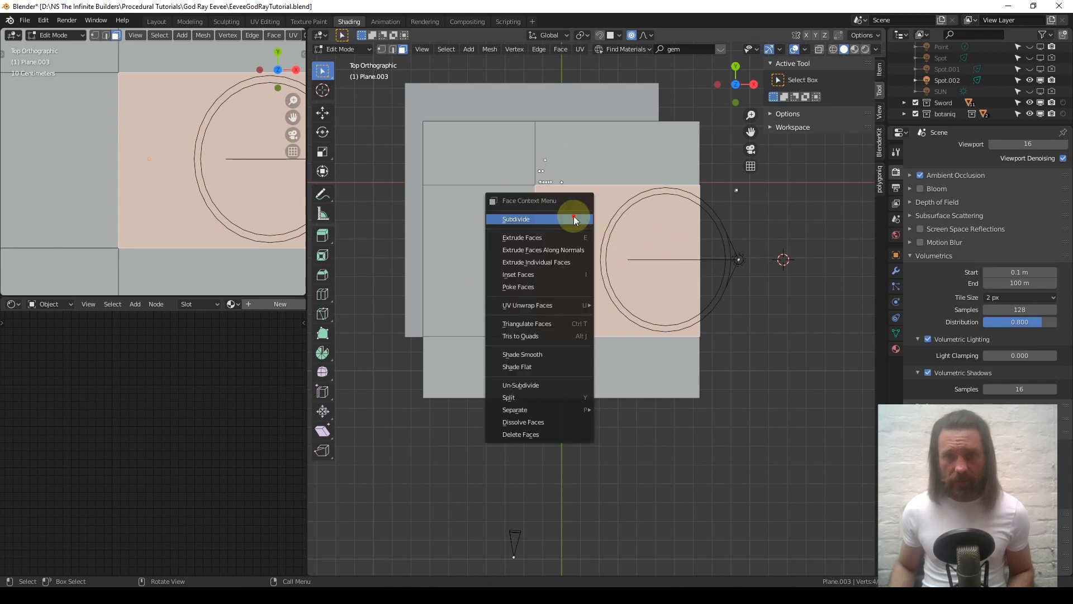
click(516, 219)
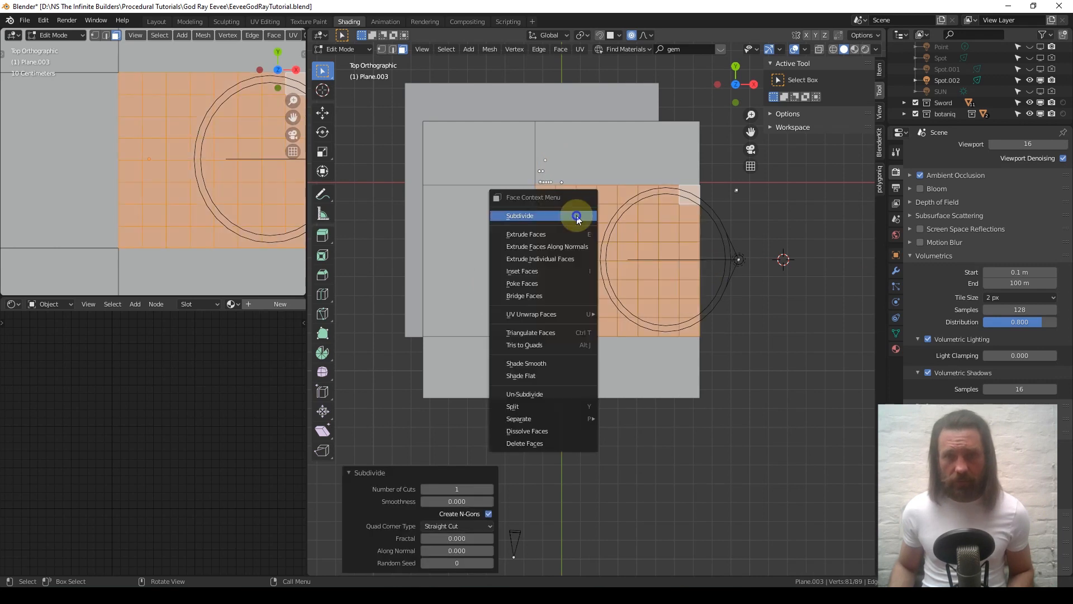
click(519, 215)
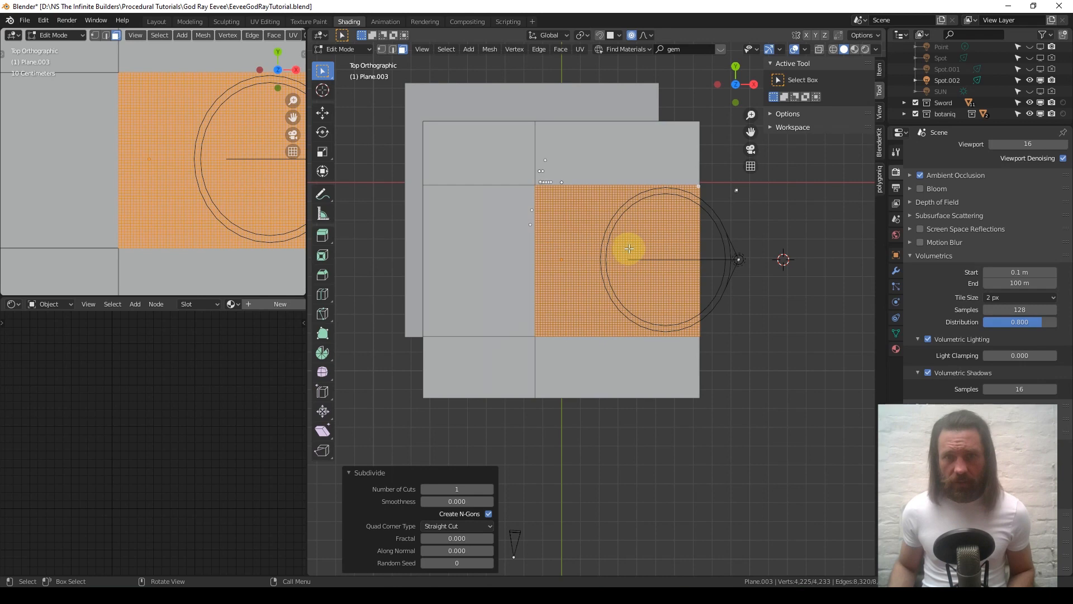
scroll(up, 3)
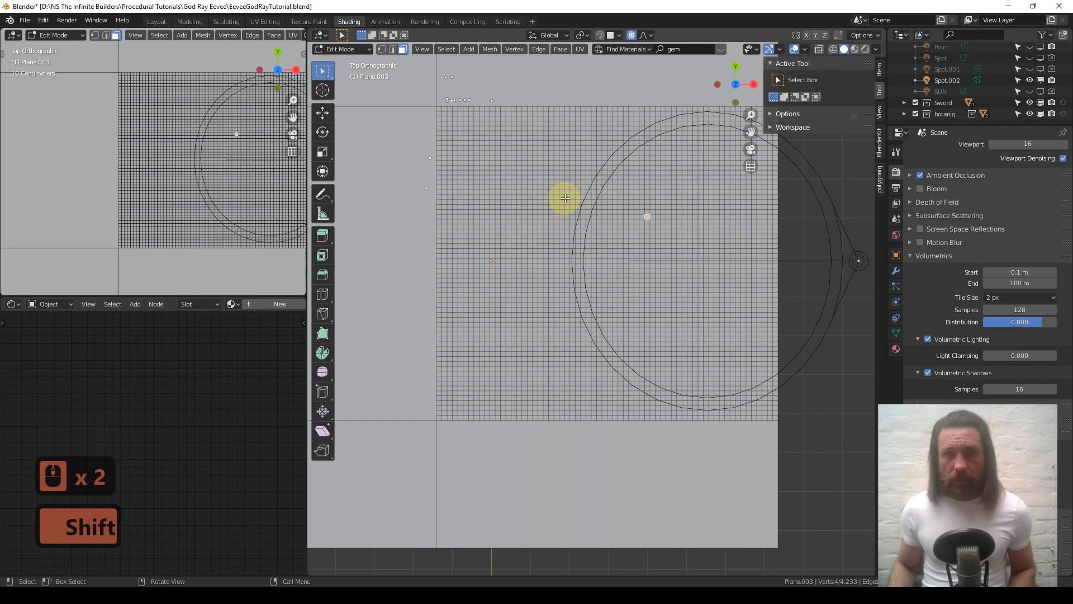
Step: Delete irregular clumps of faces to punch scattered holes through the grid
key(c)
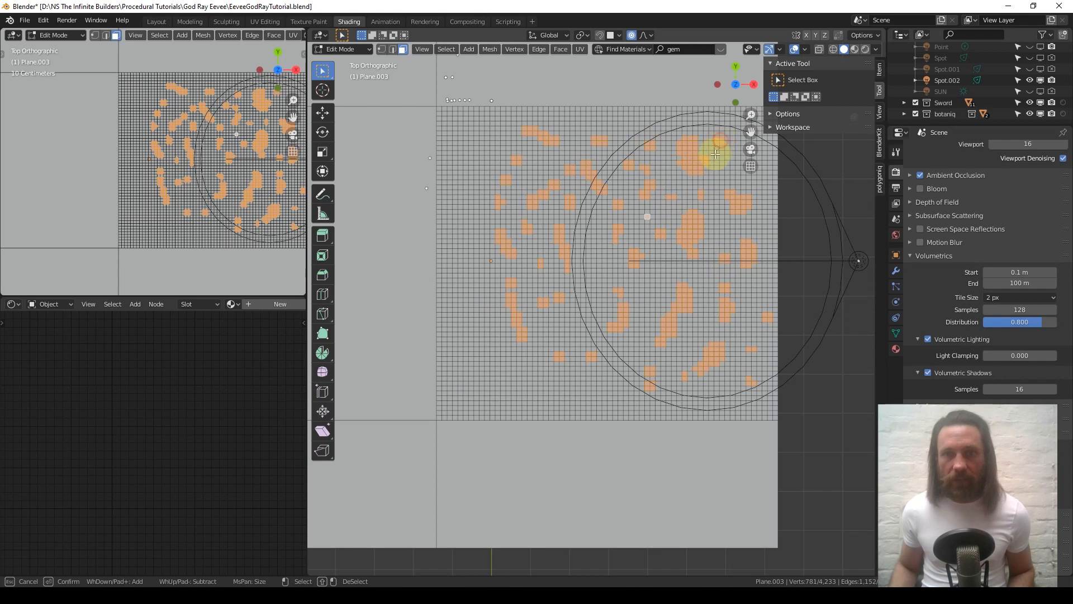
mouse_move(688, 225)
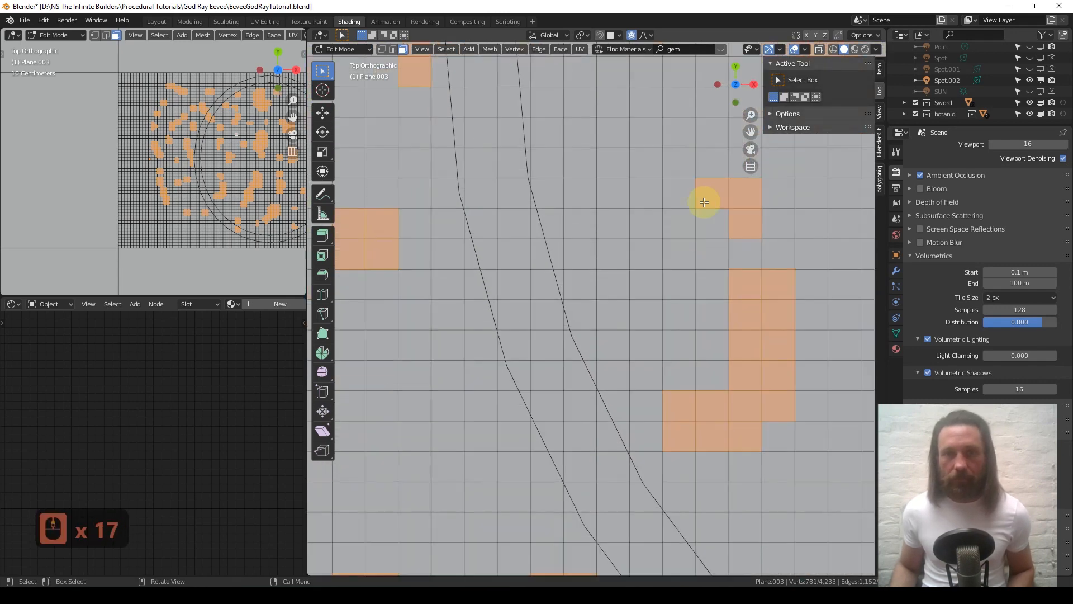
scroll(down, 3)
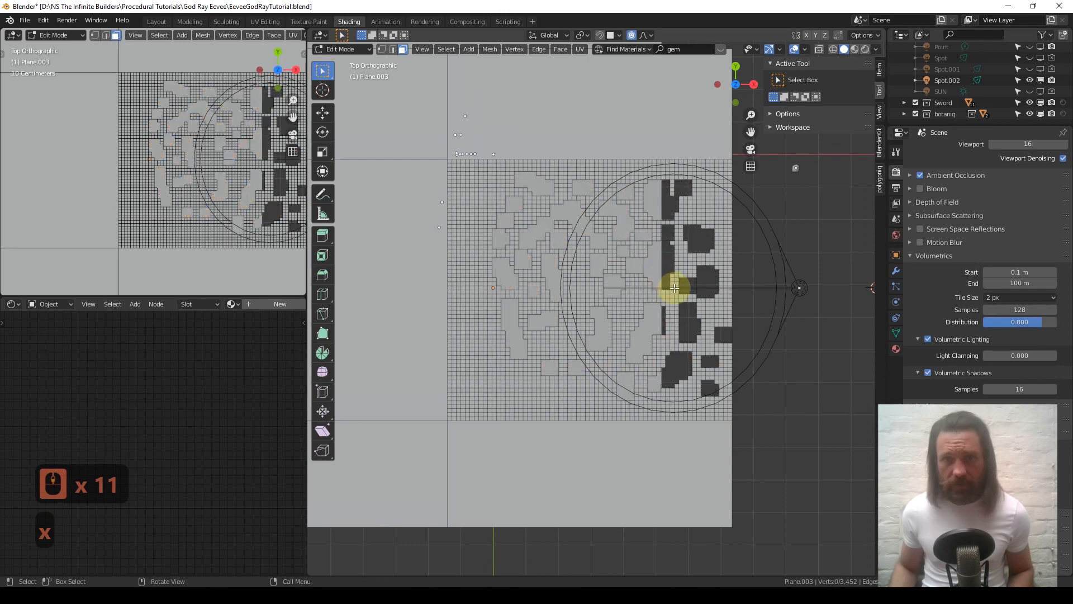
key(x)
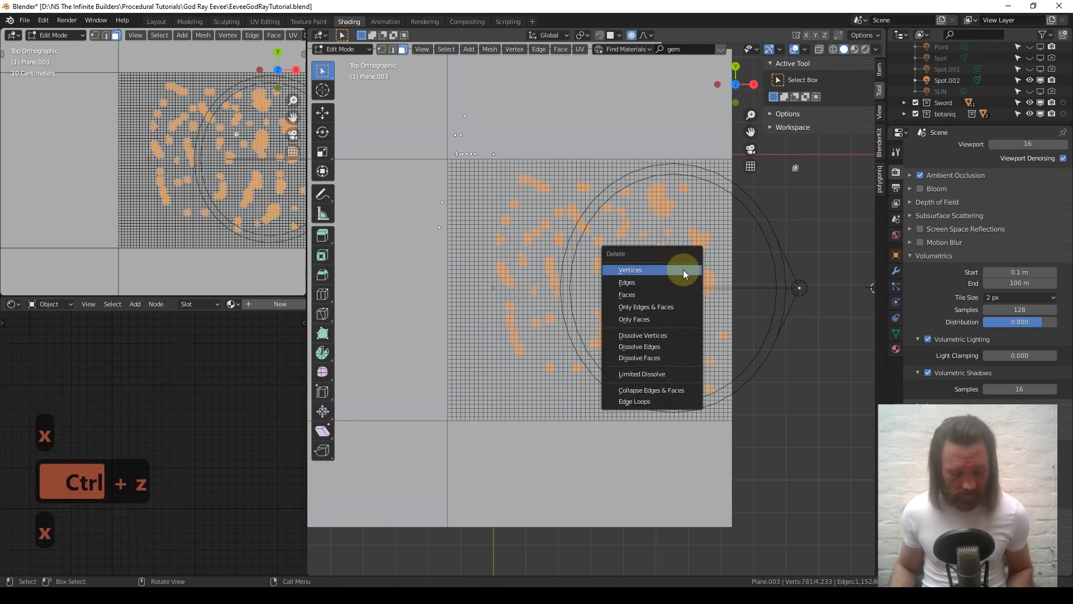
click(629, 269)
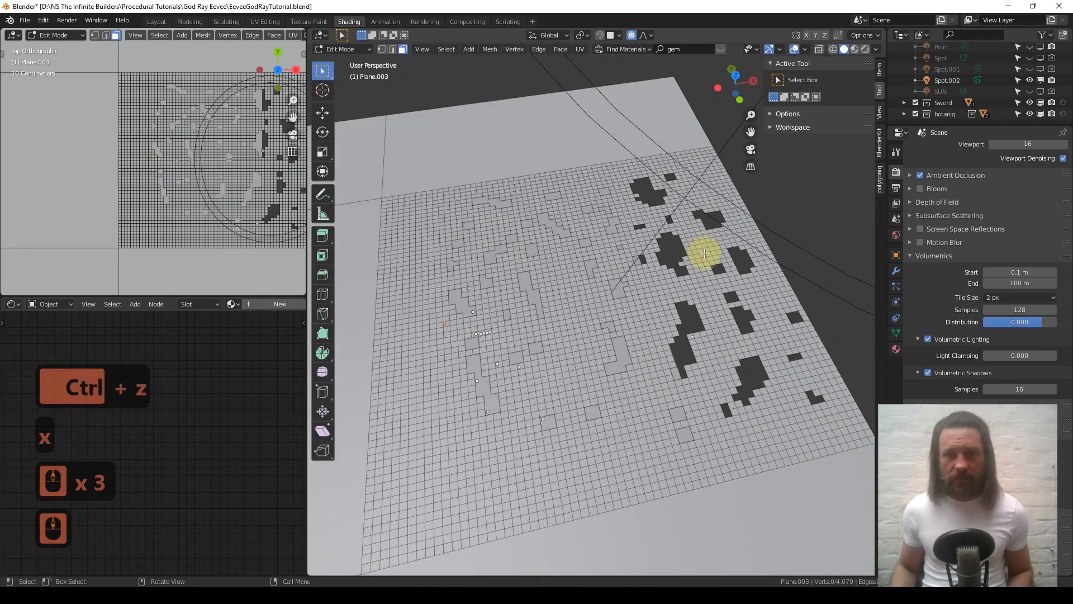
key(Tab)
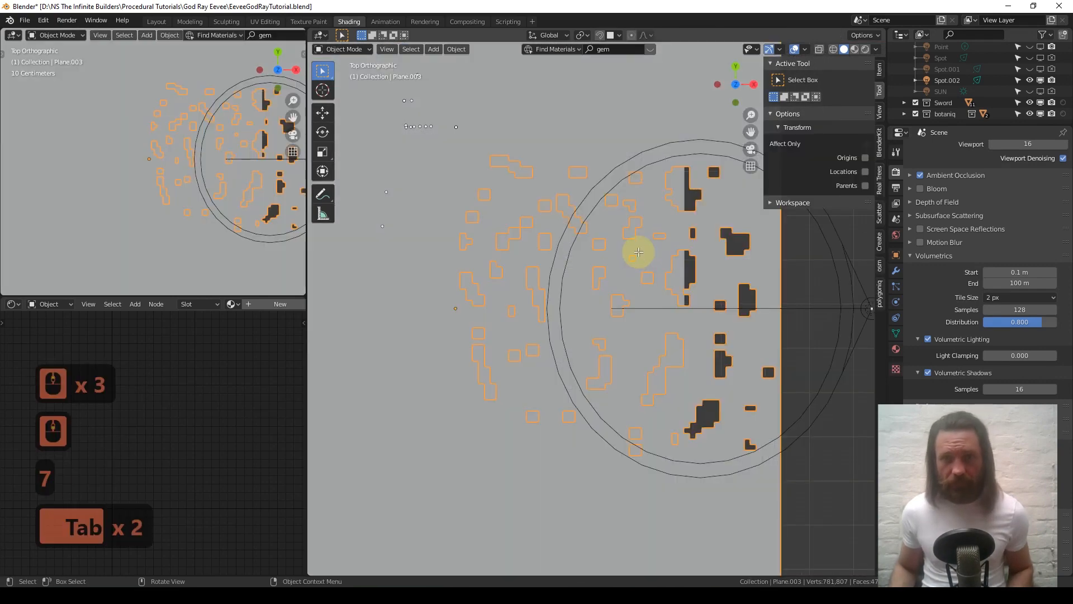
key(Tab)
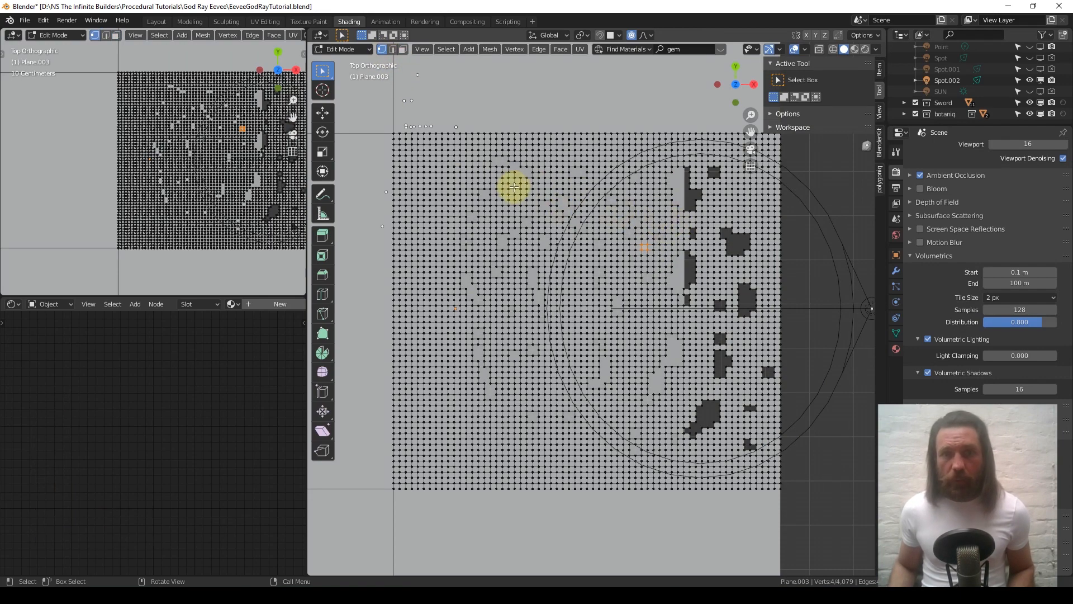
Step: Circle-select about 1,087 vertices bordering the holes across the grid
key(c)
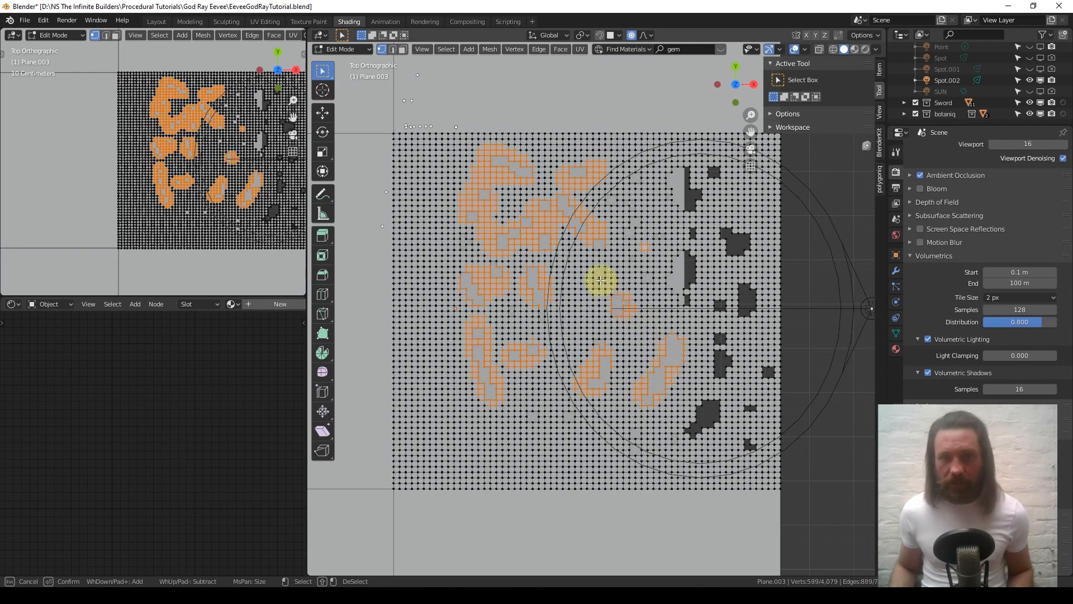
mouse_move(674, 168)
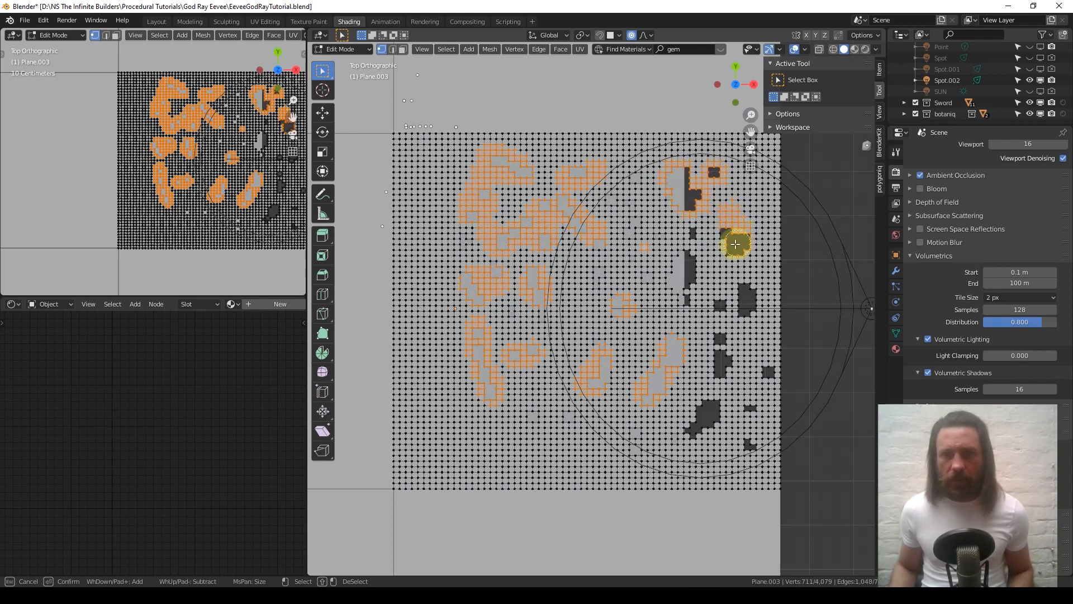
mouse_move(692, 237)
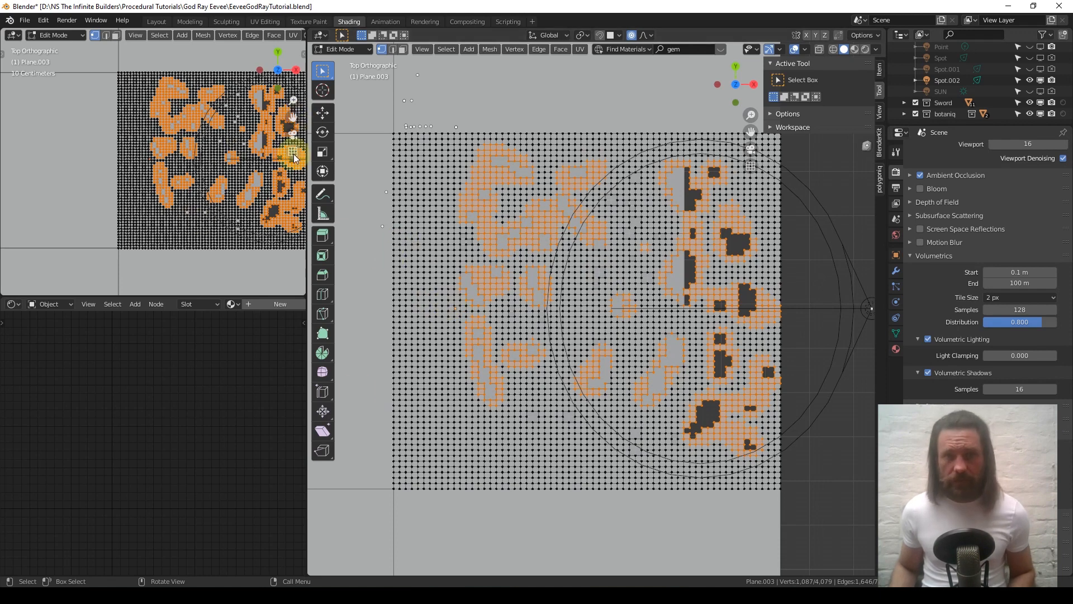
key(t)
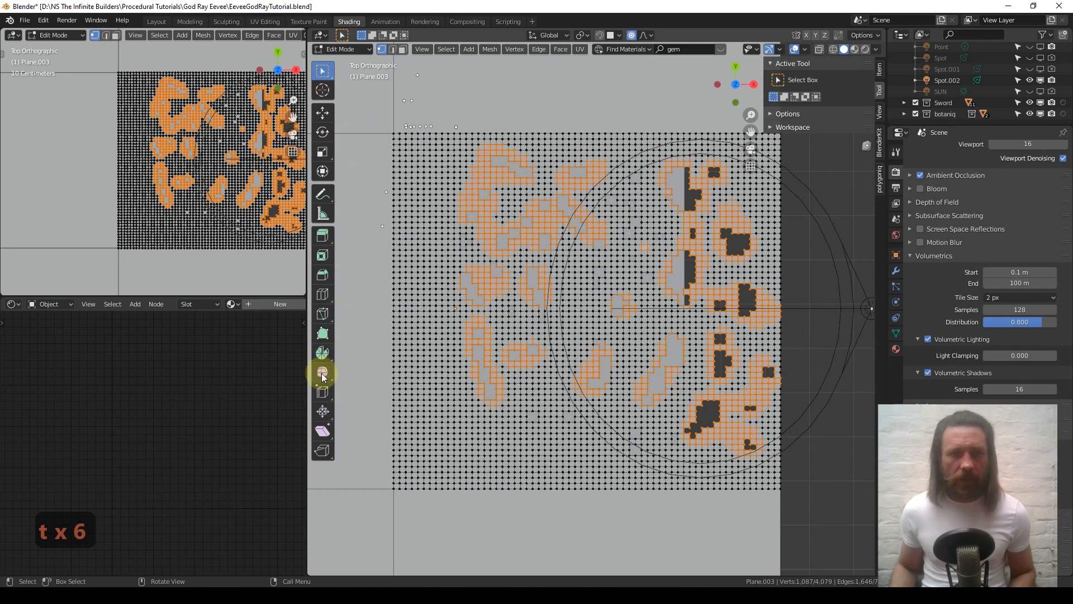
Step: Smooth the hole vertices into organic blob shapes, then return to Object Mode
click(322, 371)
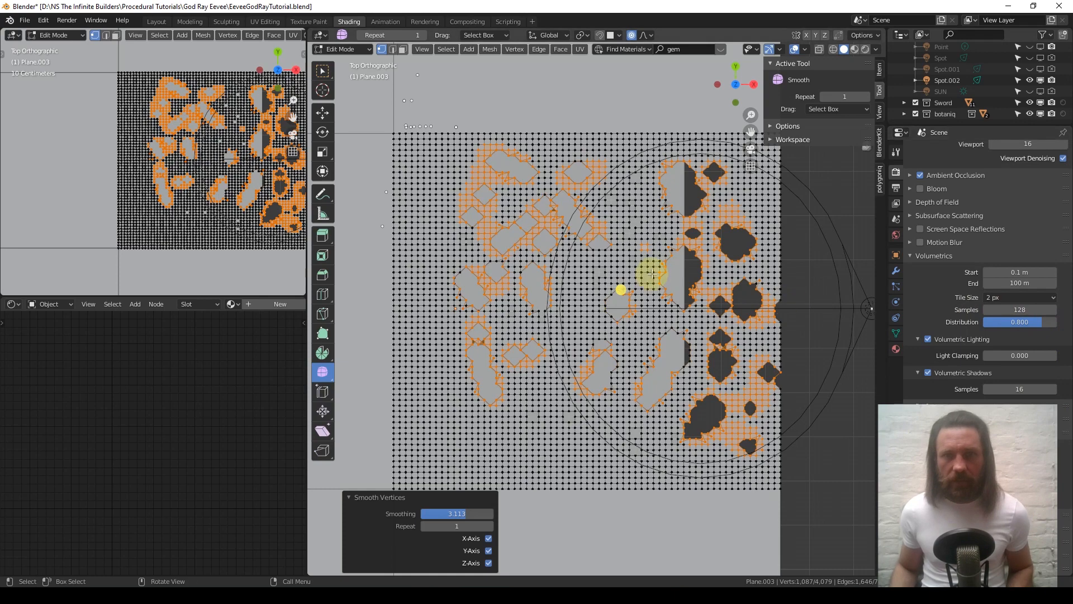
key(Tab)
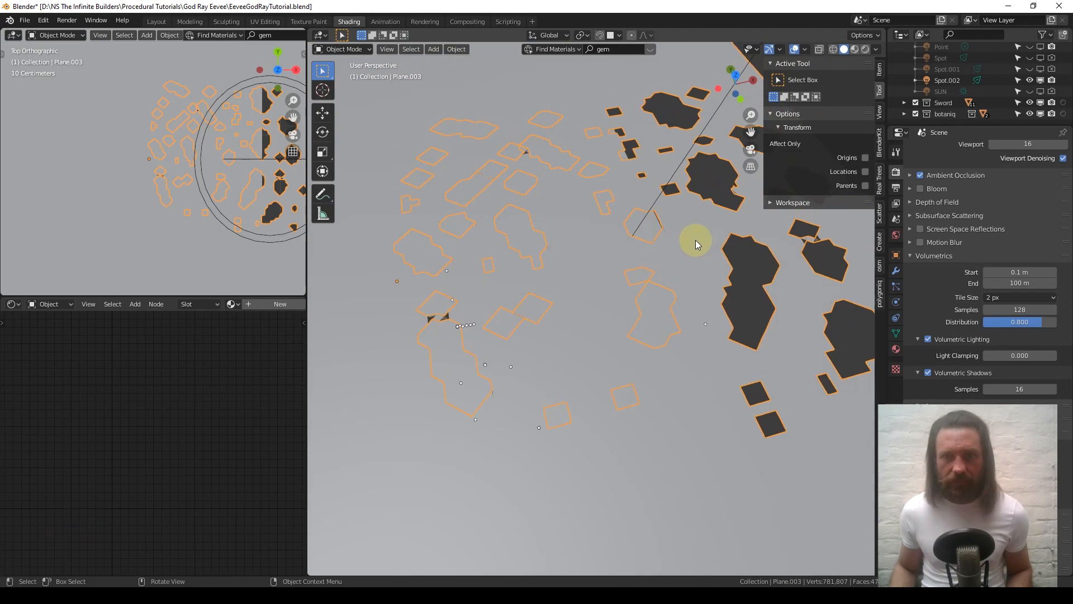
key(Tab)
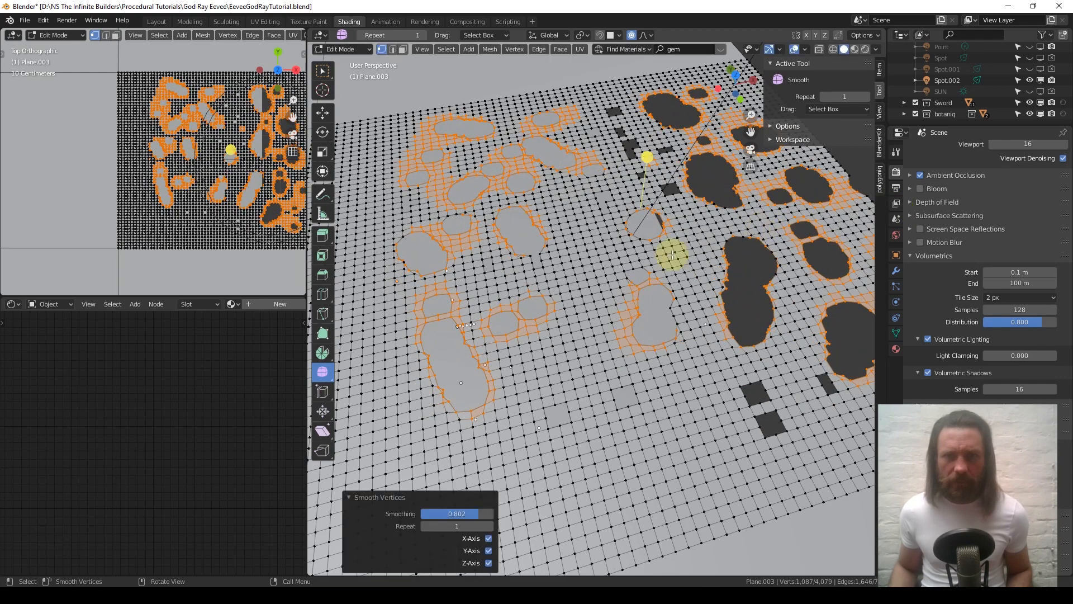
key(Tab)
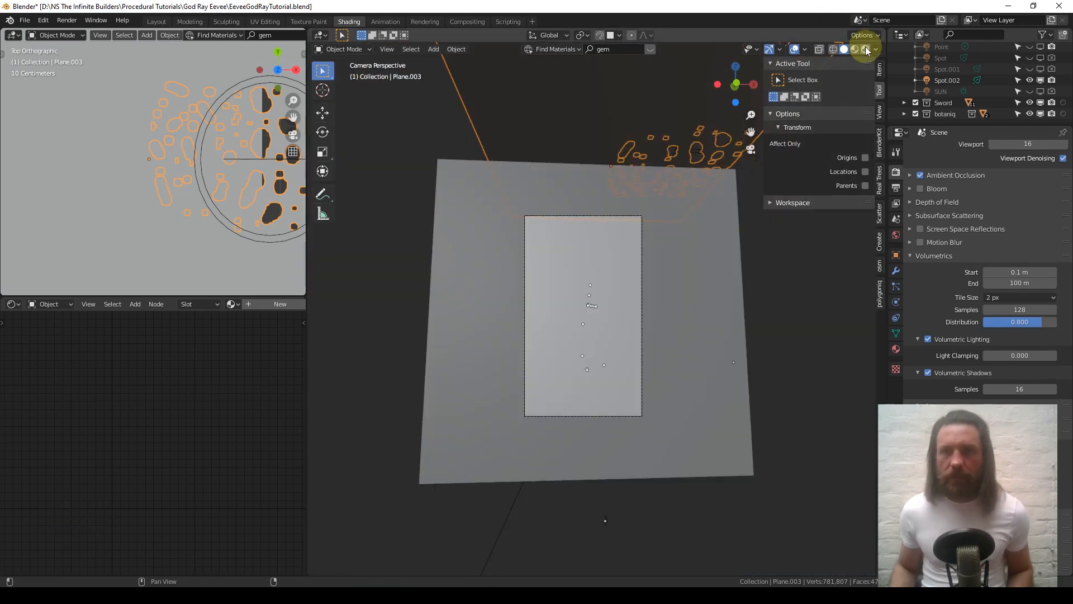
Step: Switch to Rendered shading and move the blocker so god rays cross the sword
click(865, 49)
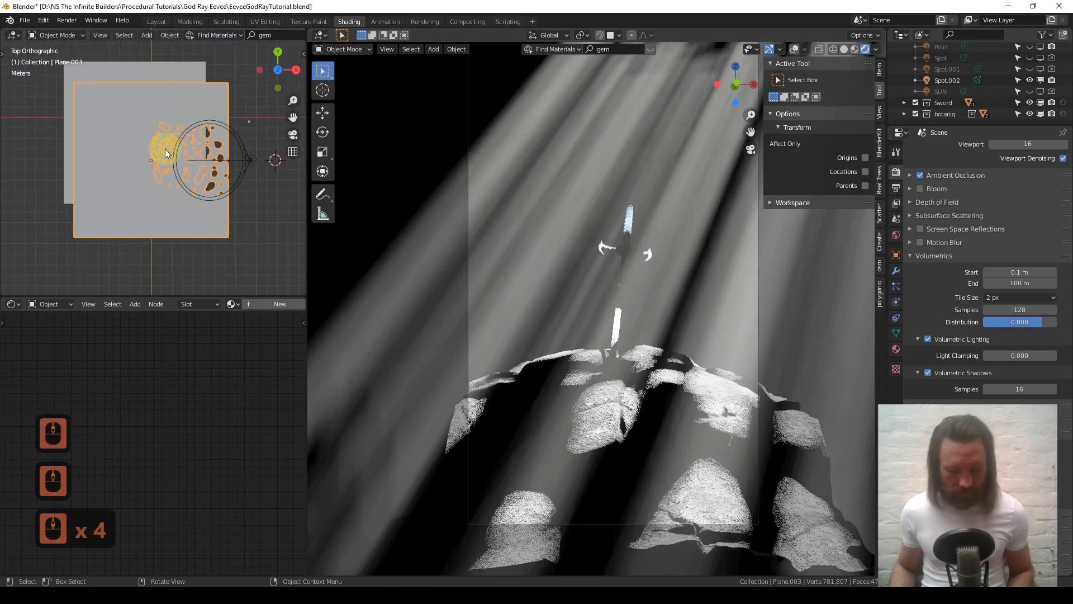
key(g)
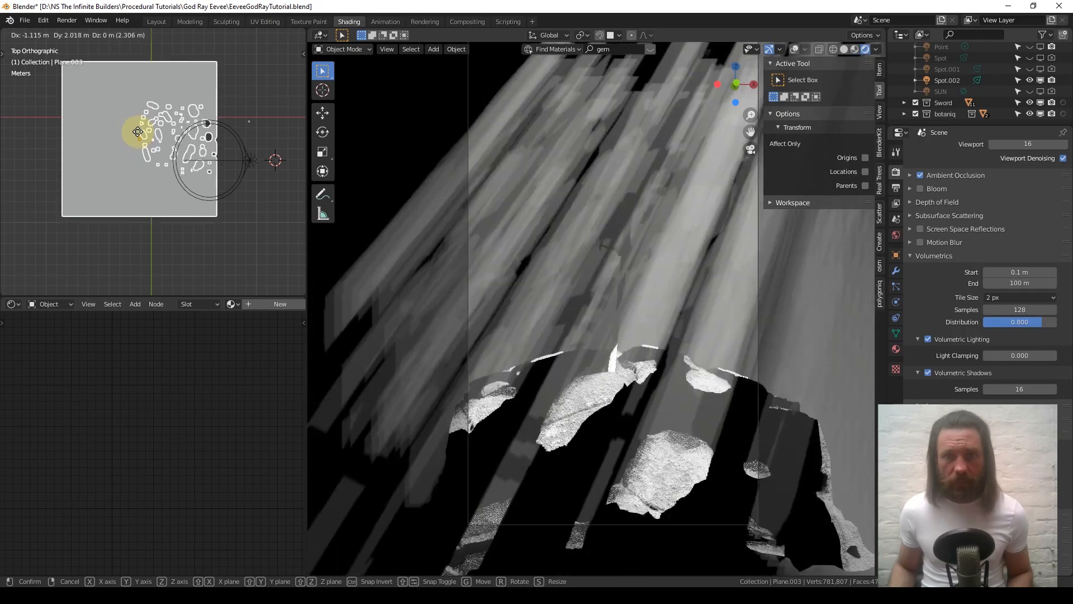
drag(139, 132, 149, 149)
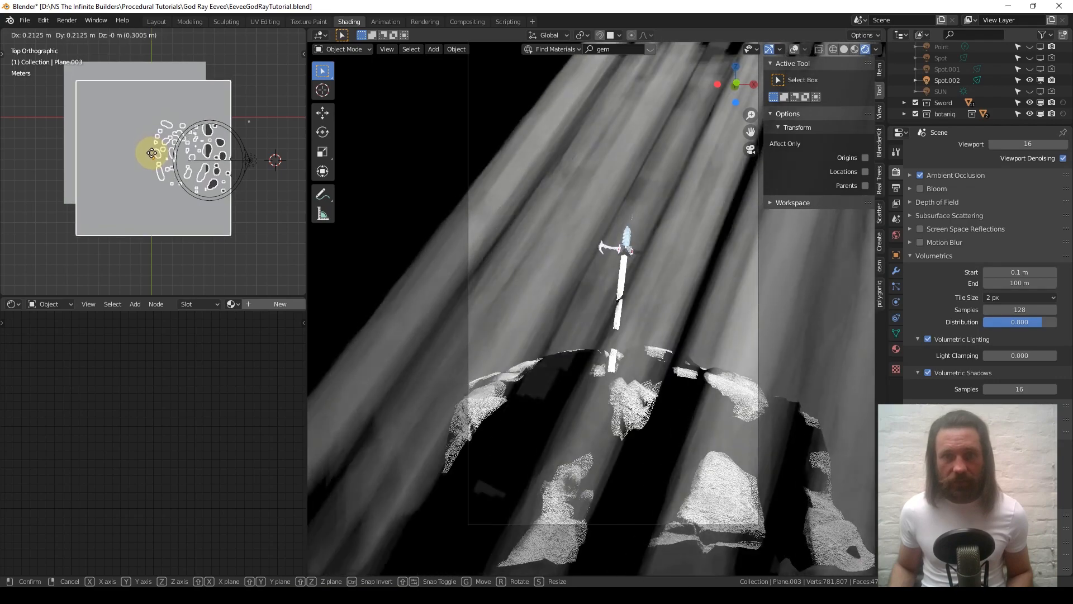
mouse_move(150, 152)
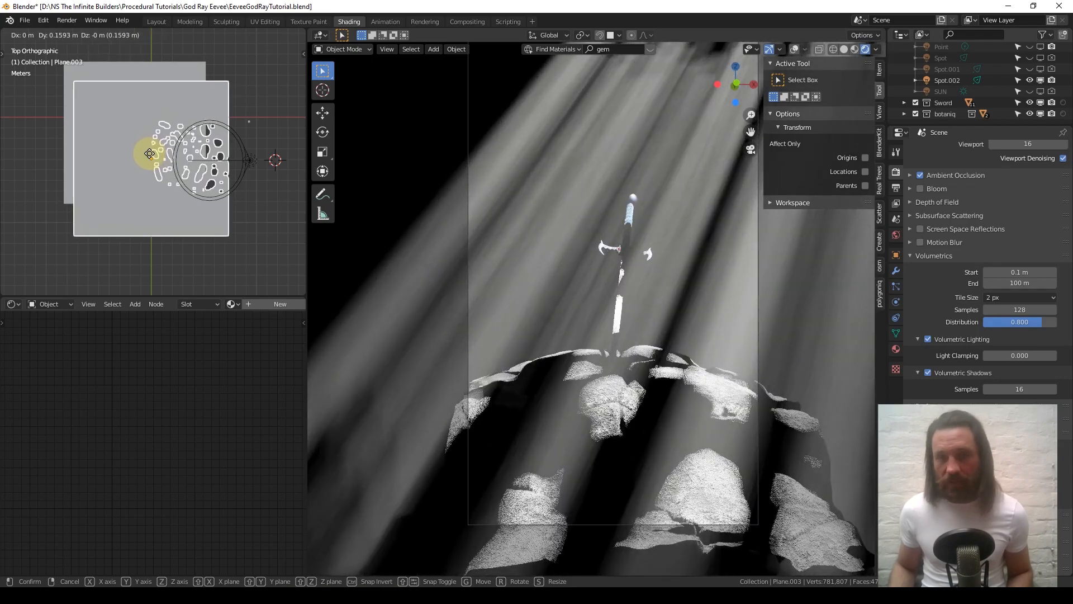
click(152, 150)
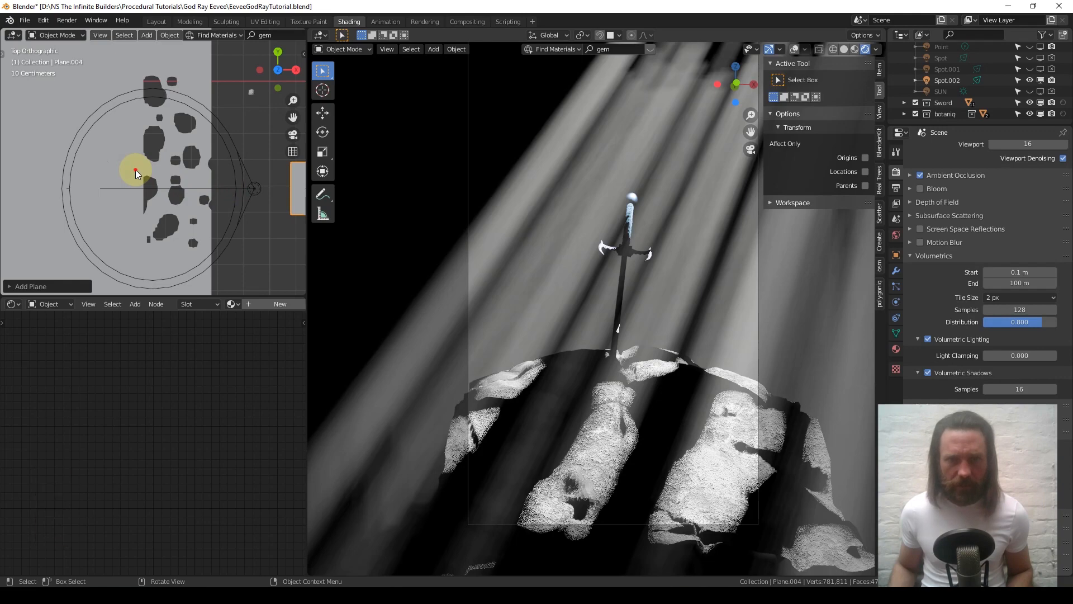
Step: Scale Plane.004 down to a small square and place it among the blocker holes
key(g)
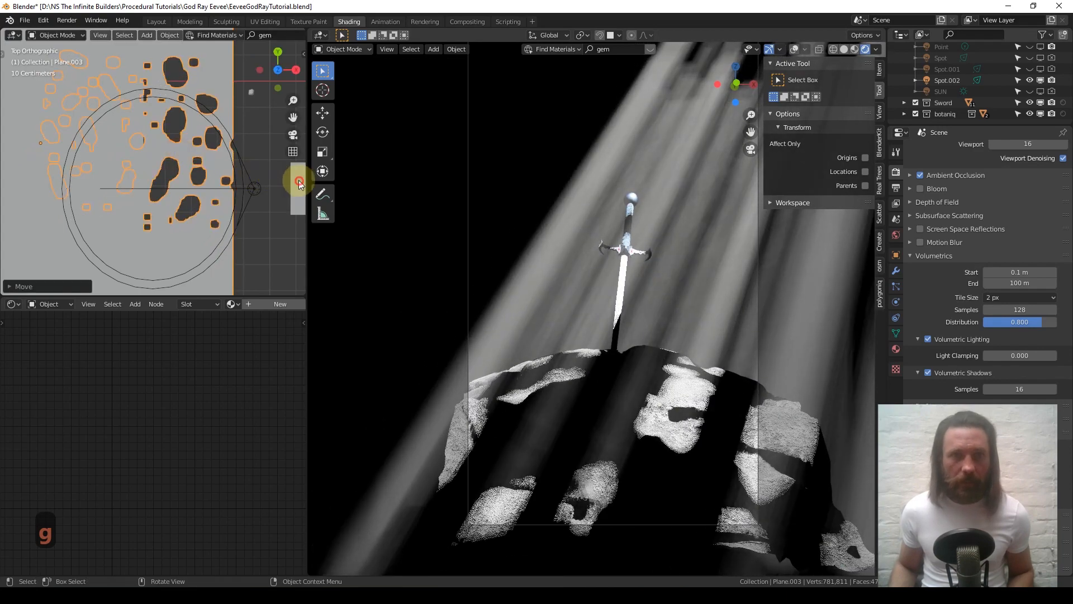
key(s)
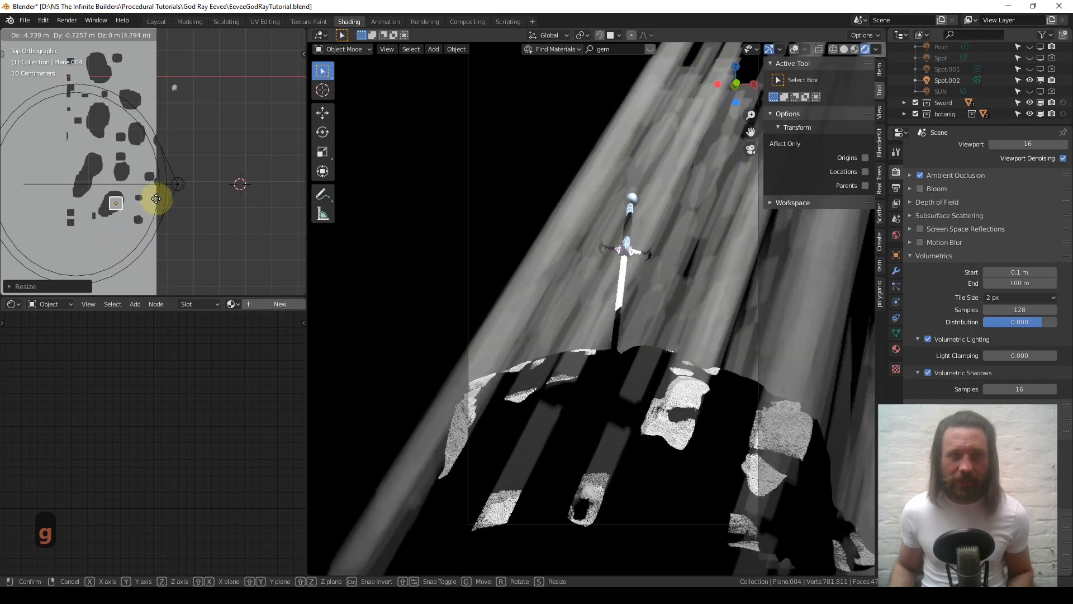
mouse_move(153, 176)
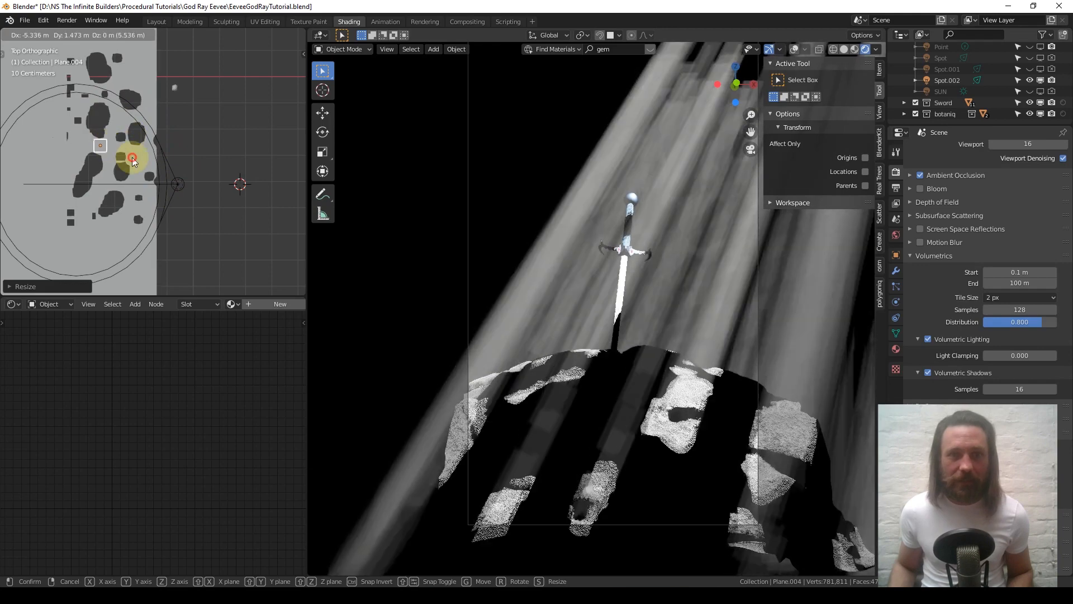
drag(132, 158, 143, 142)
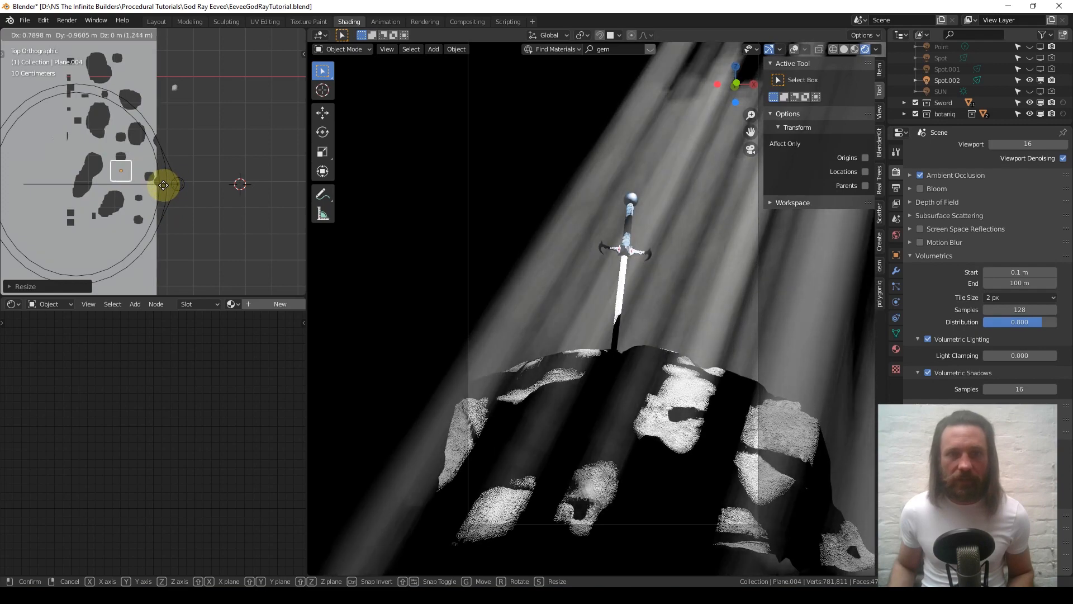
mouse_move(162, 174)
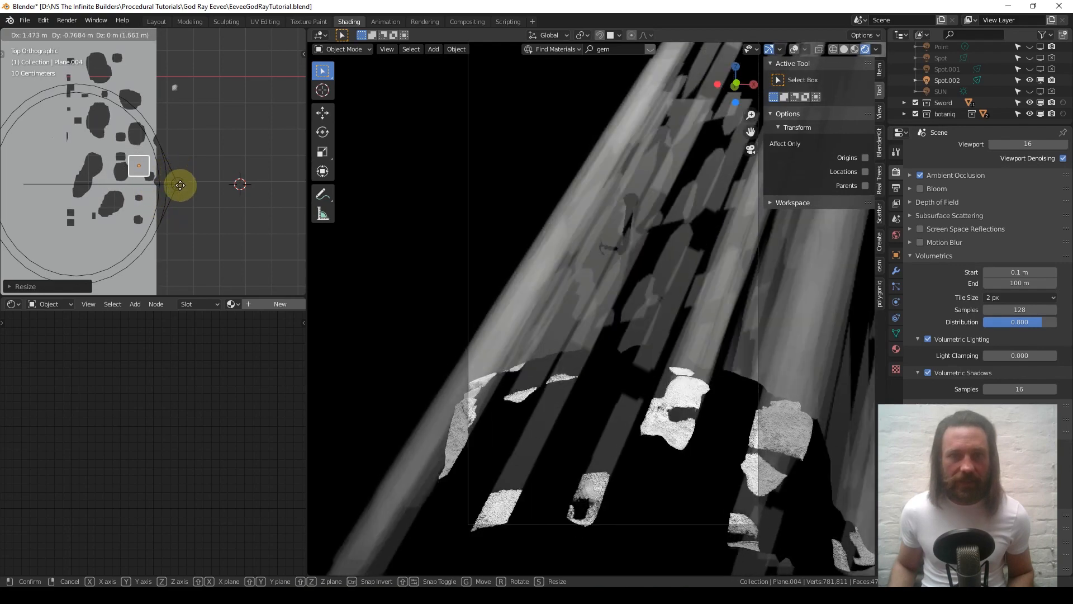
mouse_move(177, 187)
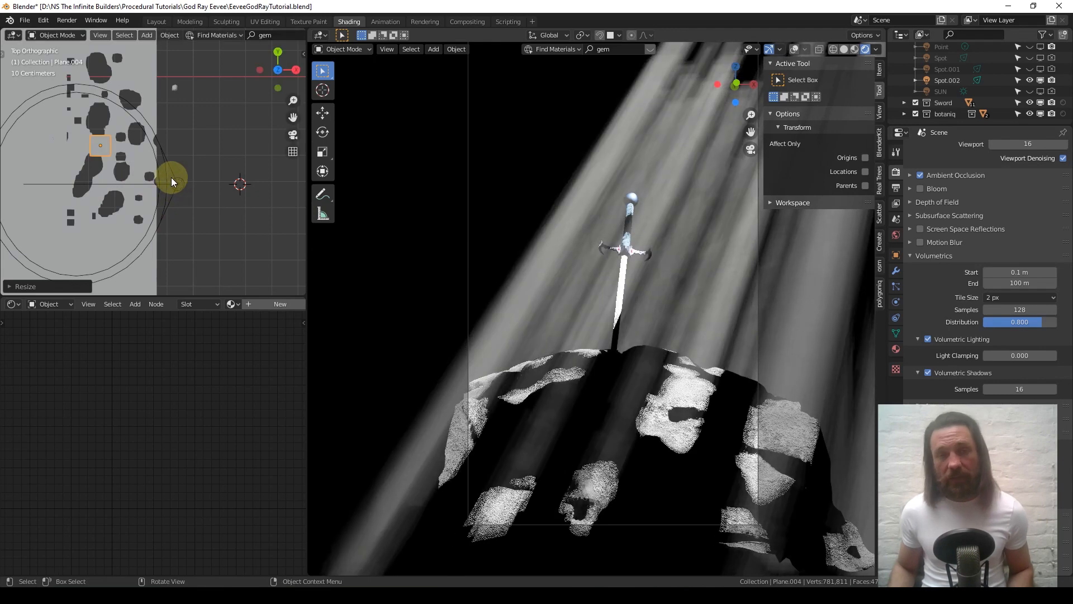
key(x)
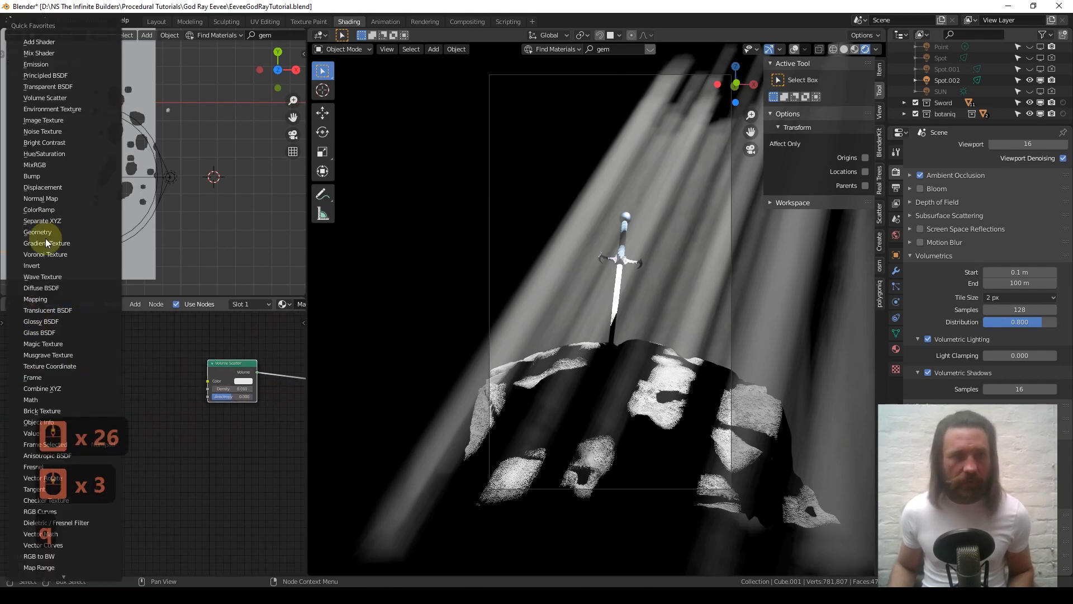
mouse_move(42, 131)
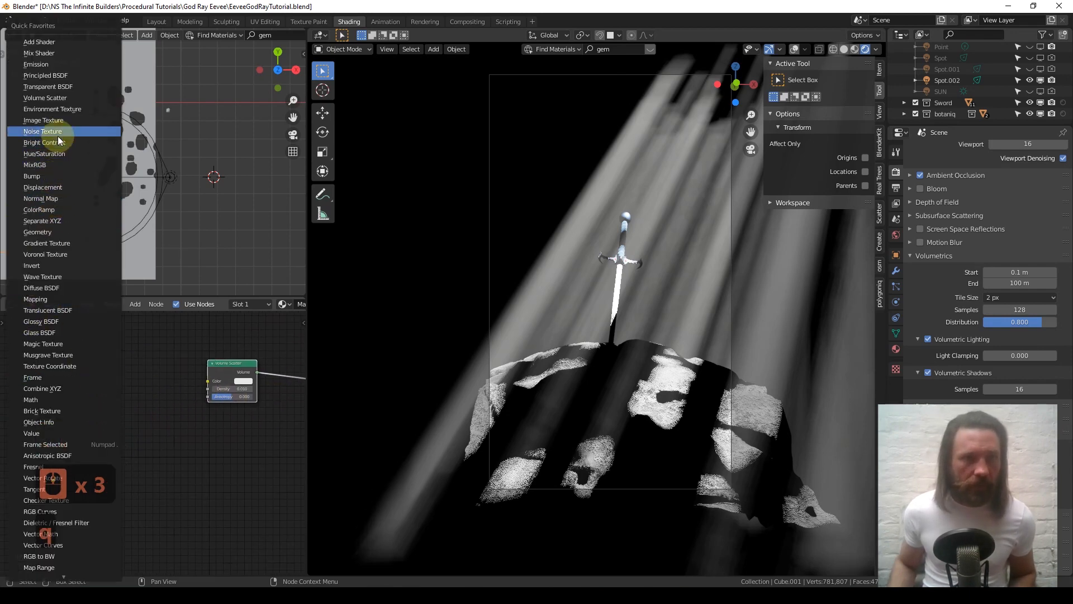
Step: Add a Noise Texture node to the volume cube's material
click(42, 131)
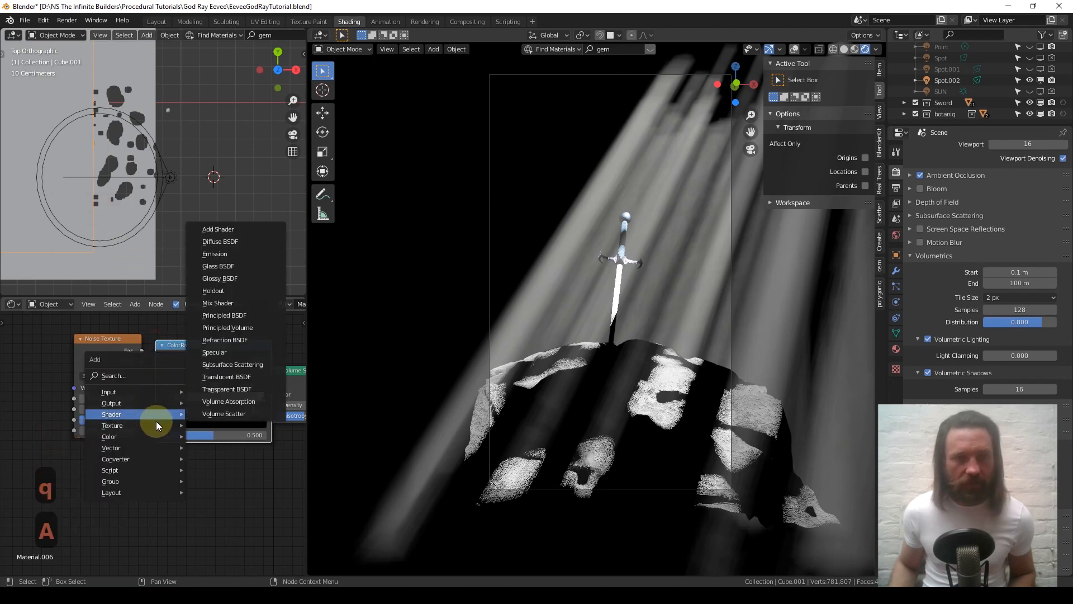
mouse_move(130, 458)
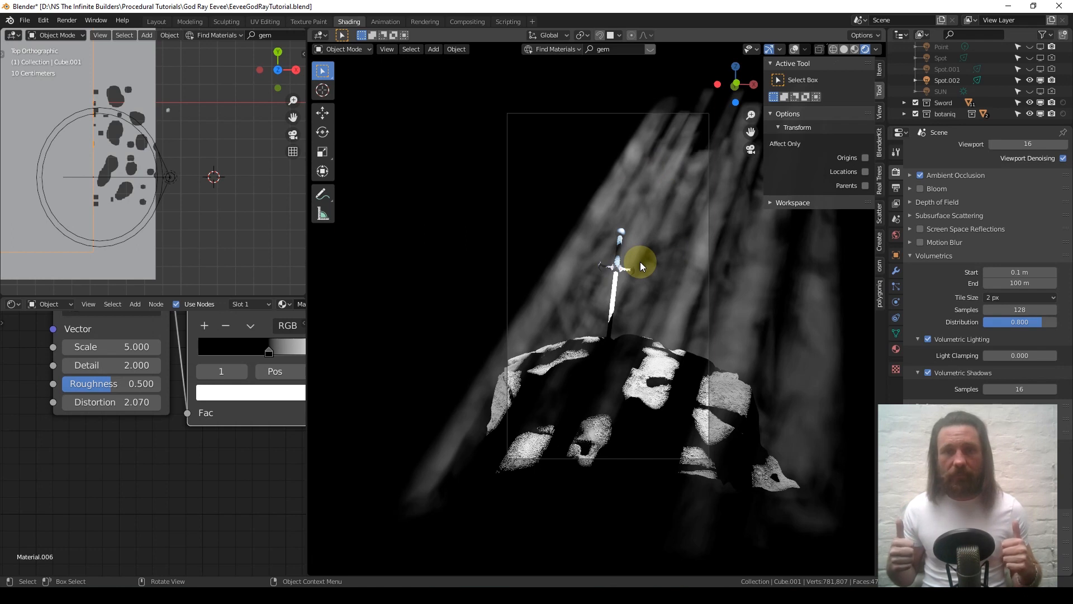
mouse_move(630, 269)
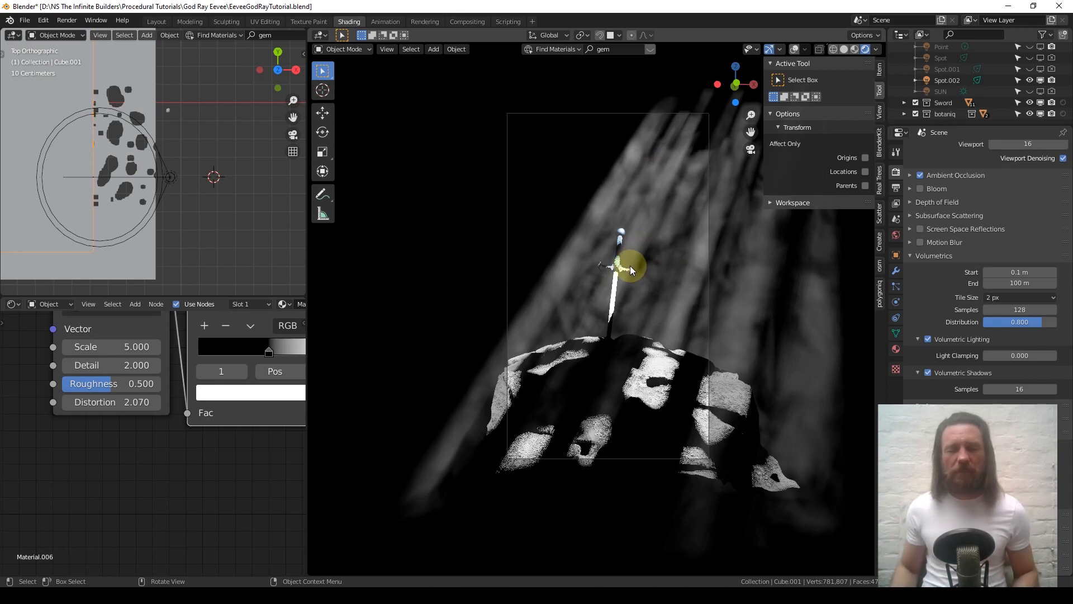